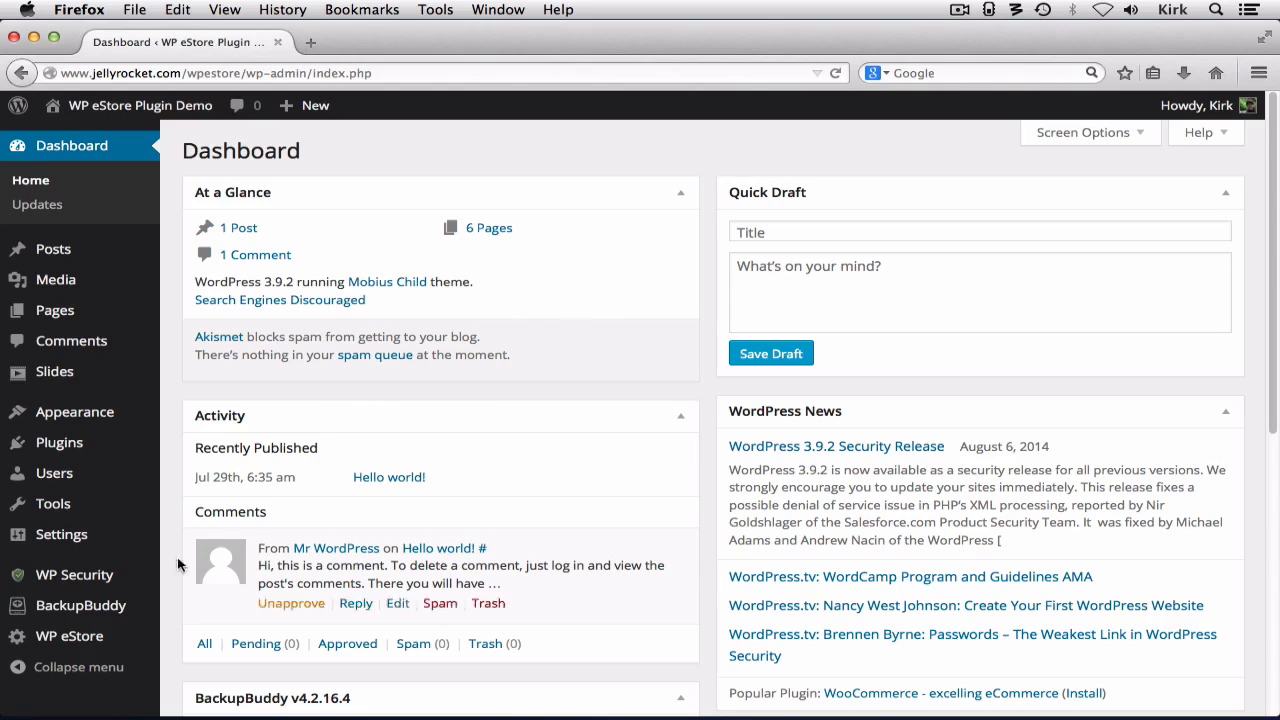
- Go to WP eStore > Settings in the admin sidebar
left_click(68, 632)
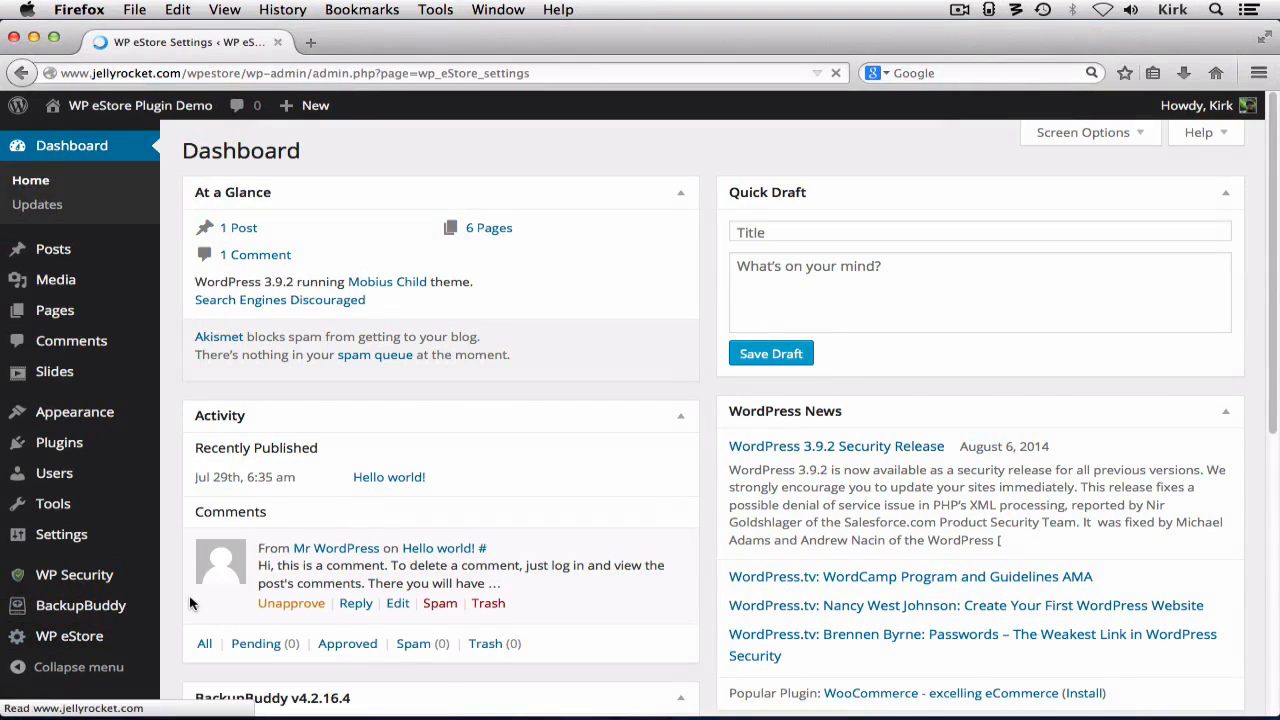
left_click(69, 636)
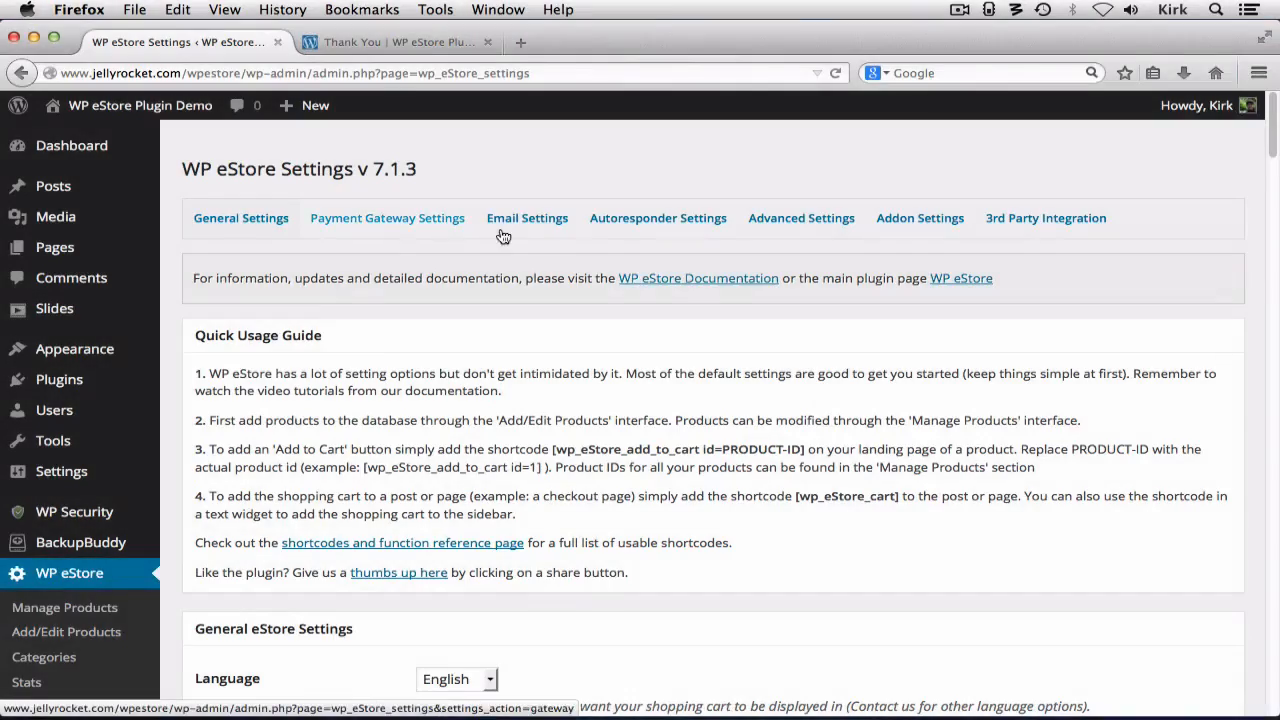
scroll("down", 3)
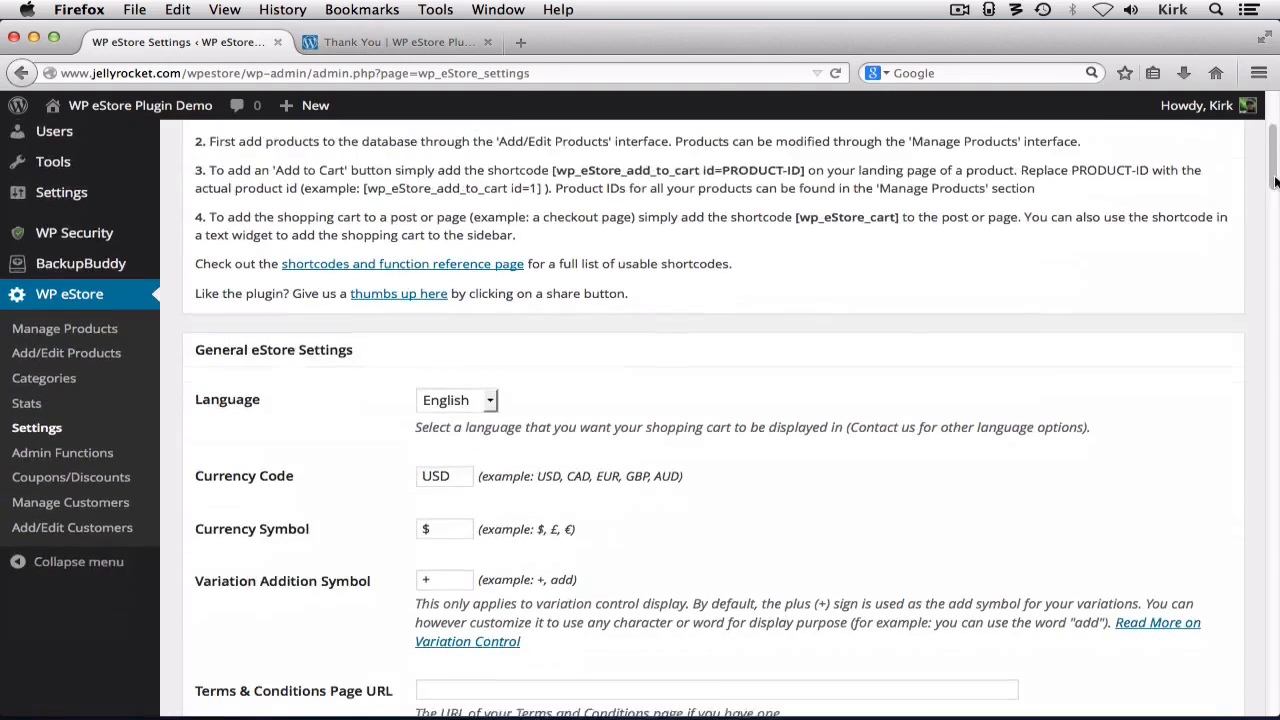
scroll("down", 3)
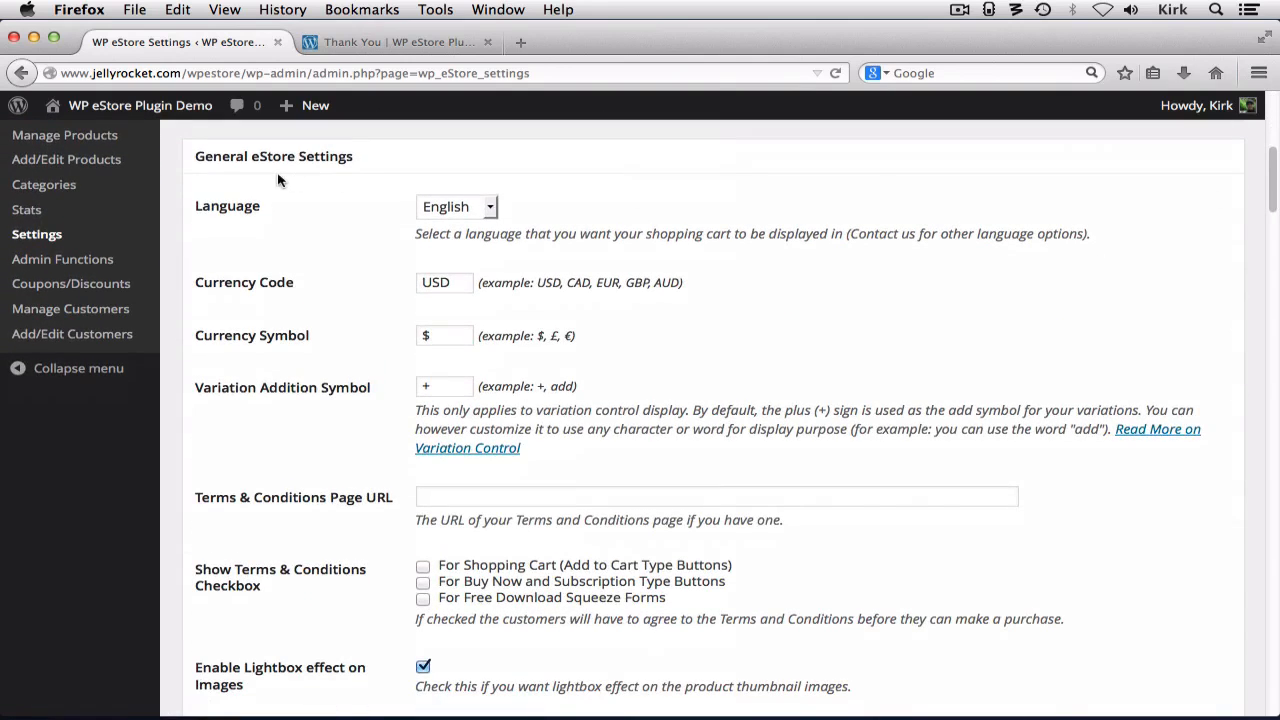
mouse_move(416, 214)
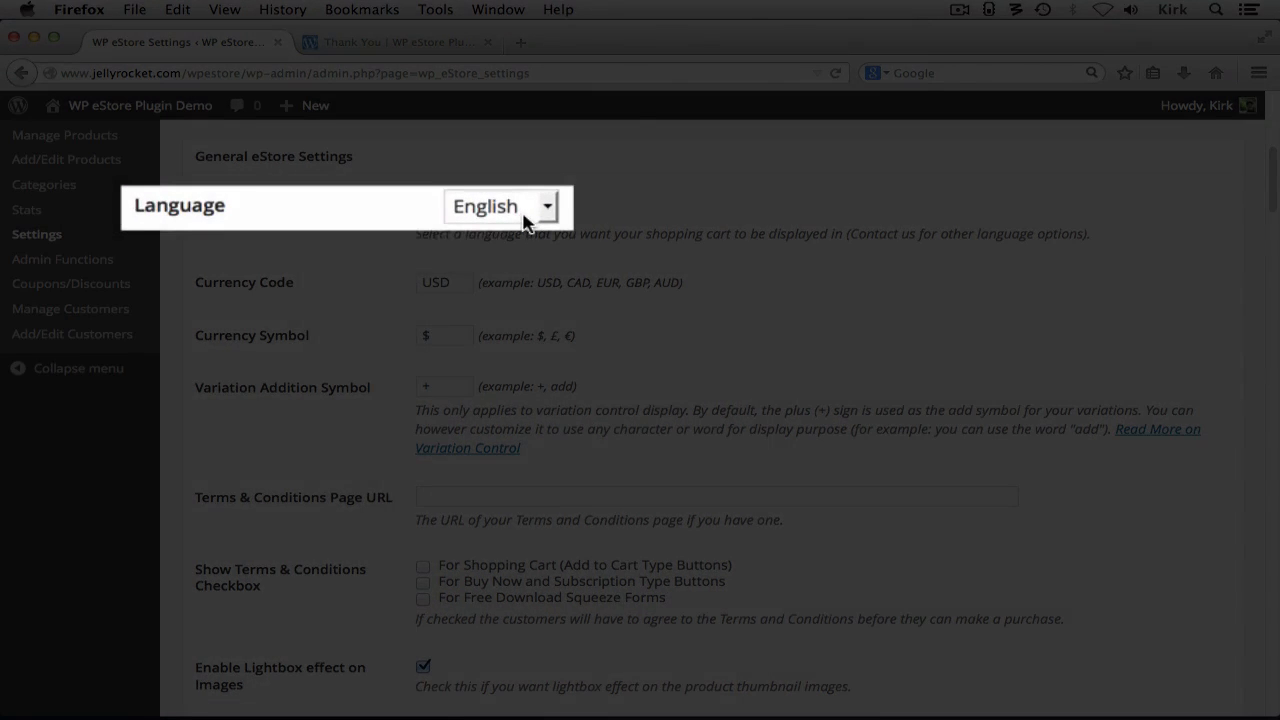
left_click(489, 206)
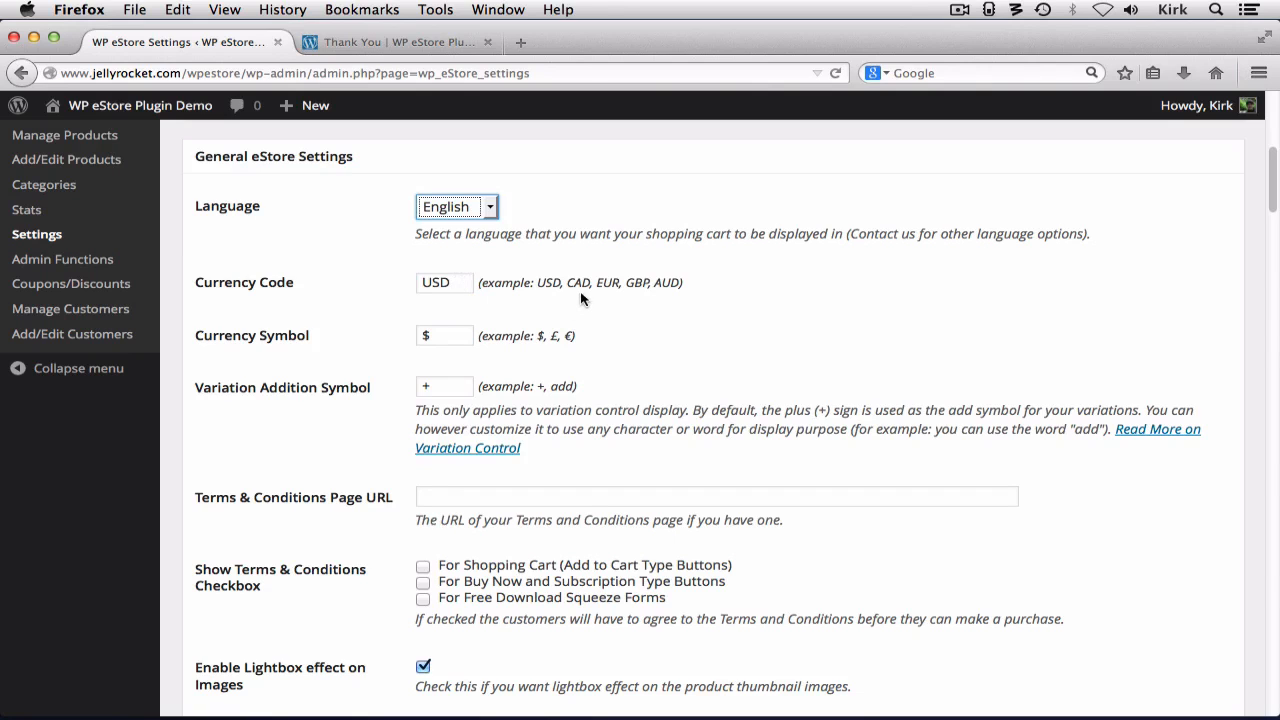
mouse_move(469, 331)
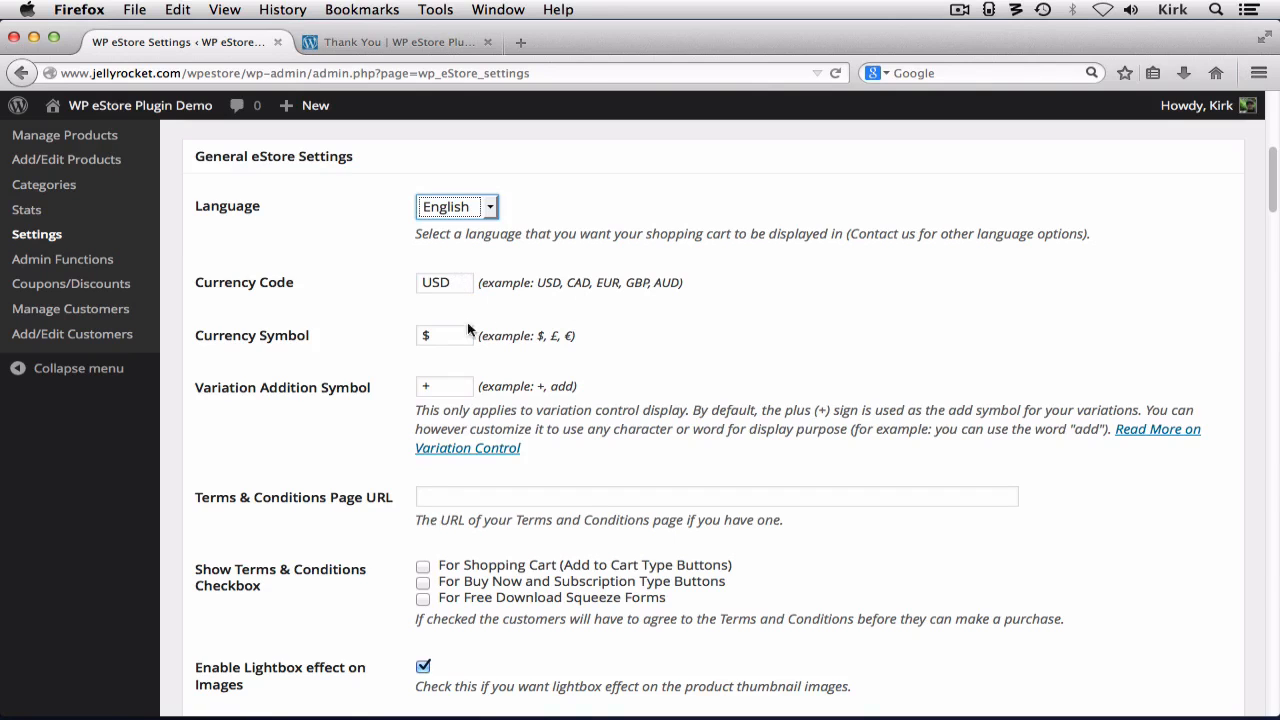
left_click(444, 335)
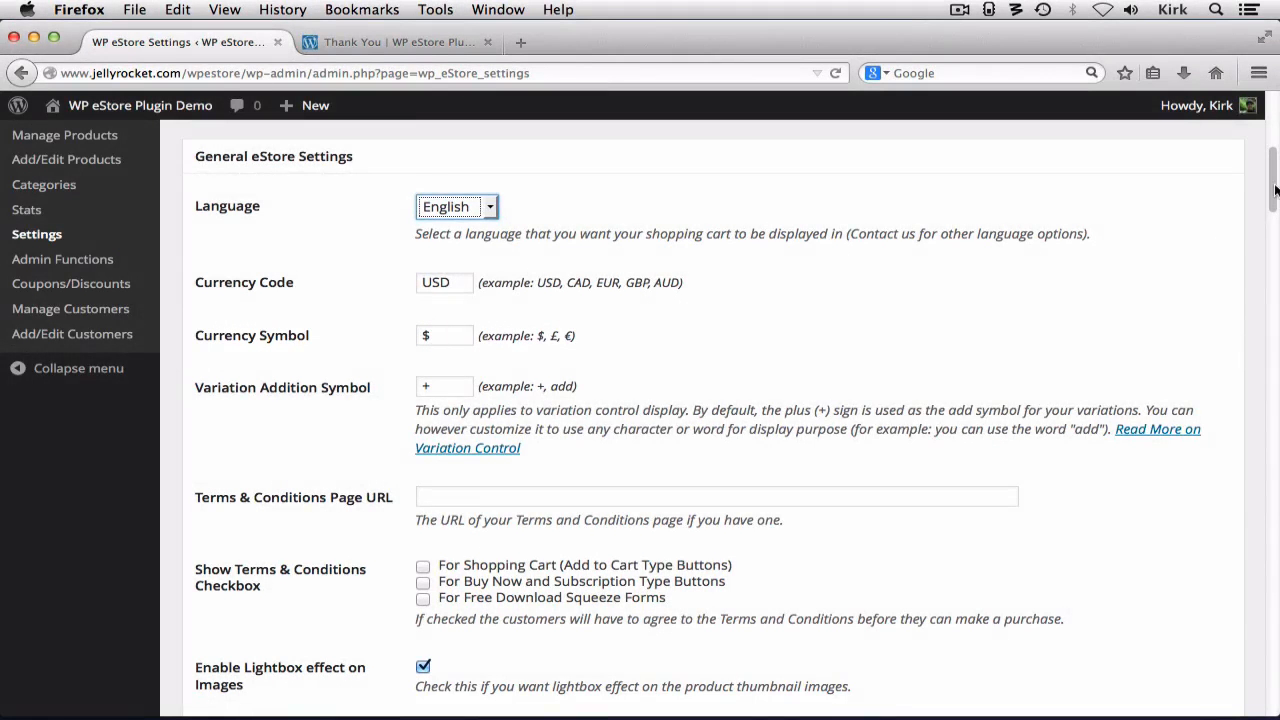
scroll("down", 3)
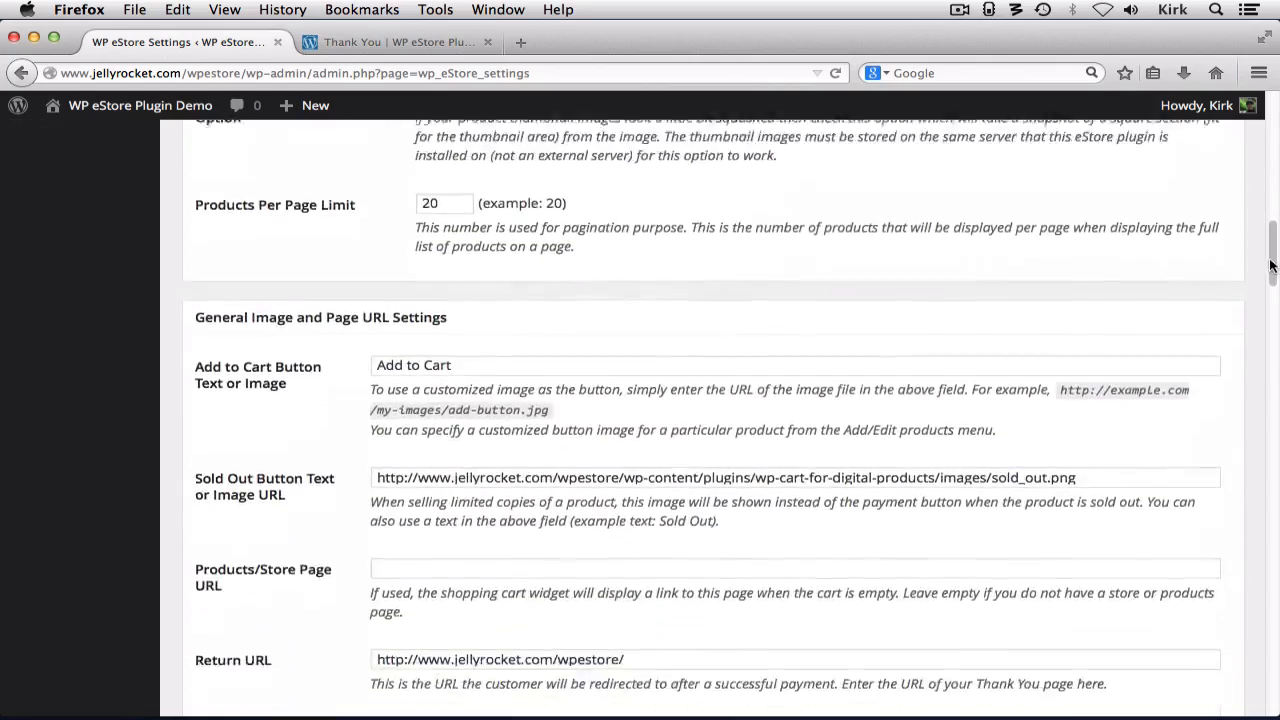
scroll("down", 3)
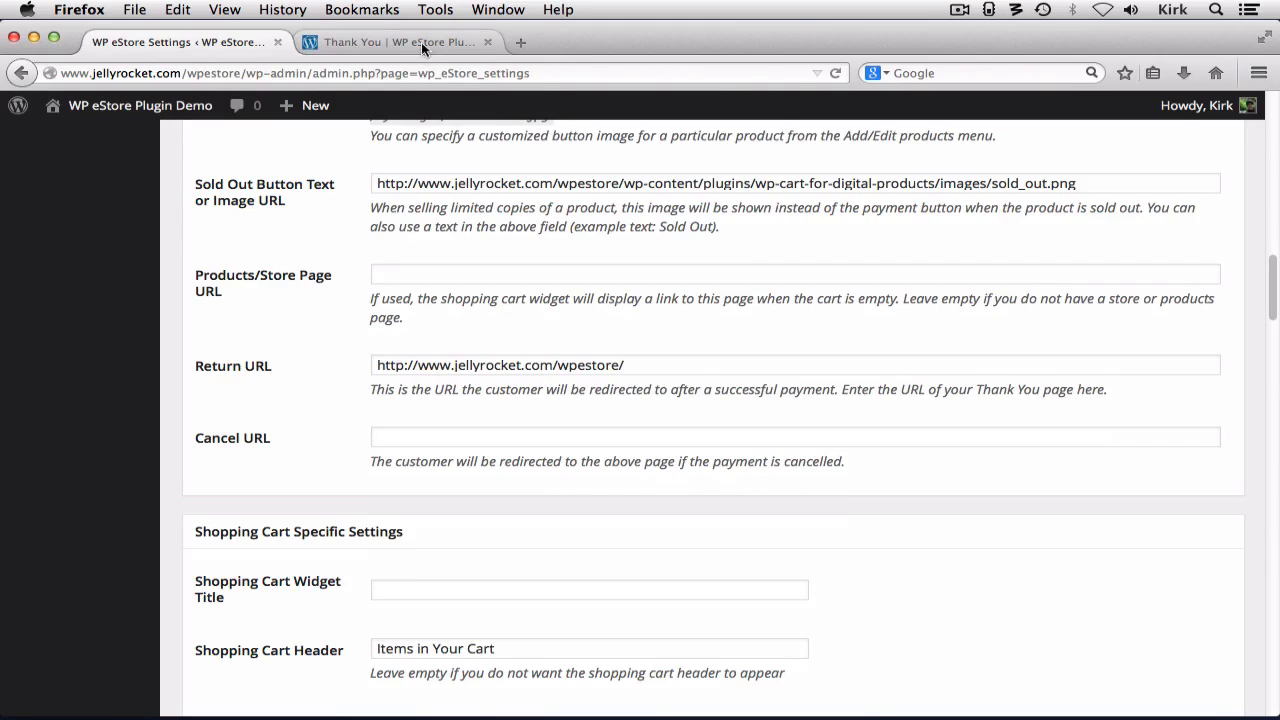
left_click(398, 41)
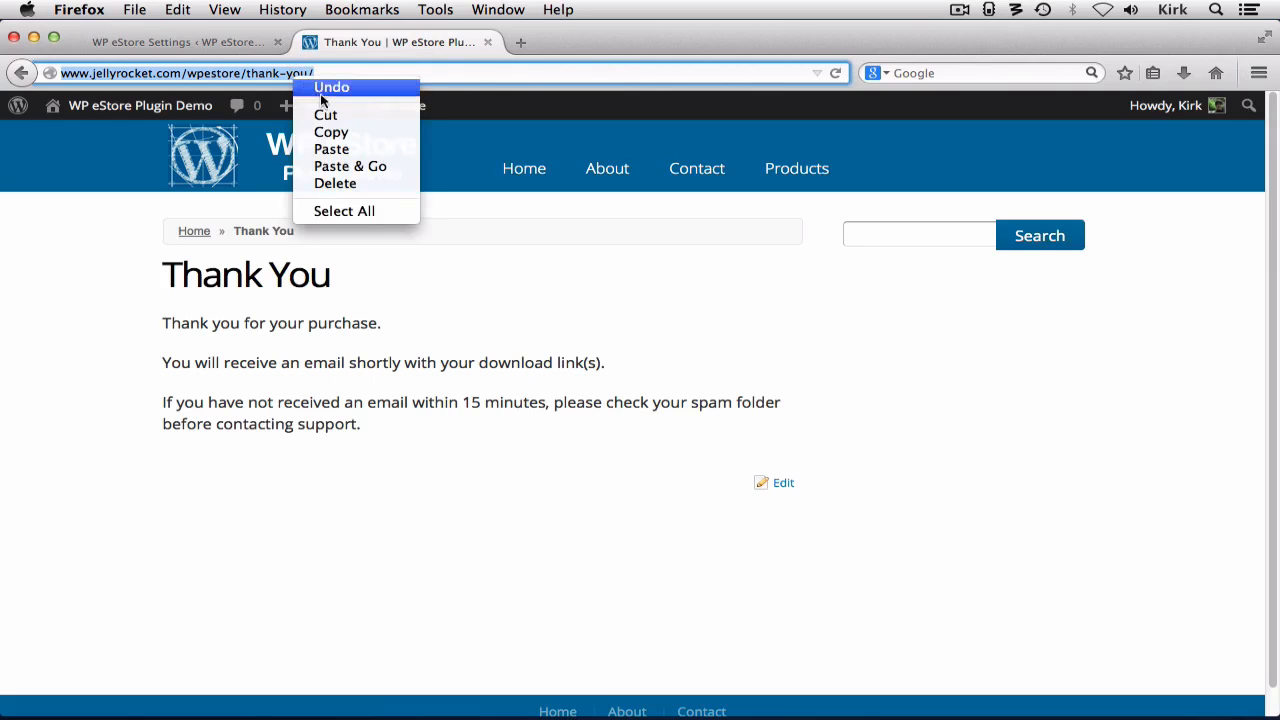
left_click(180, 42)
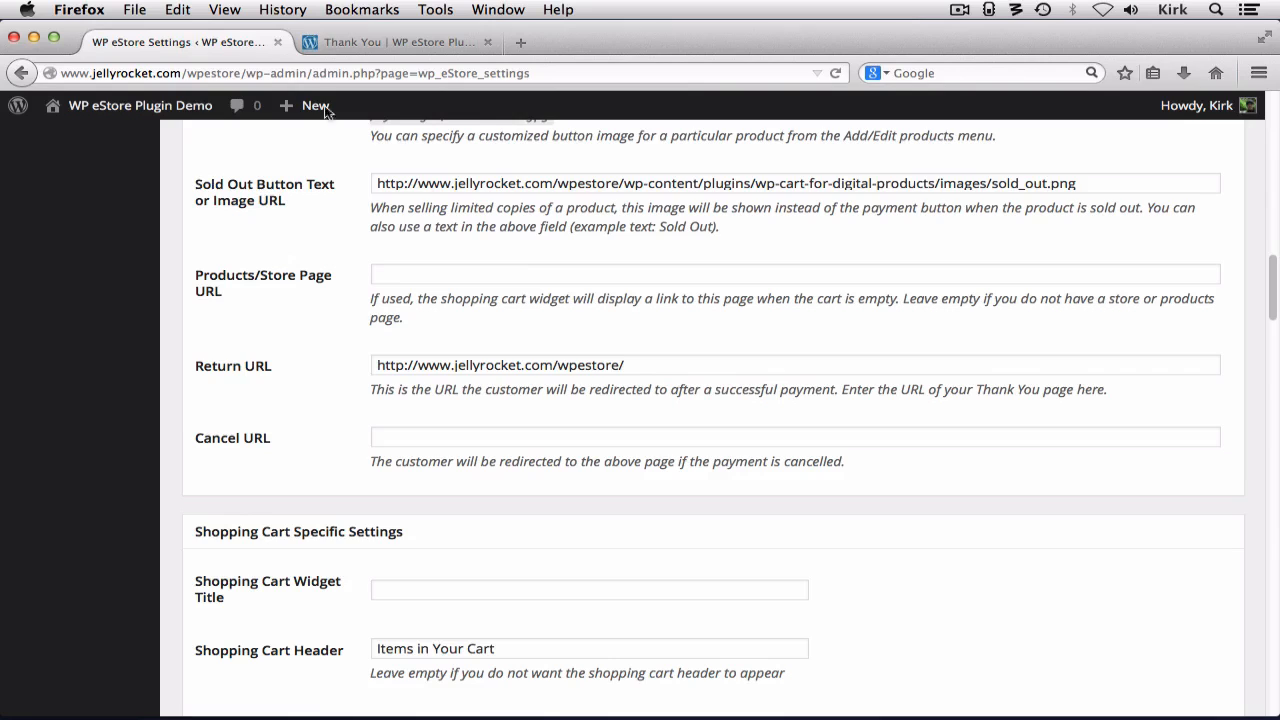
double_click(520, 365)
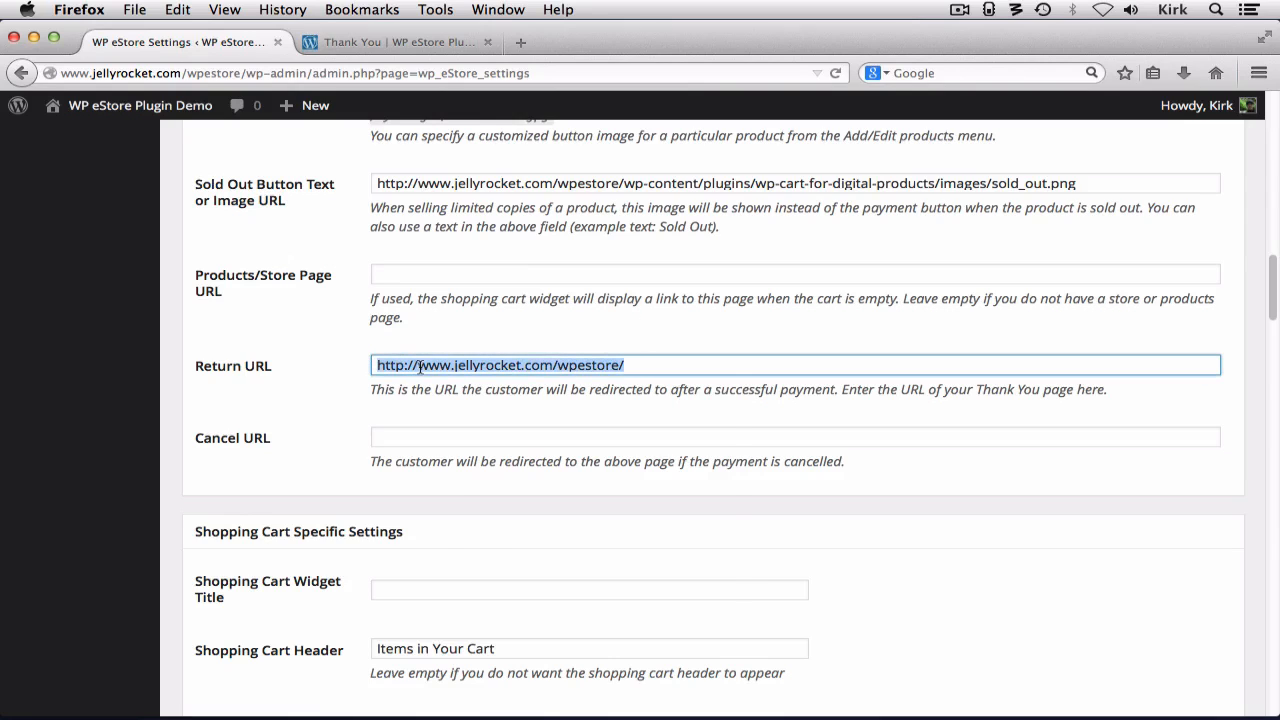
type("thank-you/")
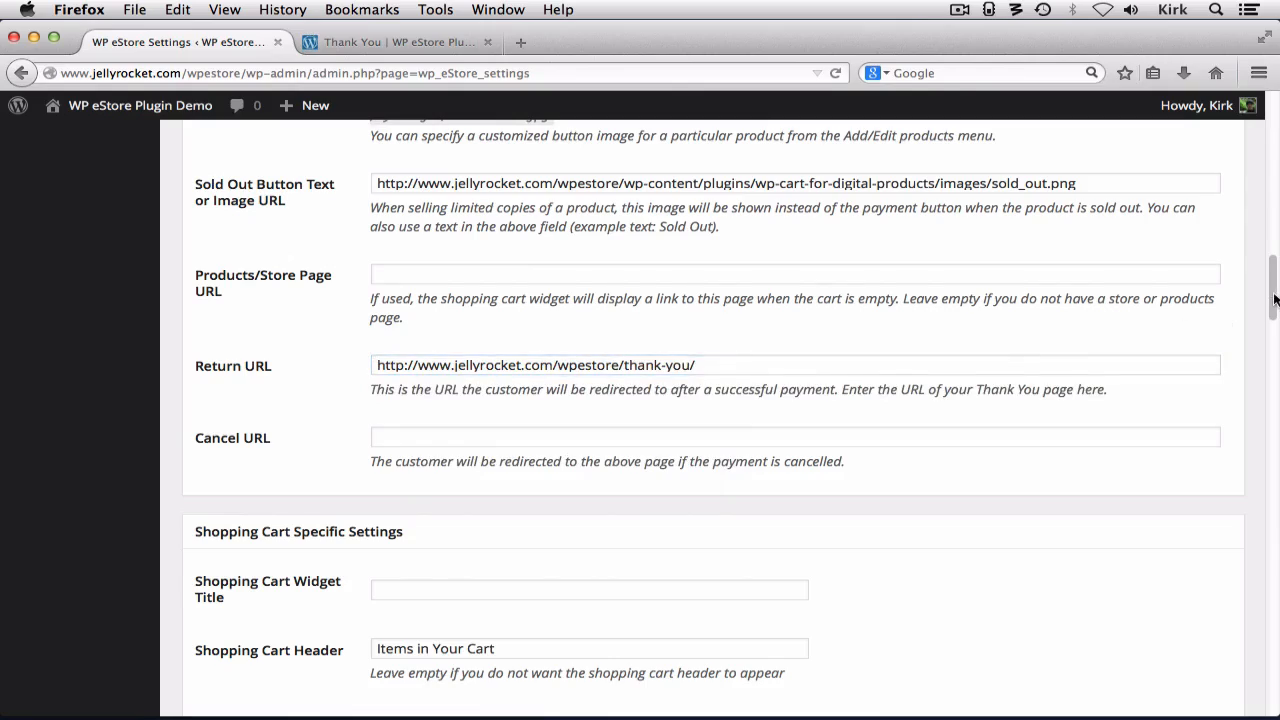
- Save the general settings with Update Options, showing 'Options Updated!'
scroll("down", 3)
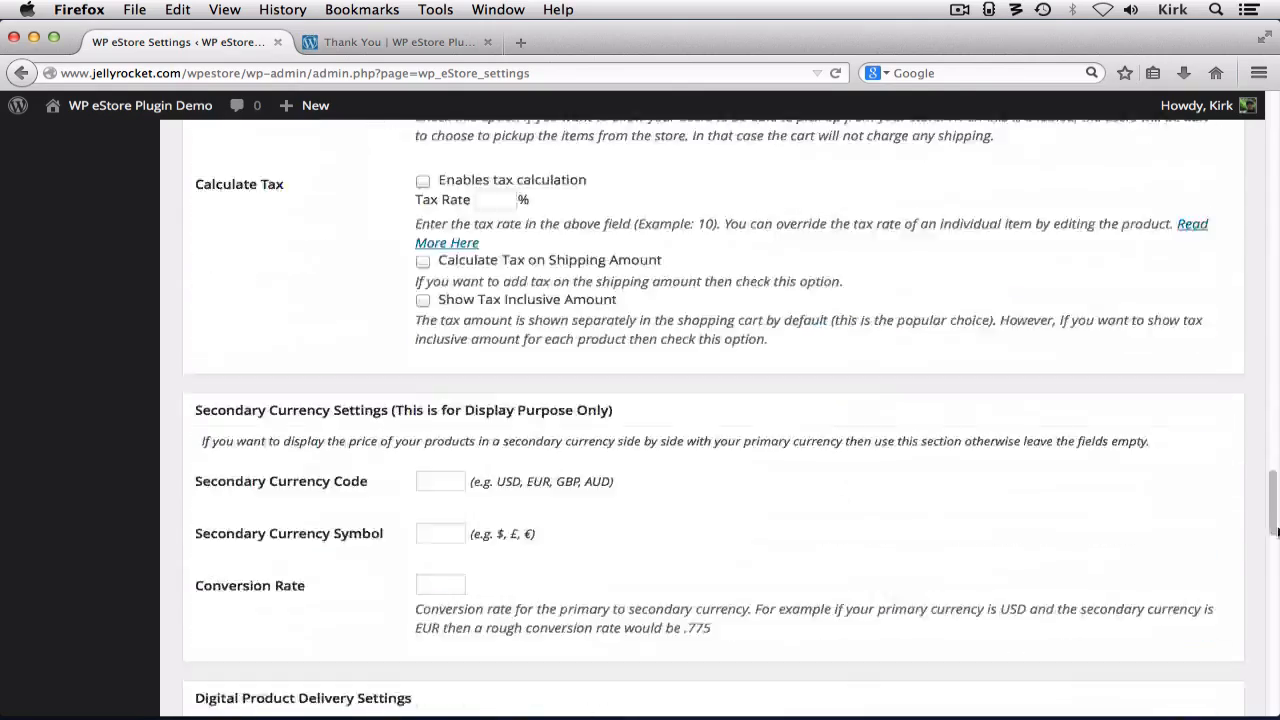
scroll("down", 3)
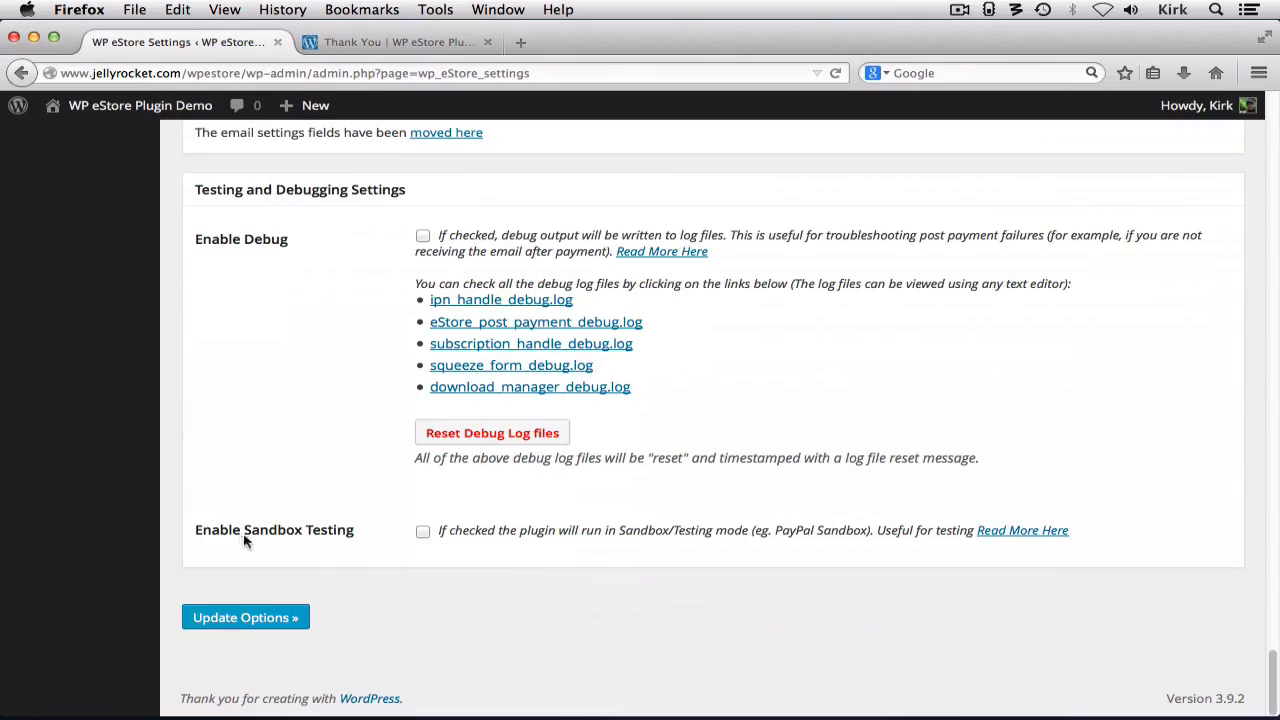
left_click(245, 617)
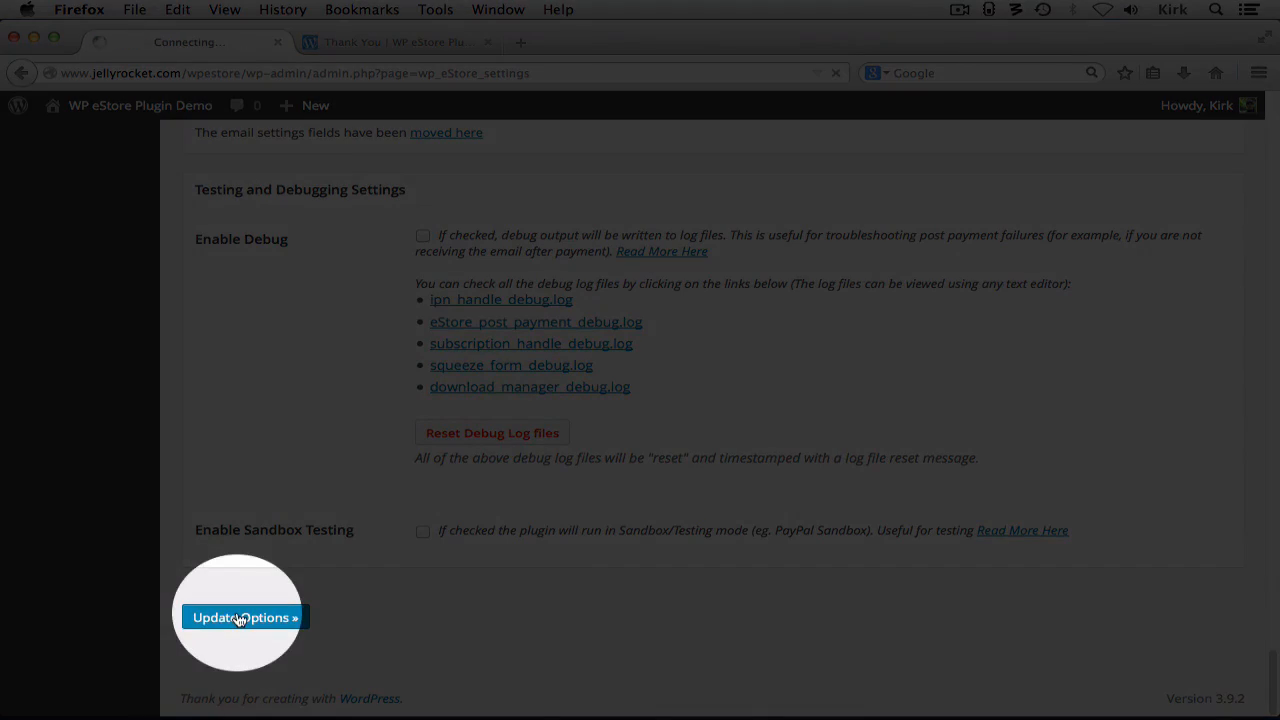
left_click(242, 617)
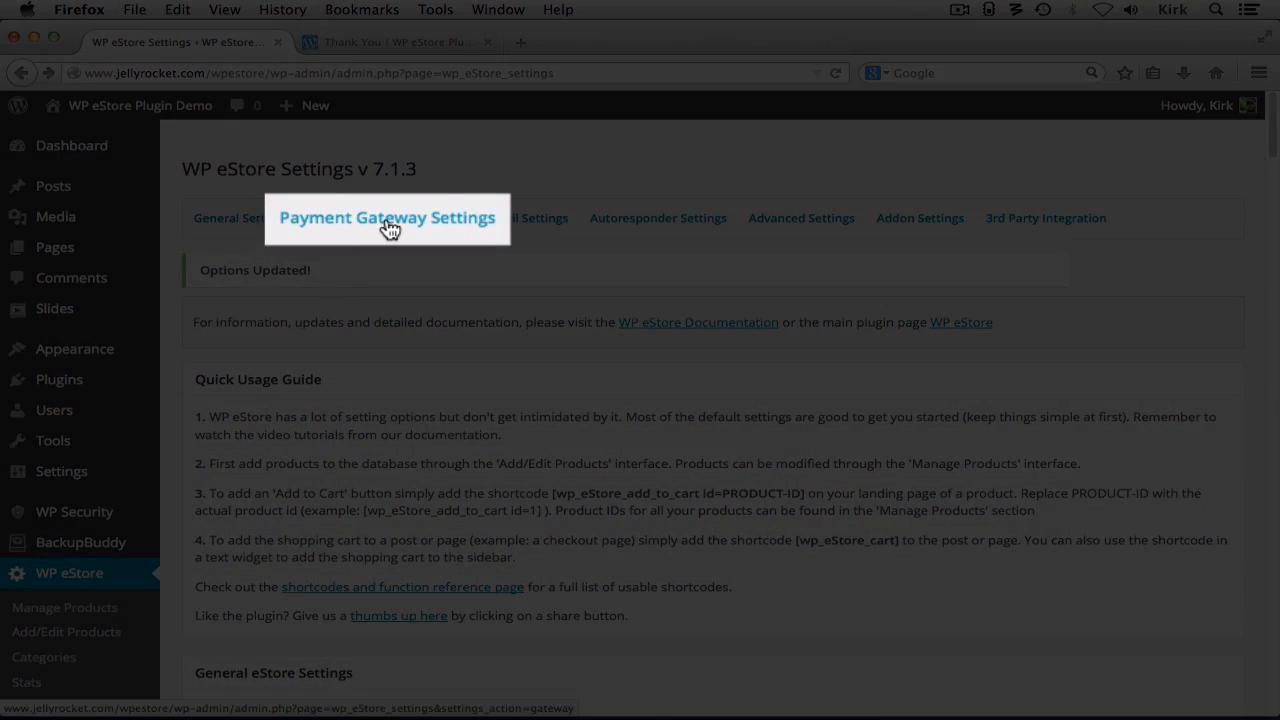
left_click(387, 225)
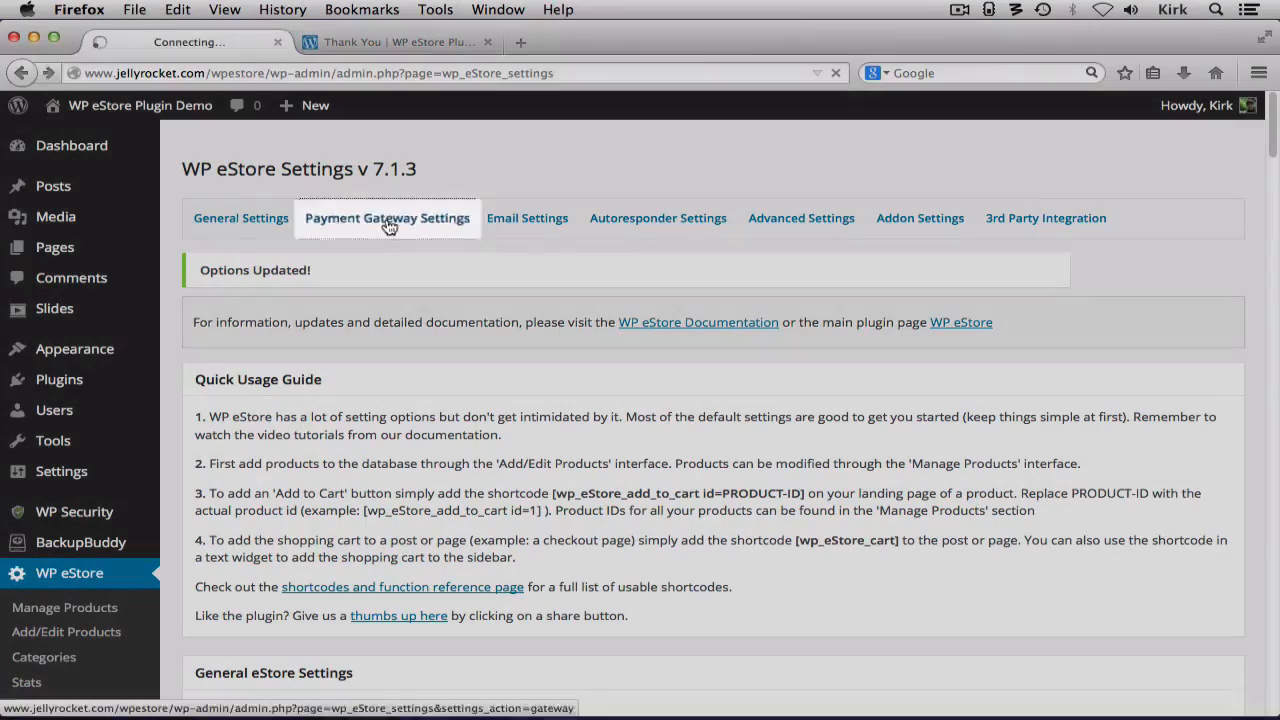
left_click(387, 218)
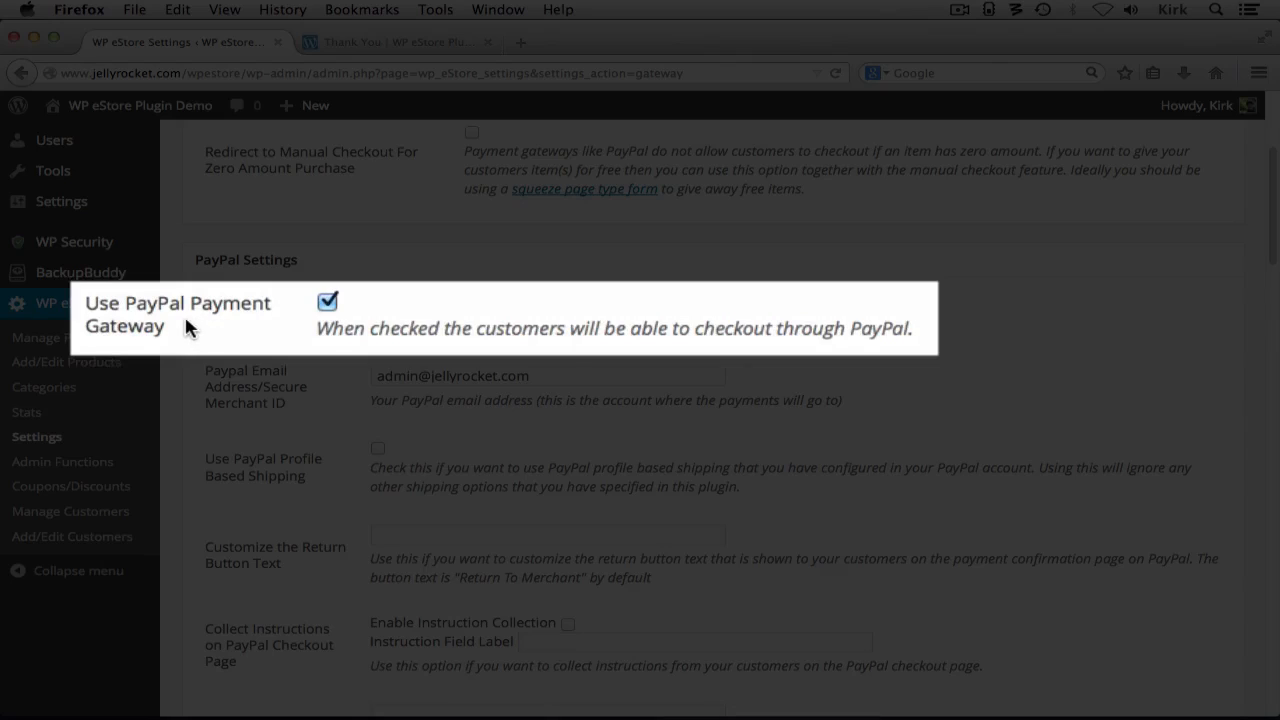
mouse_move(315, 372)
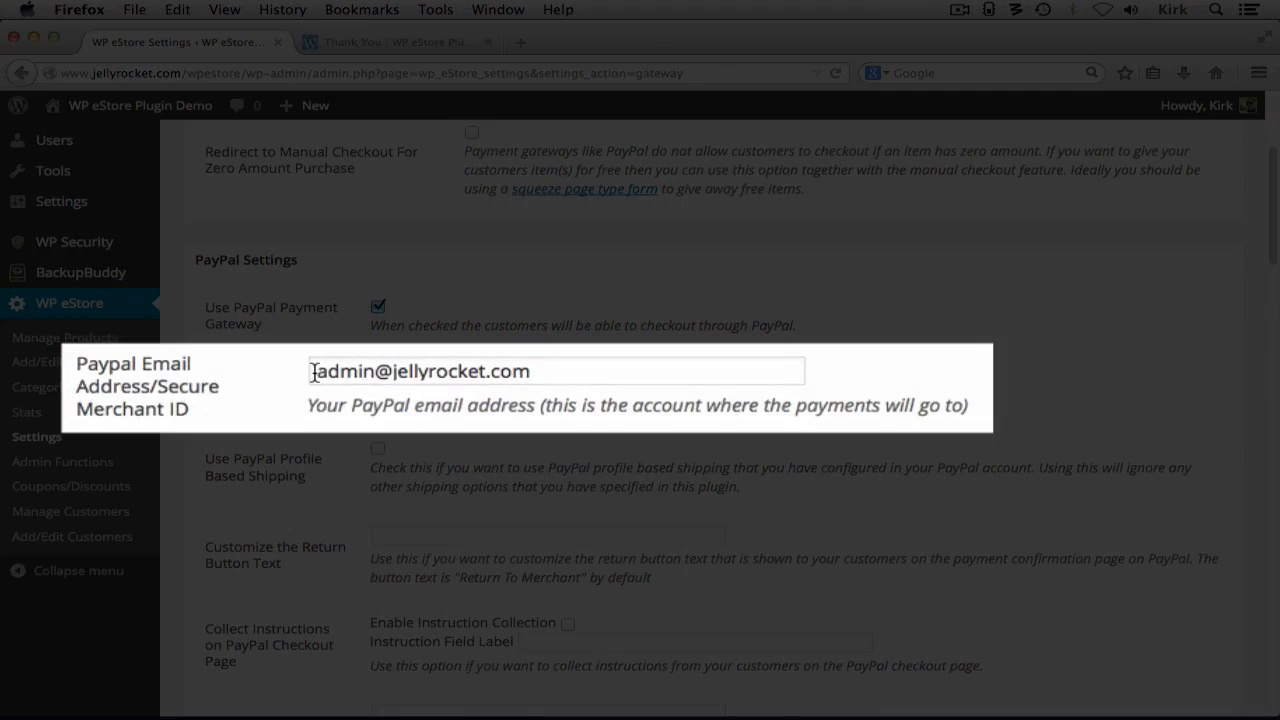
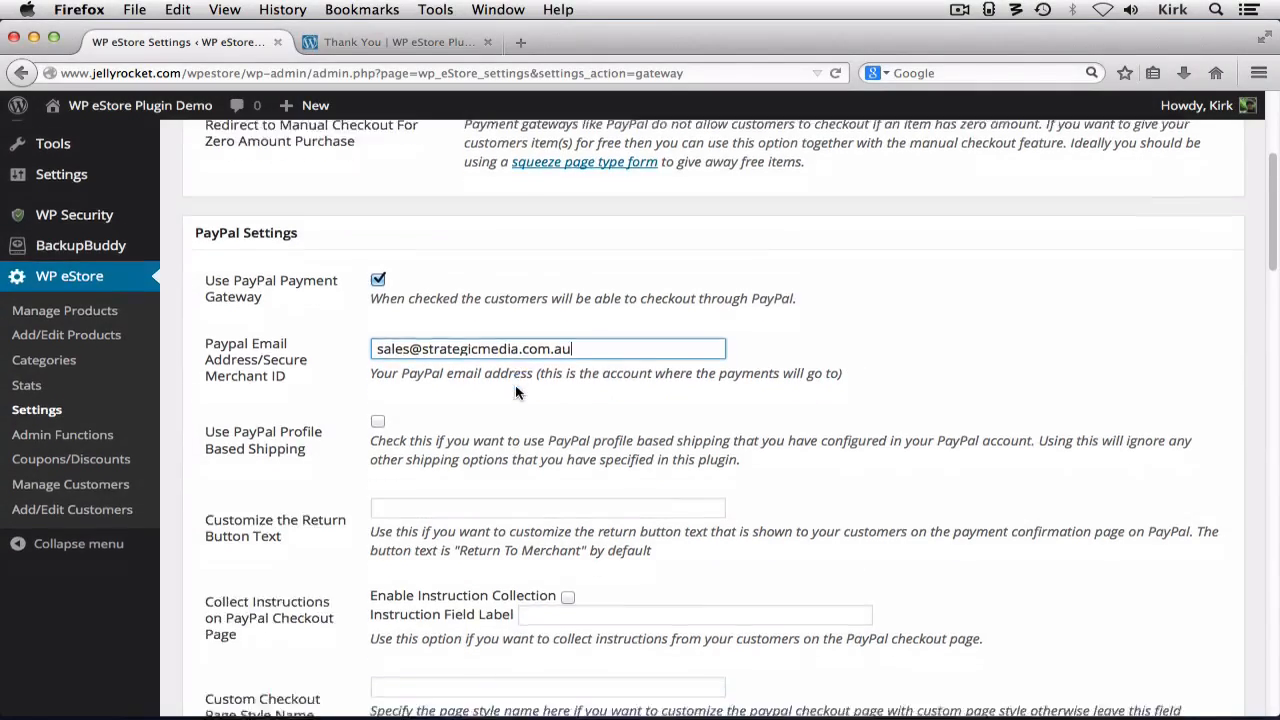
- Save the payment gateway settings with PayPal enabled
scroll("down", 3)
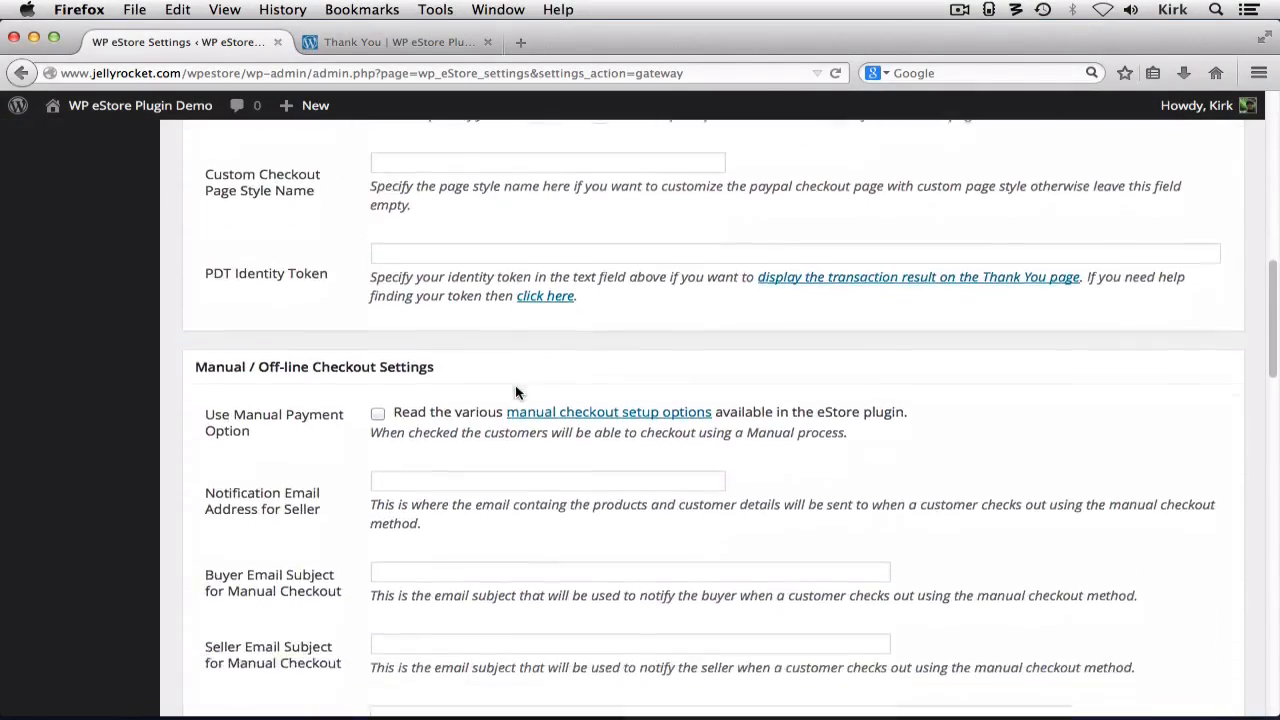
scroll("down", 3)
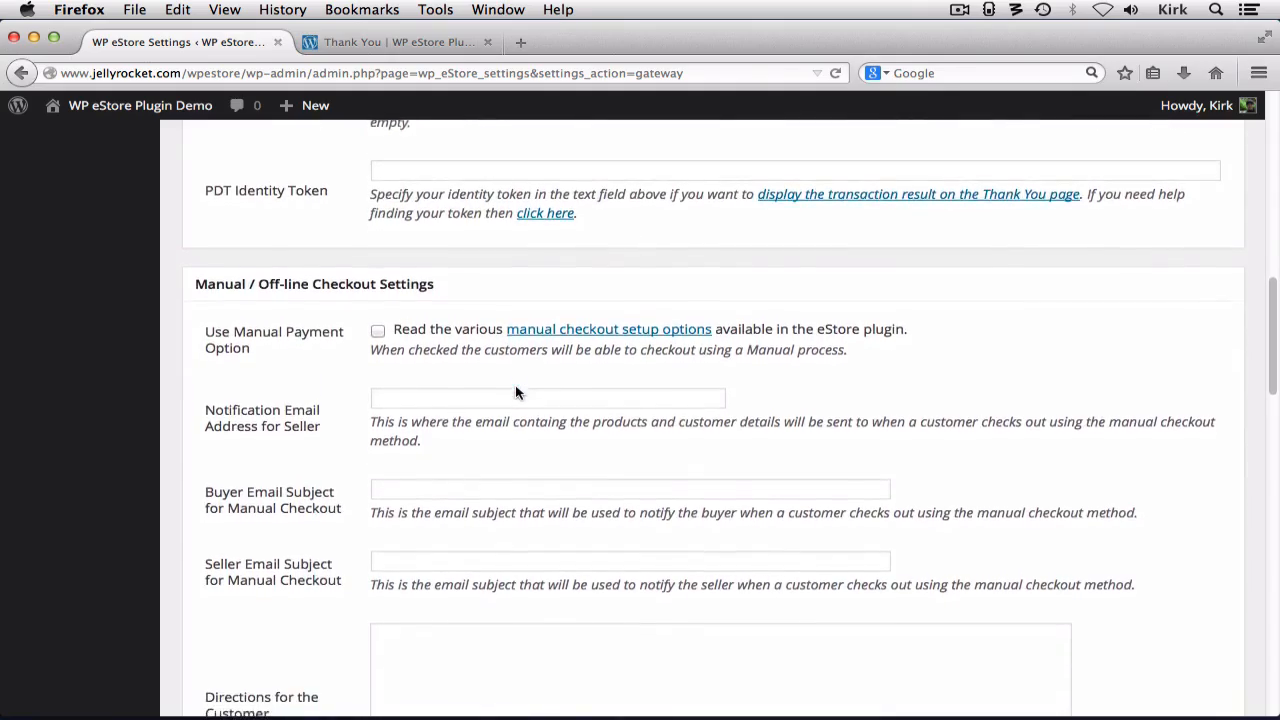
scroll("down", 3)
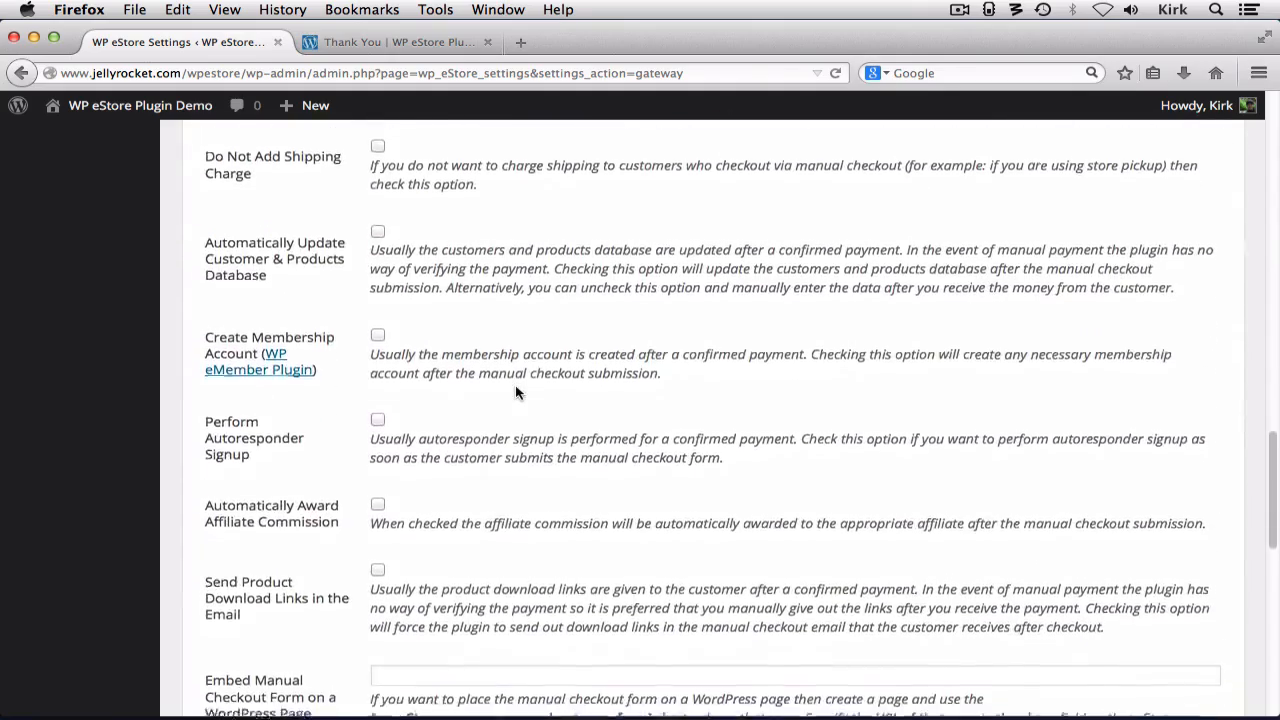
scroll("down", 3)
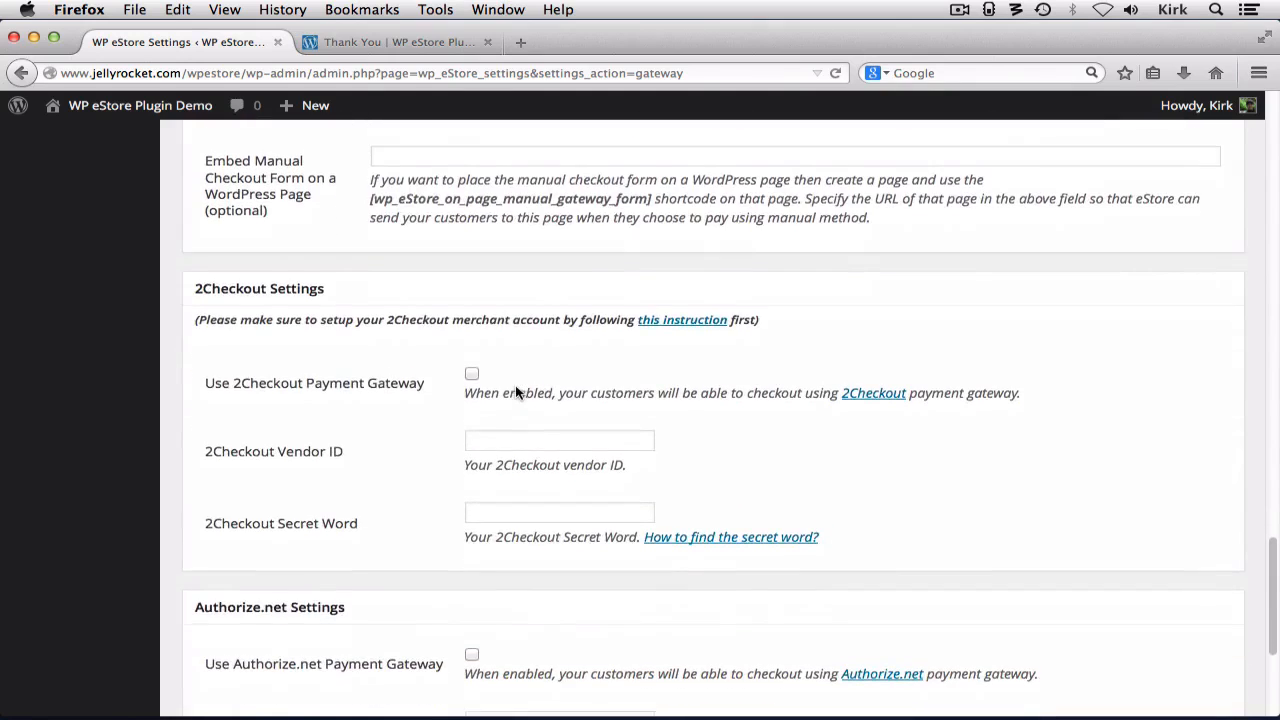
scroll("down", 3)
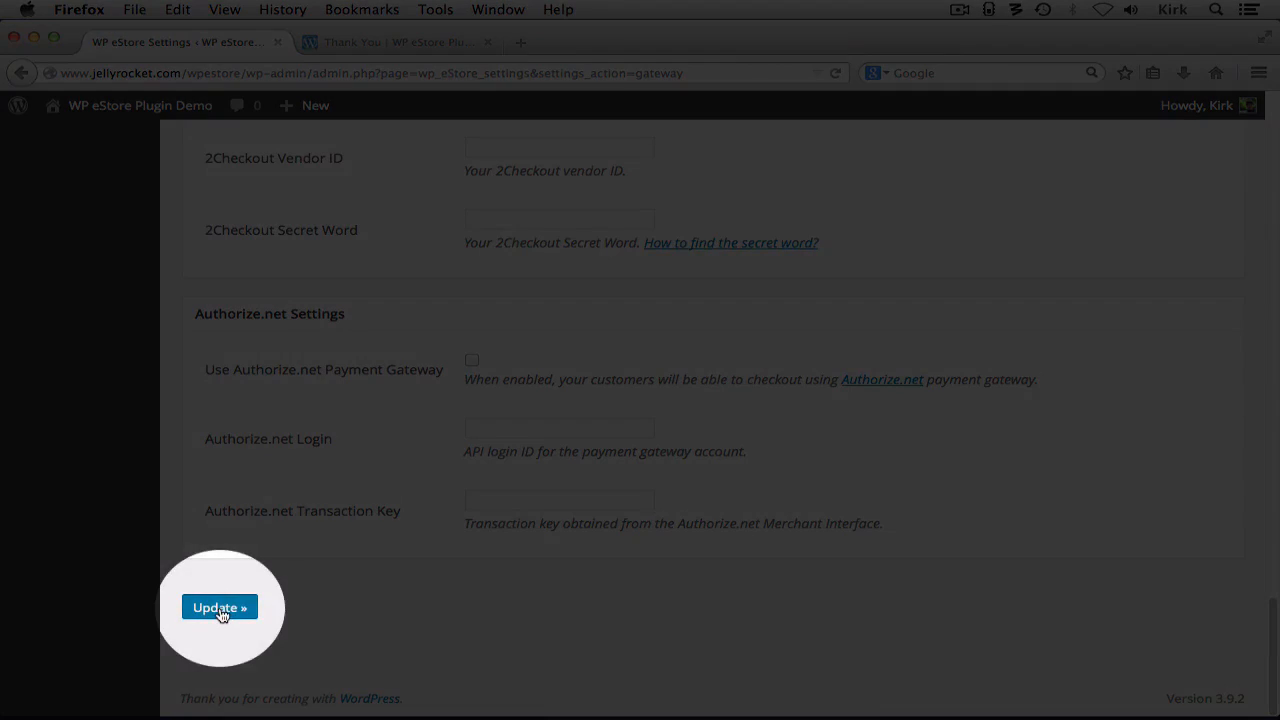
left_click(219, 607)
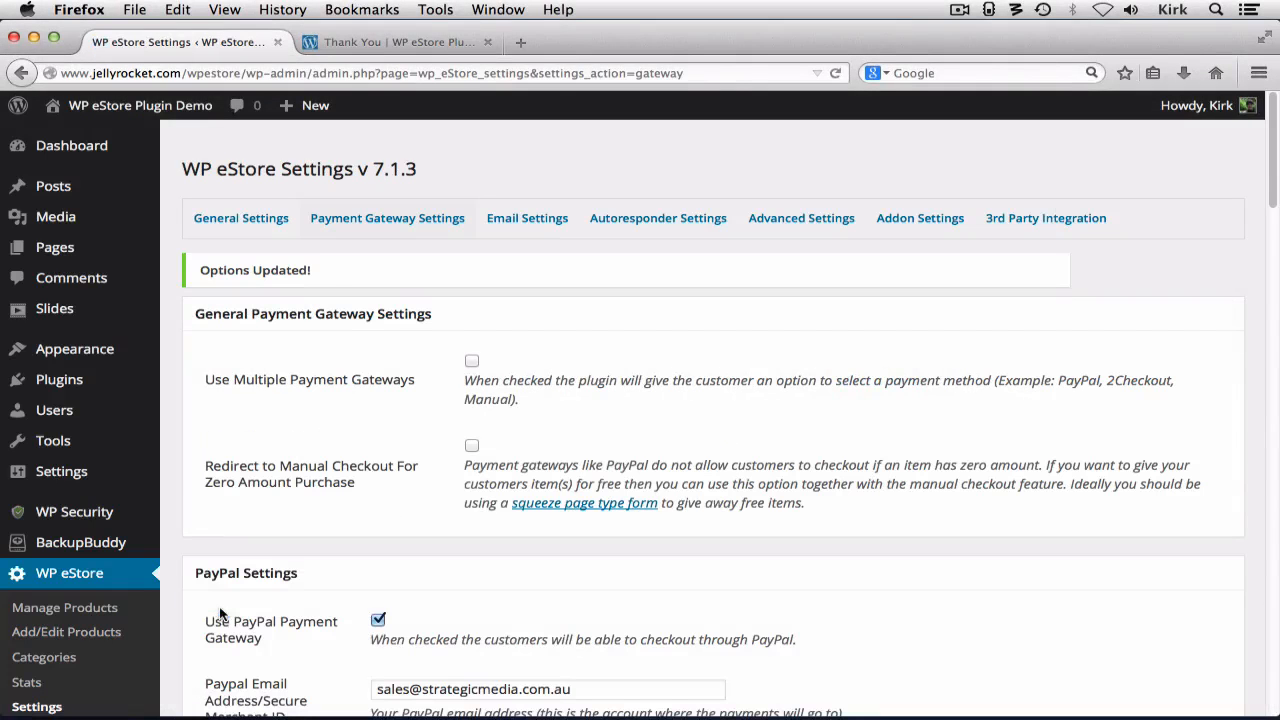
mouse_move(513, 228)
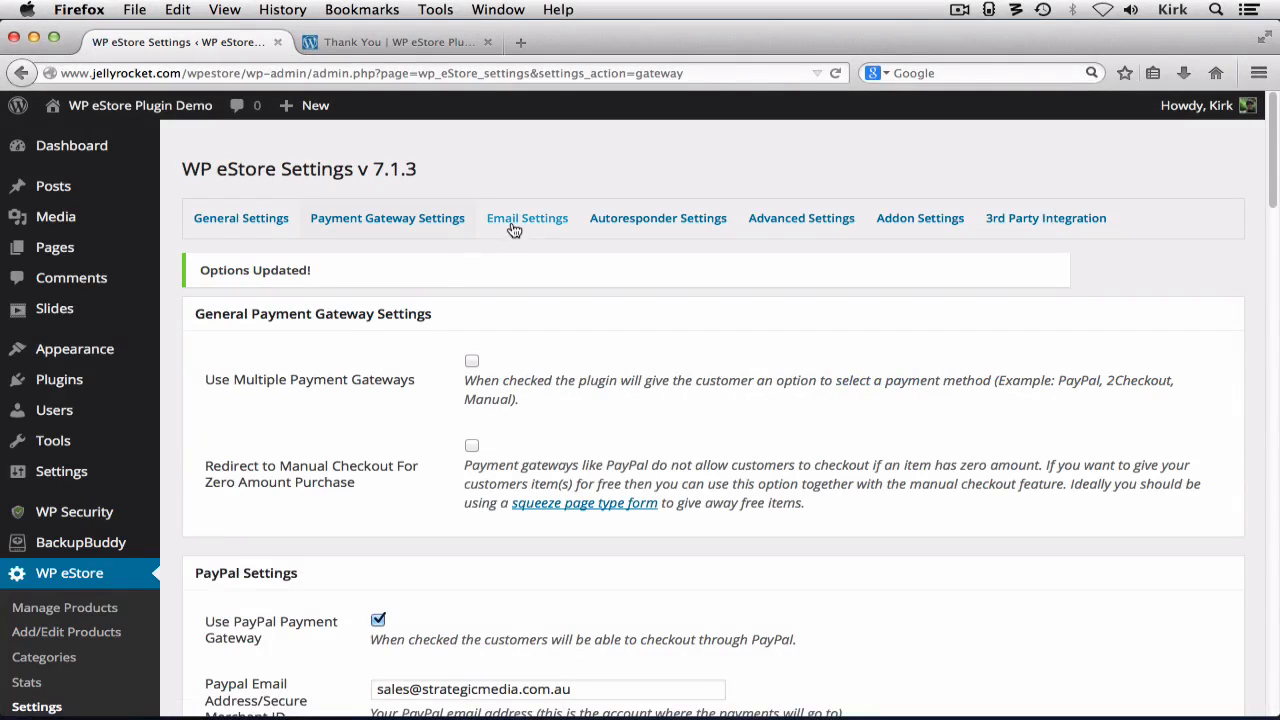
left_click(527, 218)
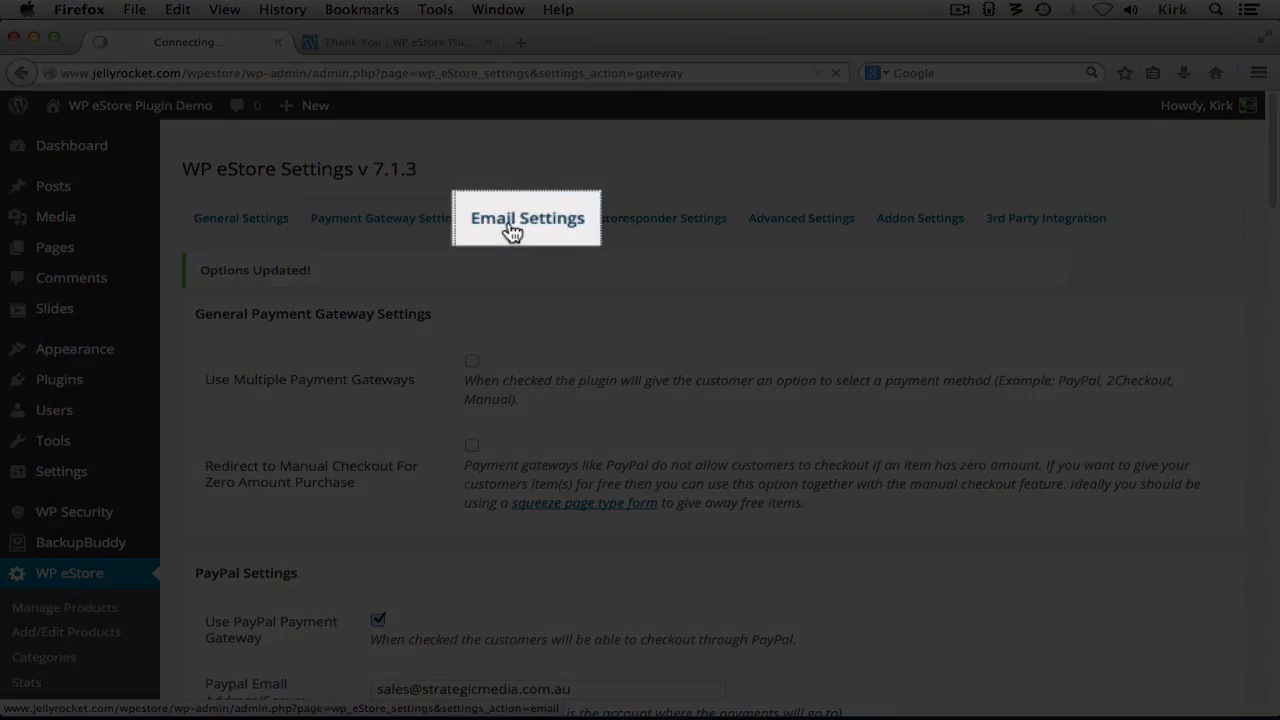
left_click(527, 218)
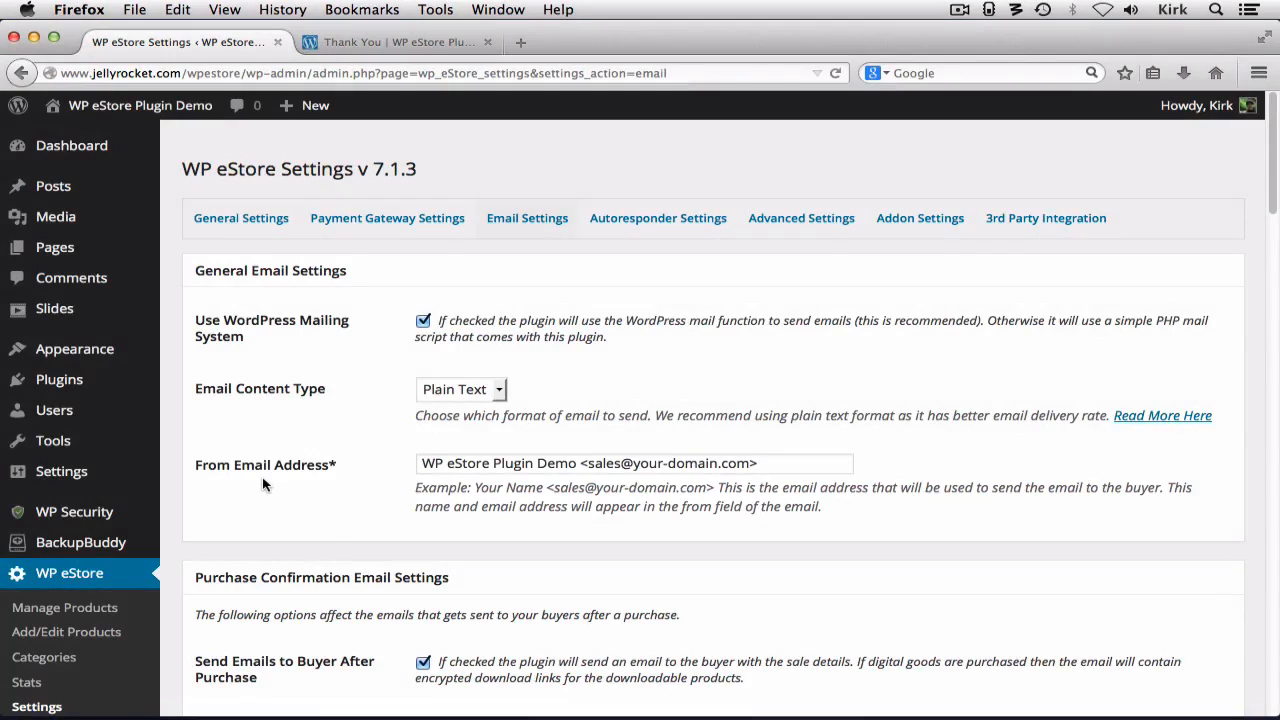
double_click(450, 463)
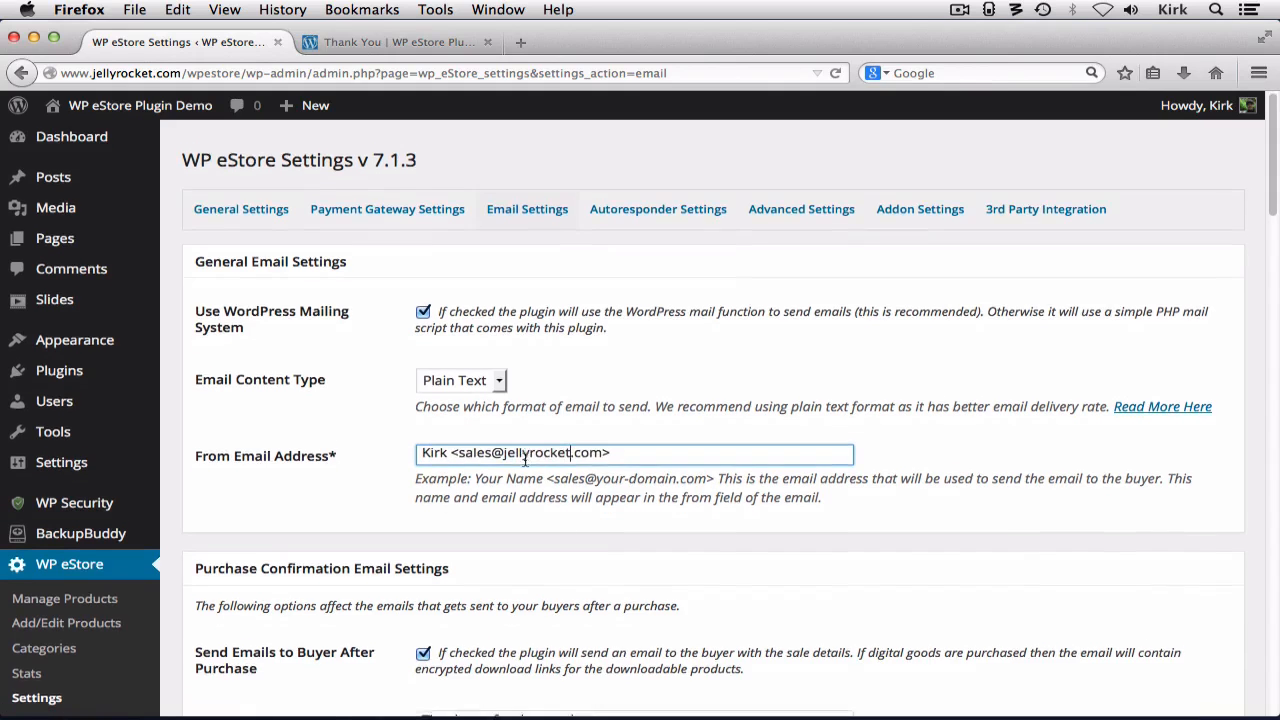
- Update the email settings until 'Email Settings Updated!' appears
scroll("down", 3)
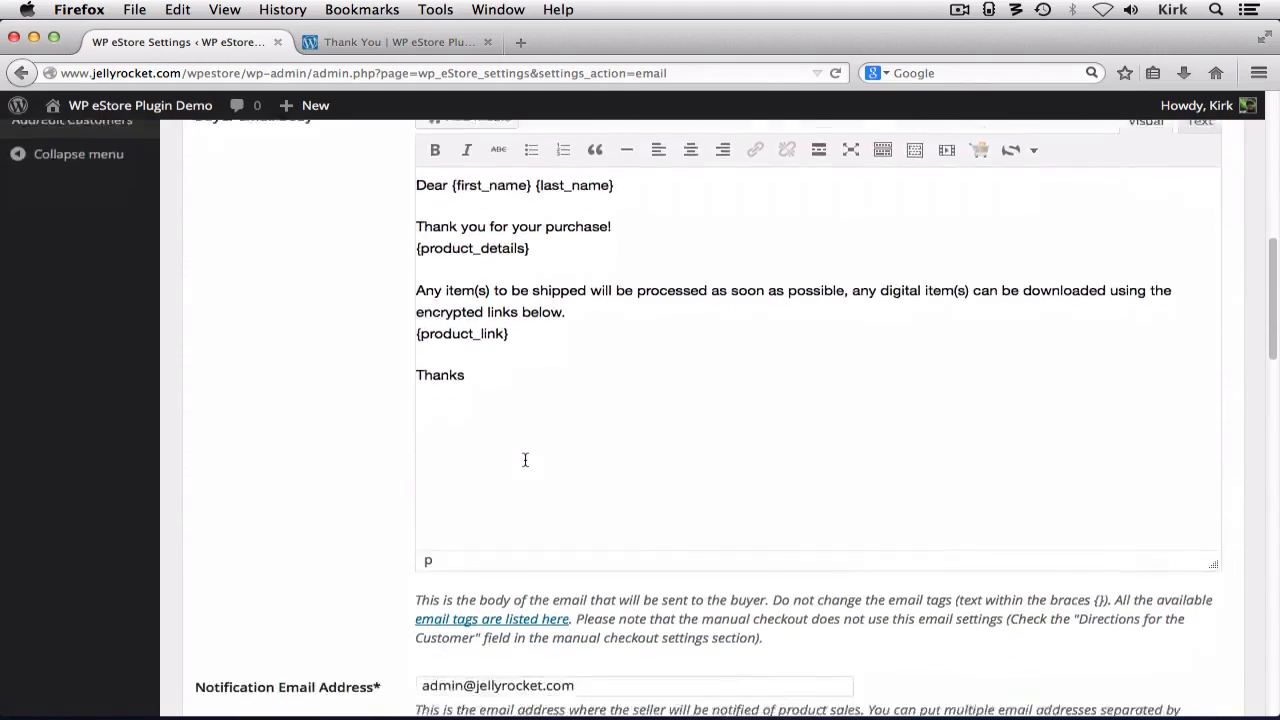
scroll("down", 3)
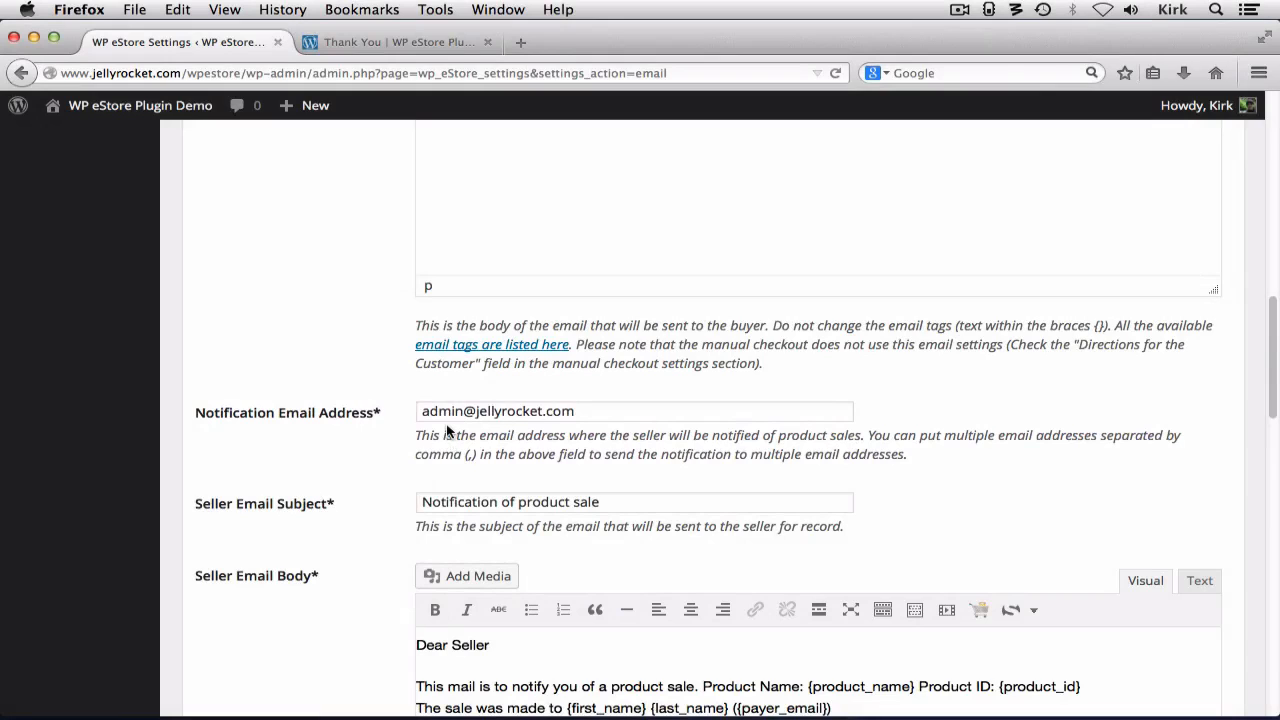
mouse_move(1272, 367)
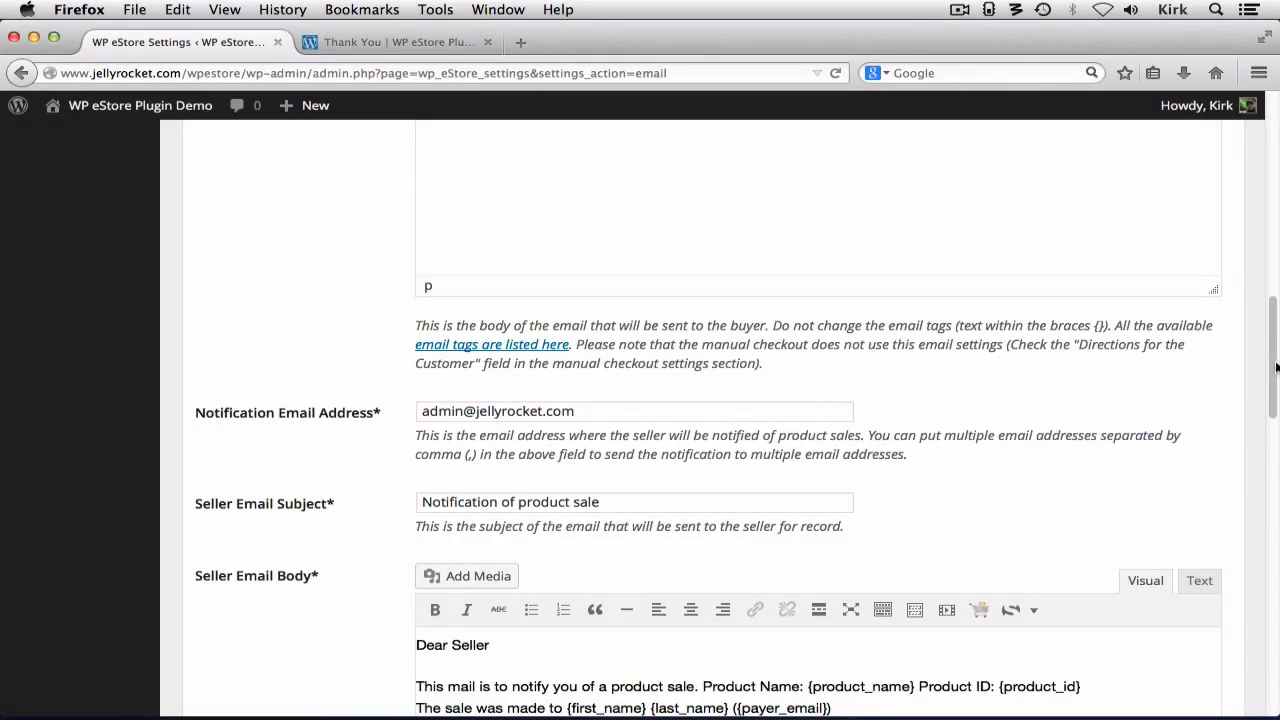
scroll("down", 3)
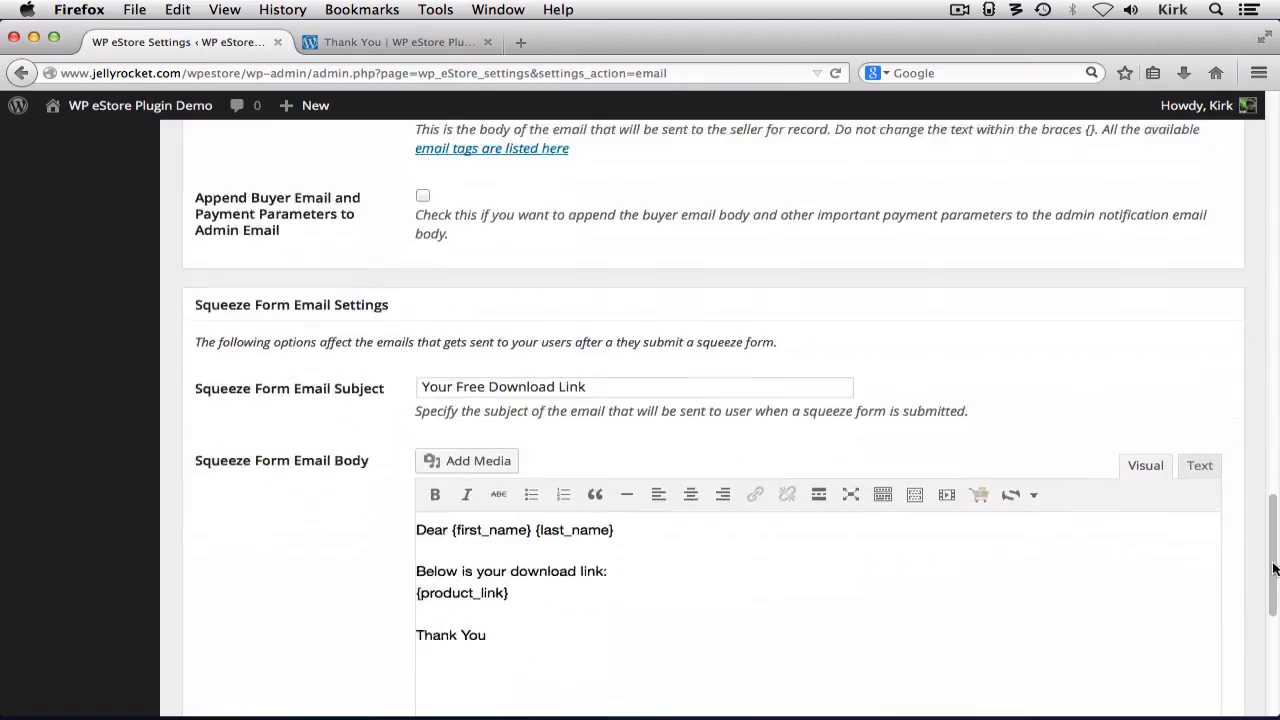
scroll("down", 3)
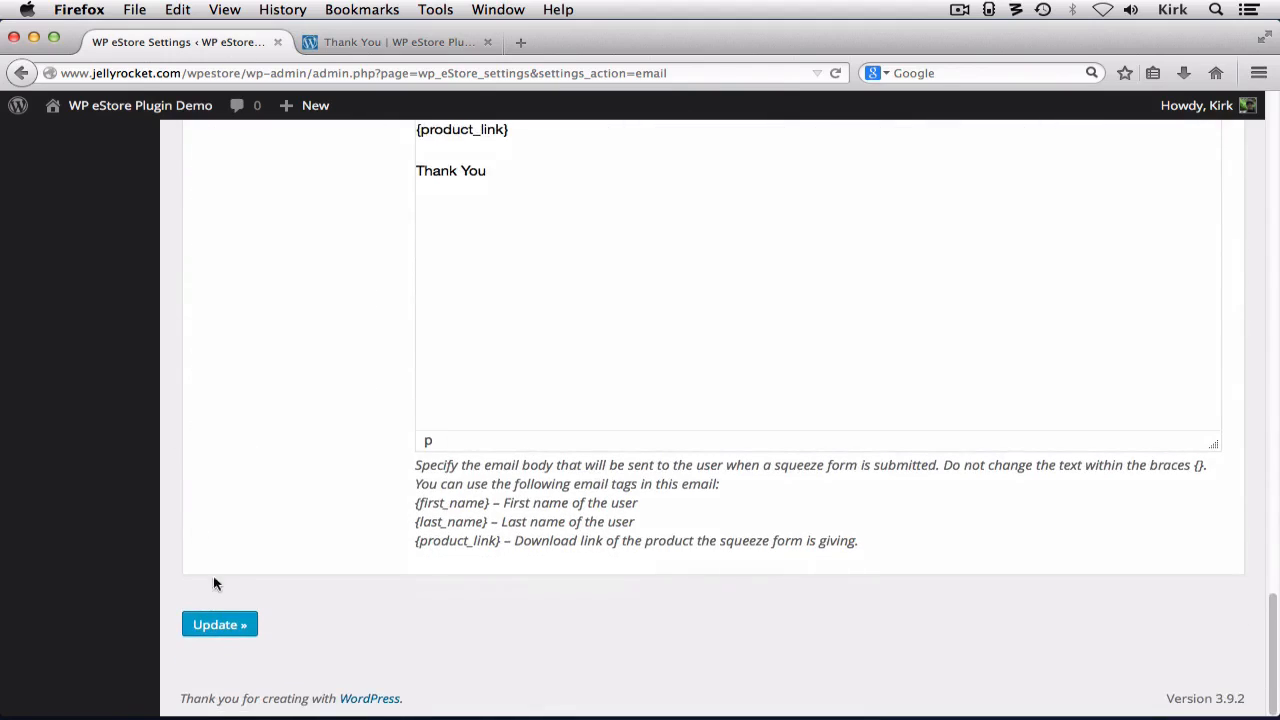
left_click(219, 624)
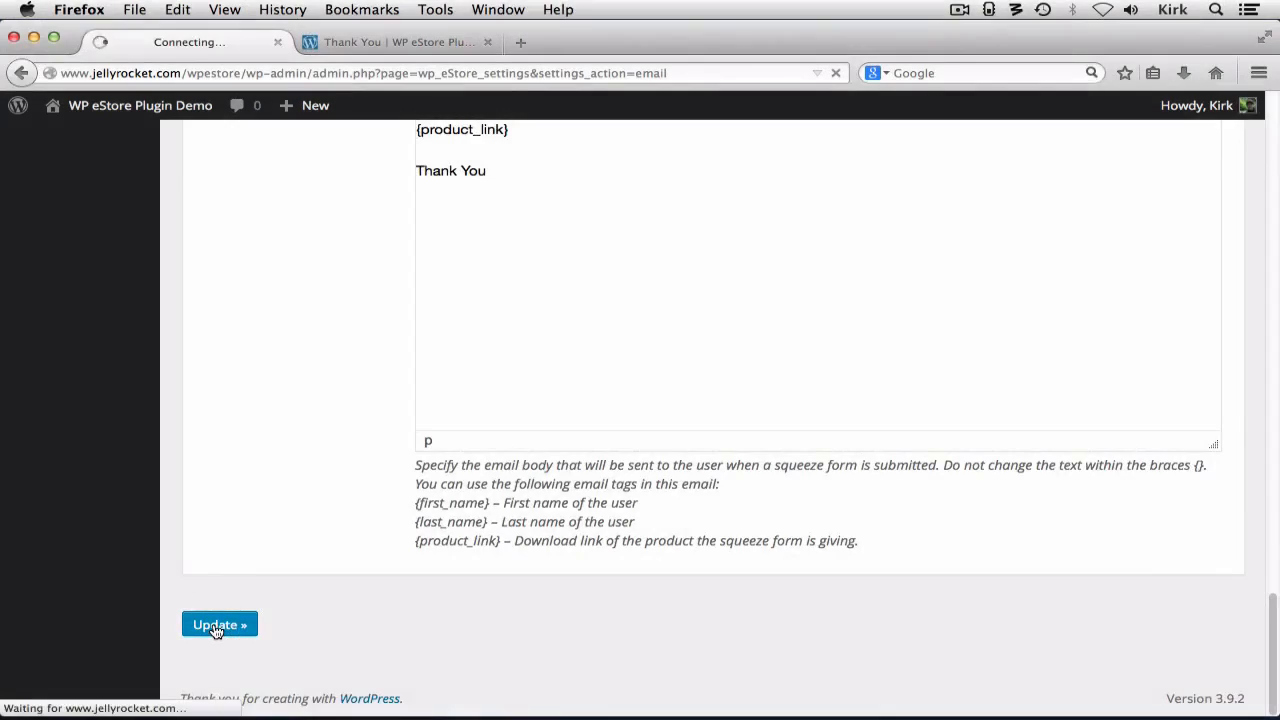
left_click(219, 624)
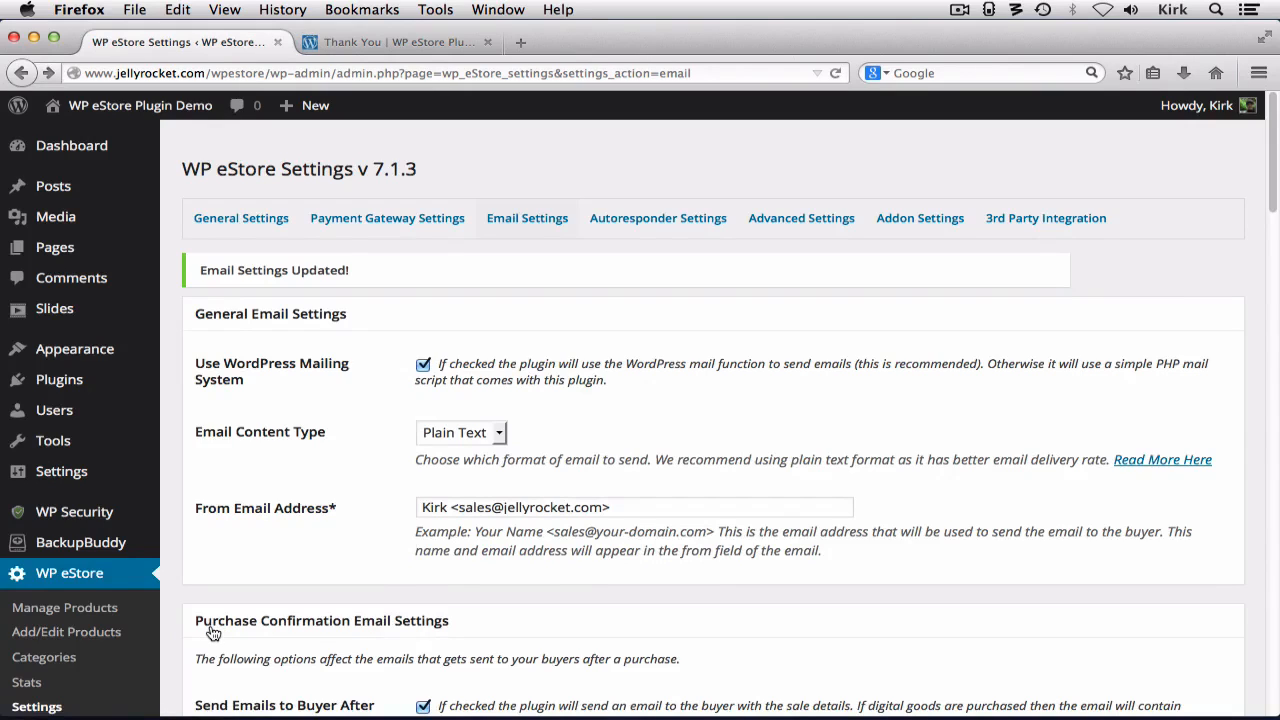
mouse_move(76, 575)
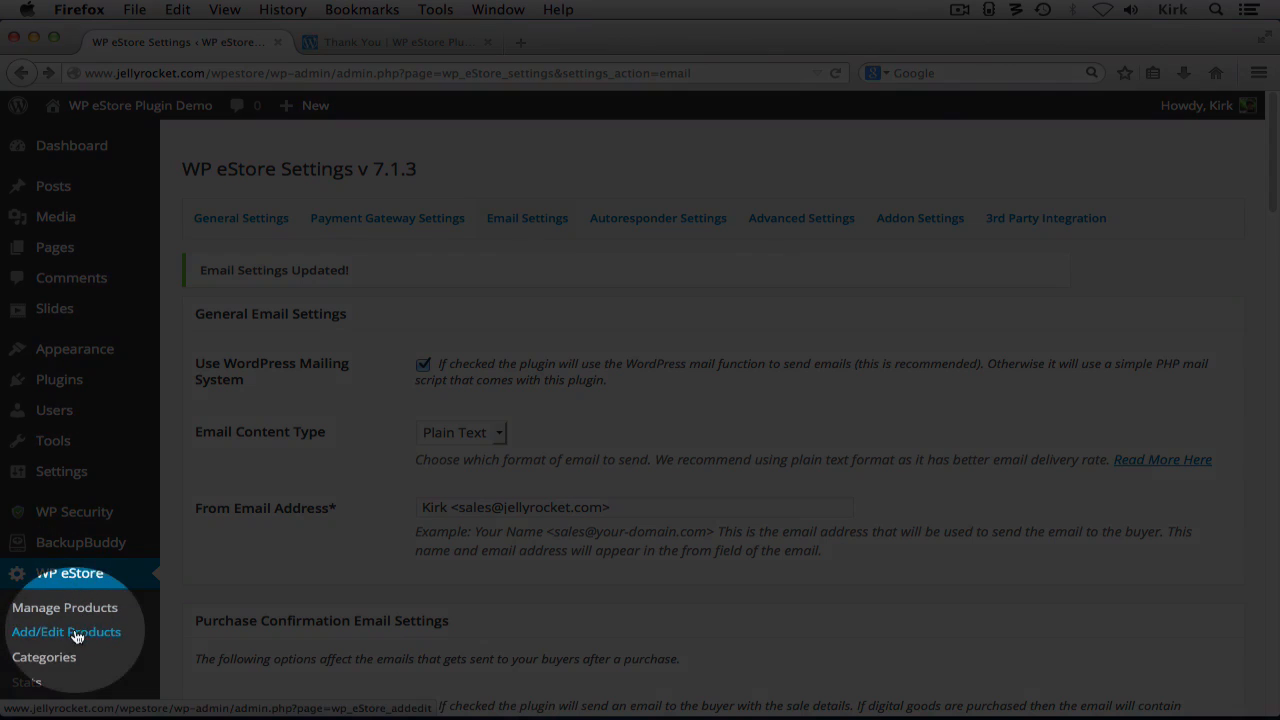
- Start a new product named Golf Guru, priced 9.00, with its golf description pasted in
left_click(66, 632)
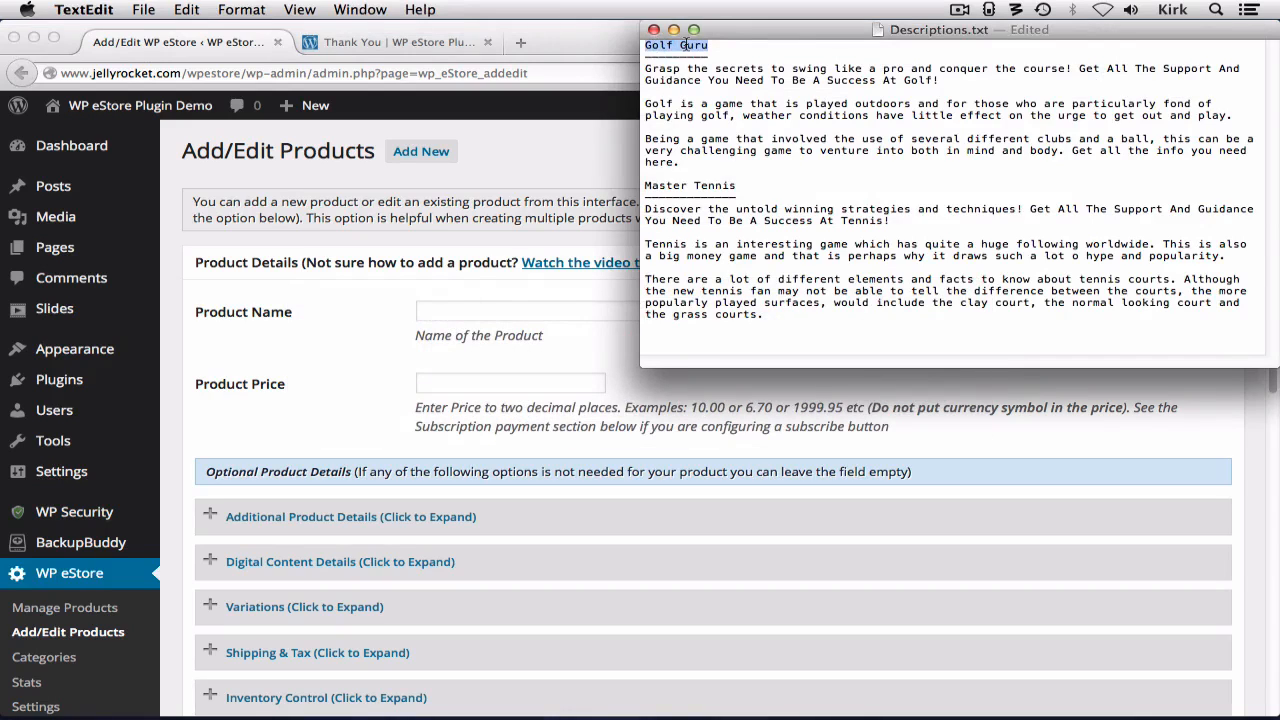
mouse_move(435, 363)
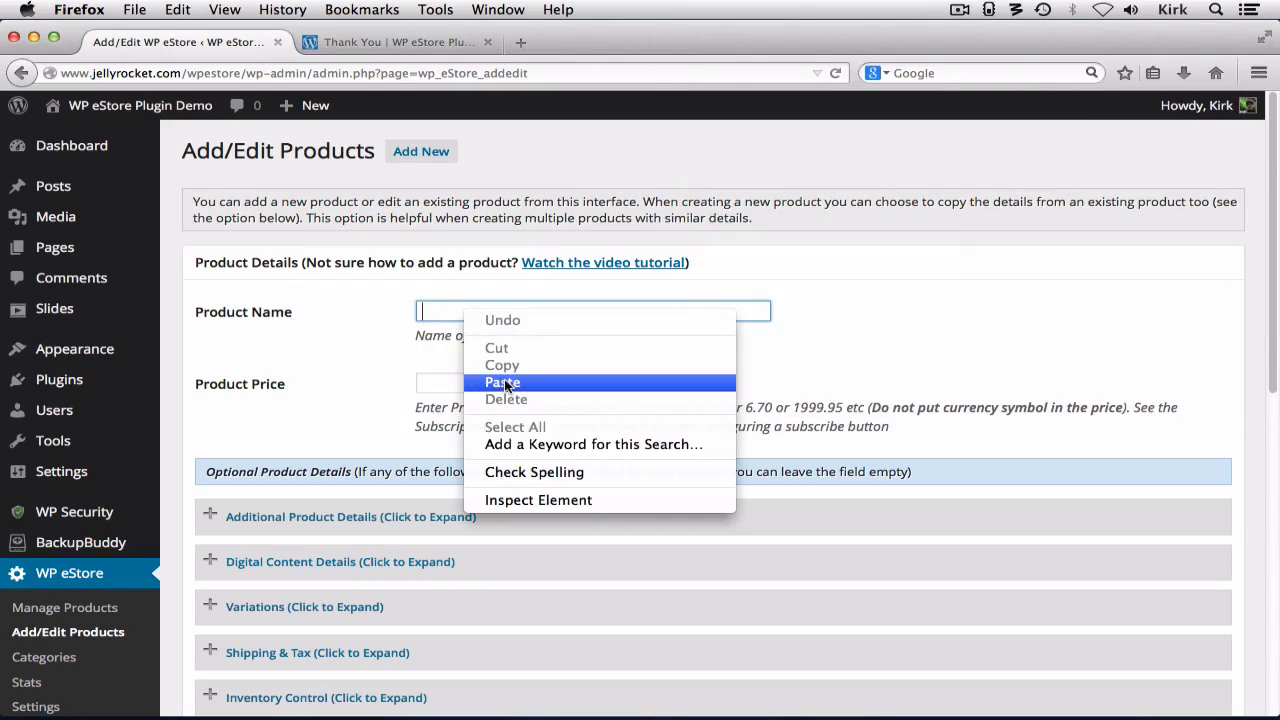
left_click(502, 382)
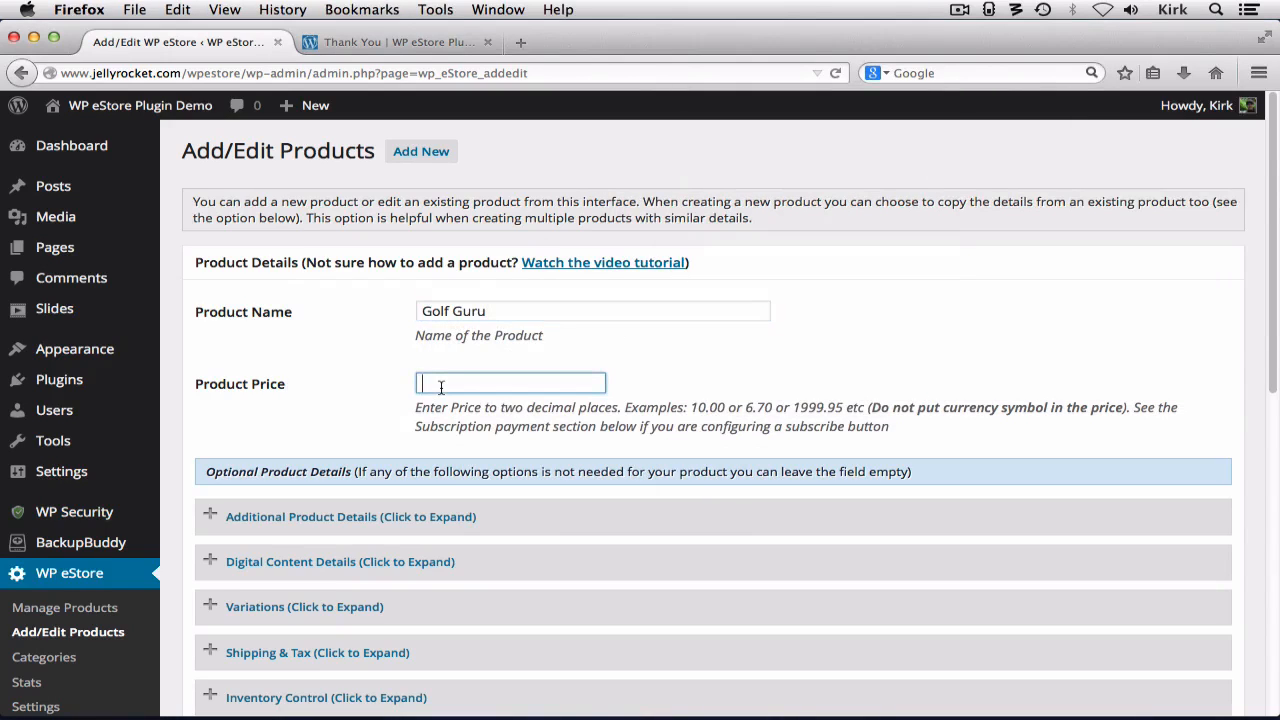
type("9.00")
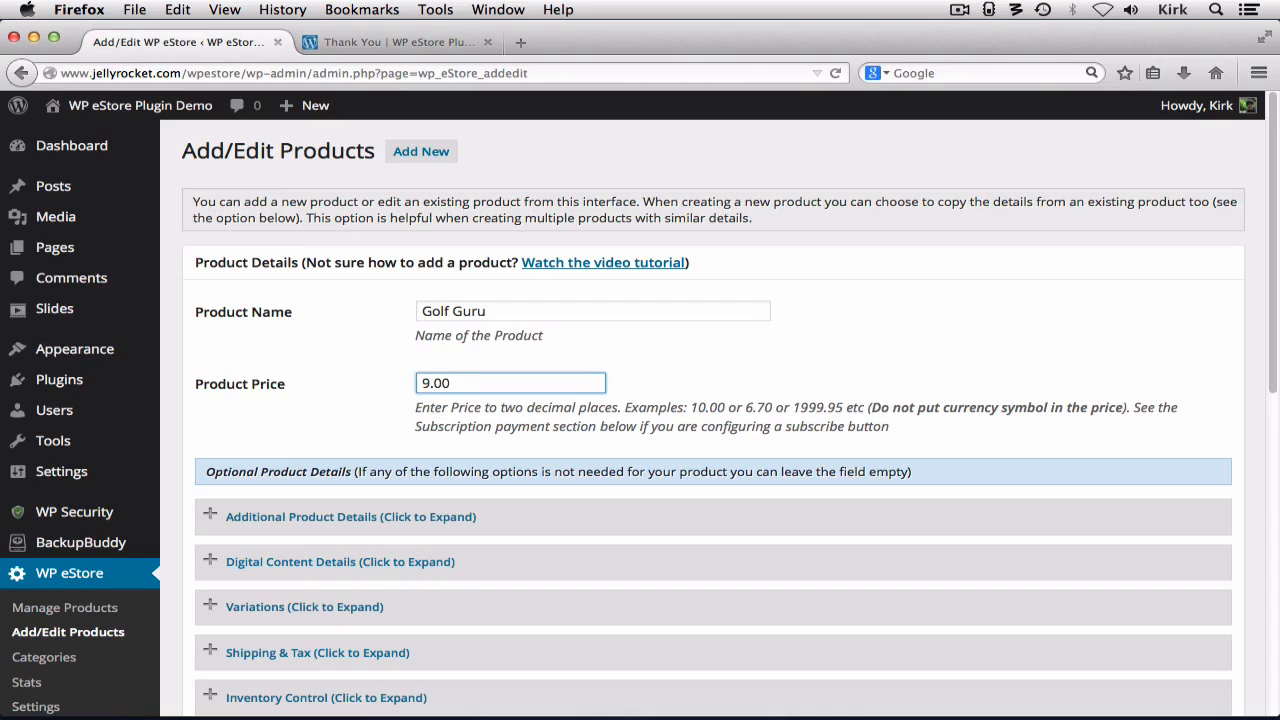
left_click(330, 523)
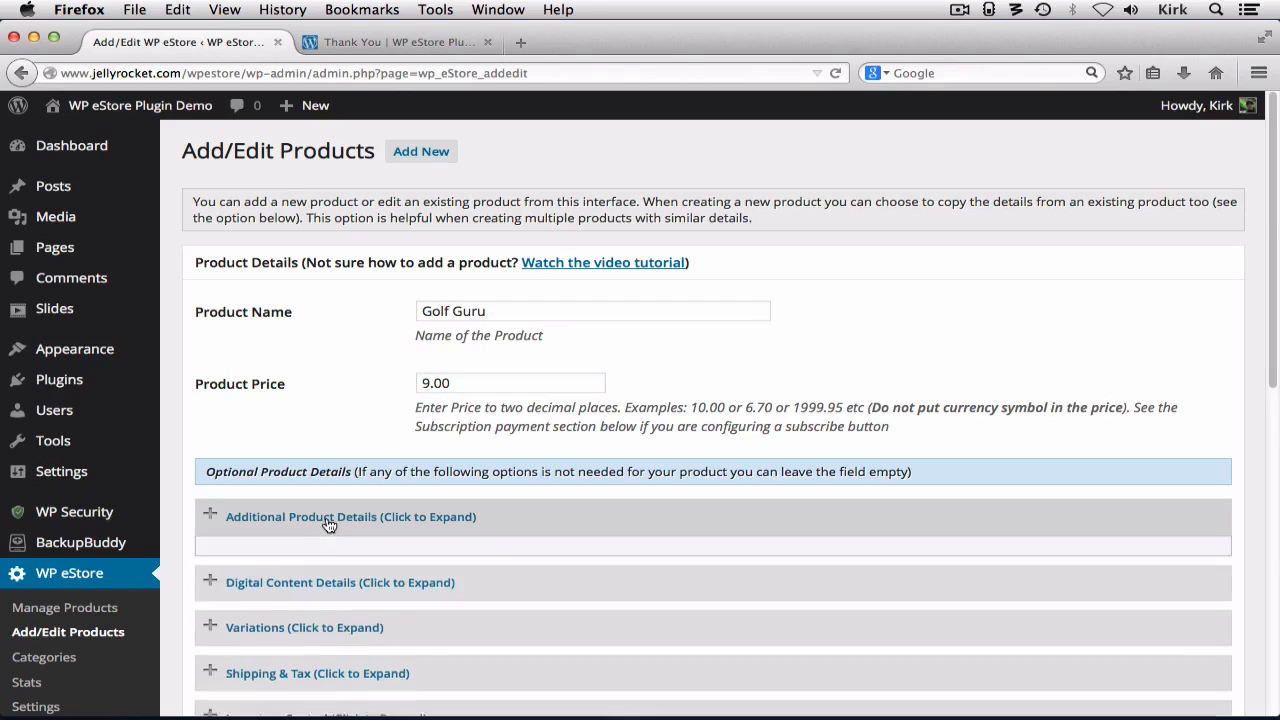
left_click(350, 517)
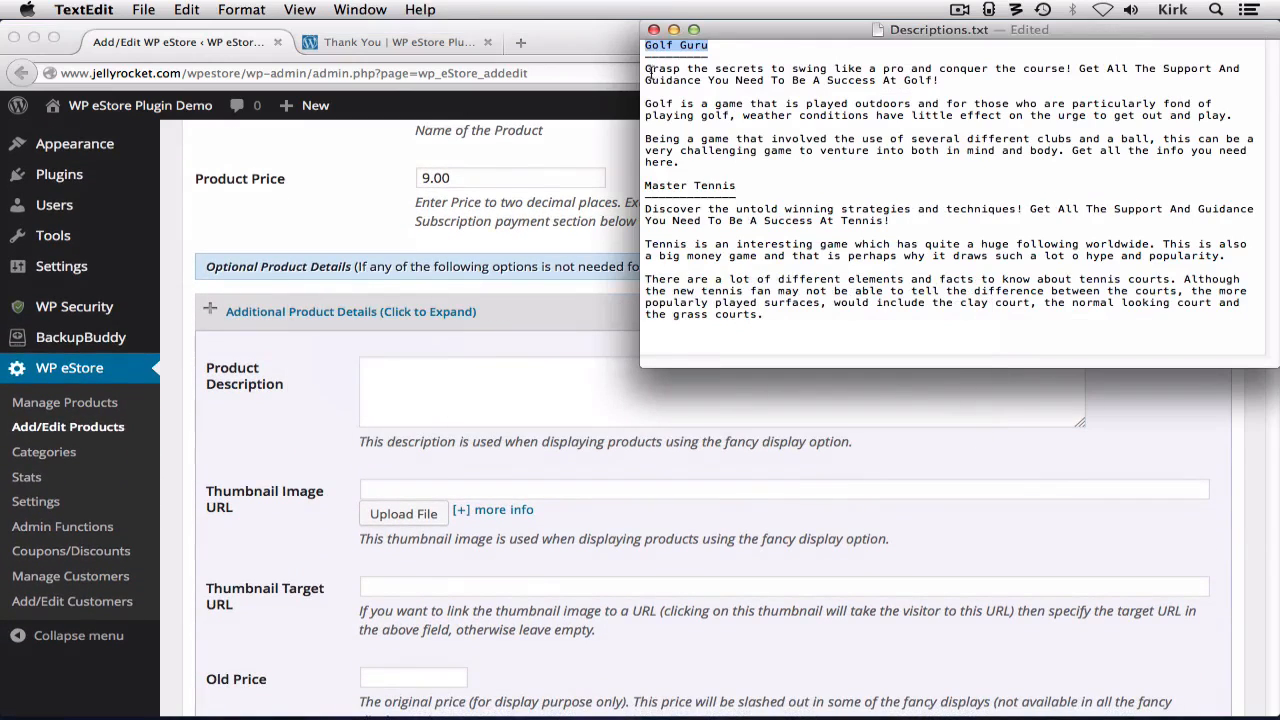
right_click(395, 375)
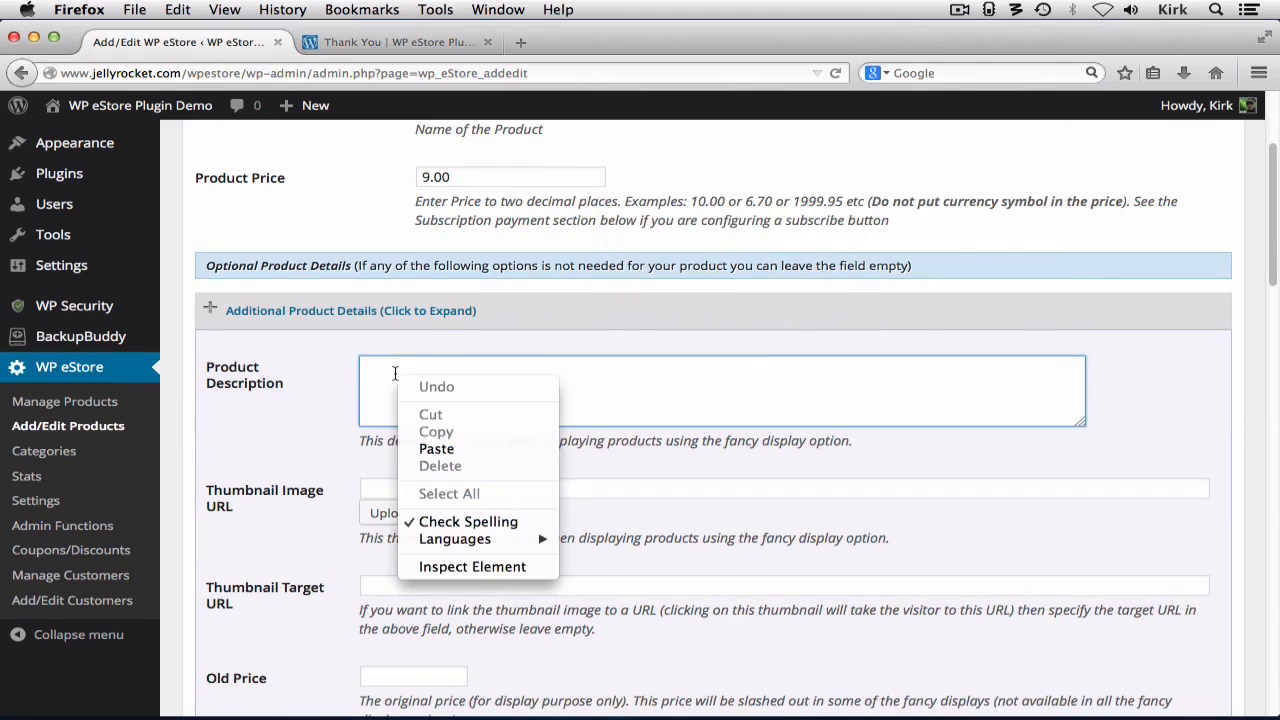
left_click(436, 448)
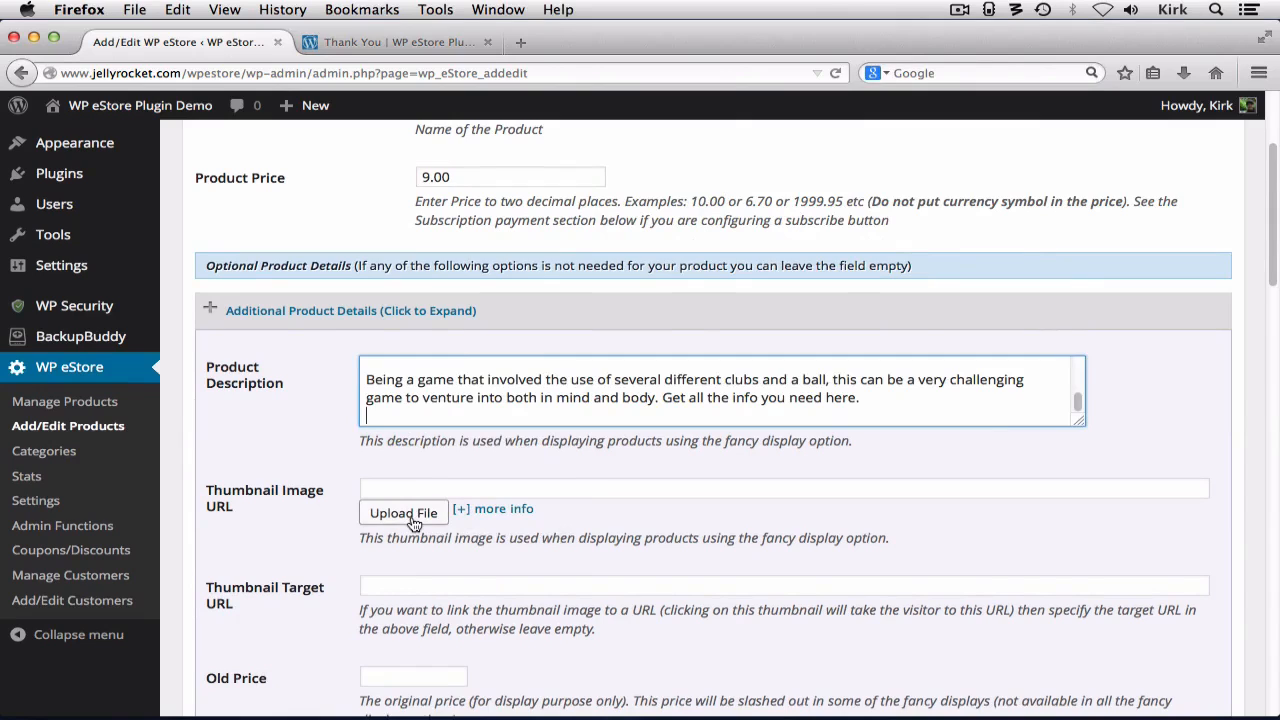
- Upload golf-guru-cover.jpg and insert its full-size version as the thumbnail image
left_click(403, 512)
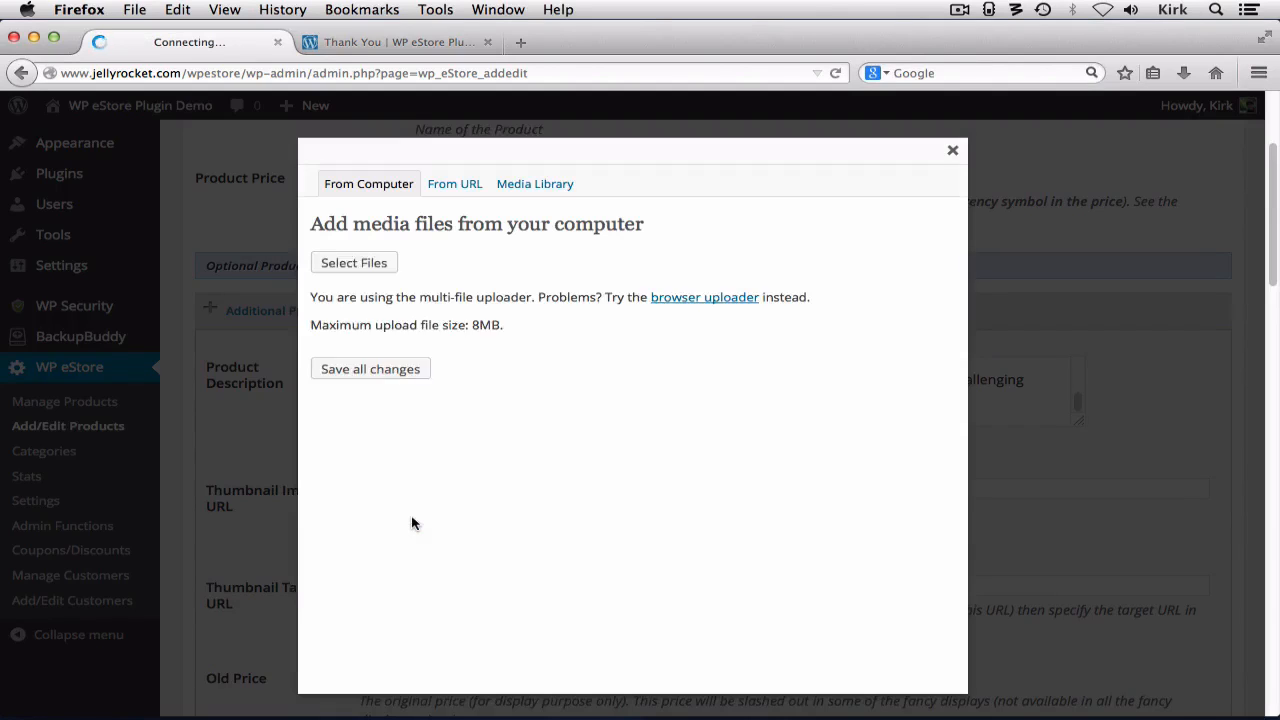
left_click(354, 262)
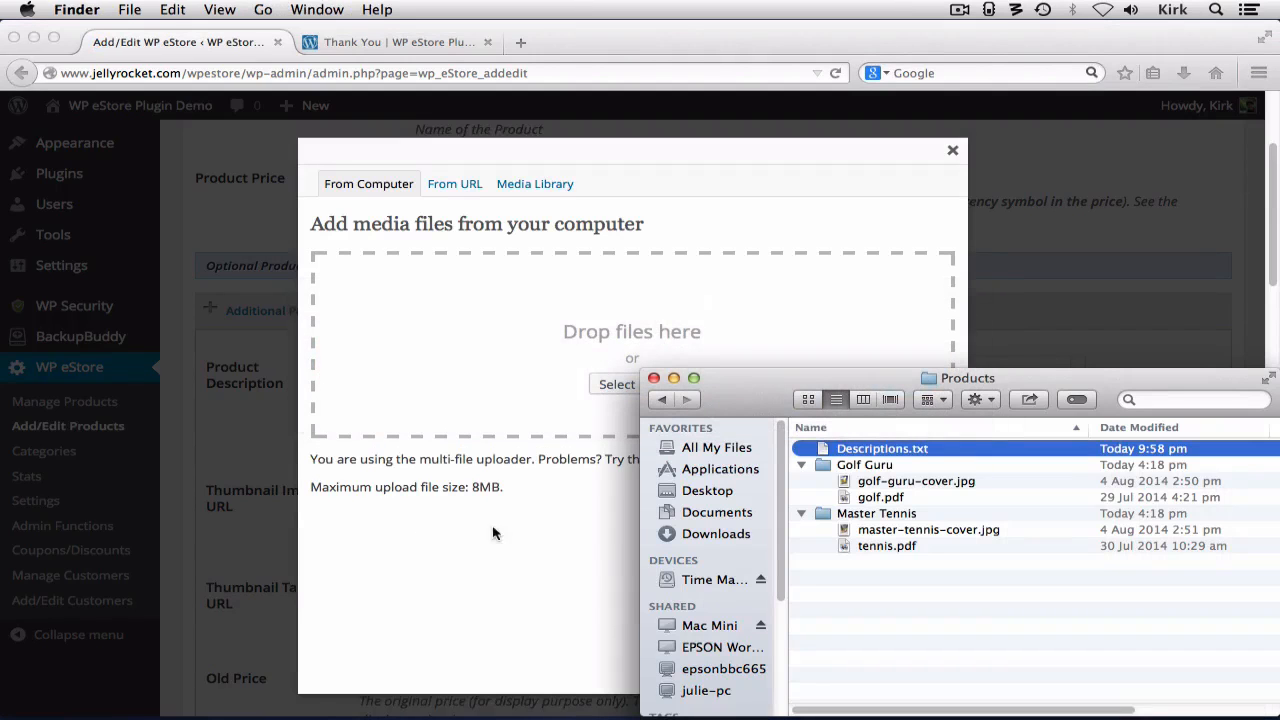
left_click(917, 481)
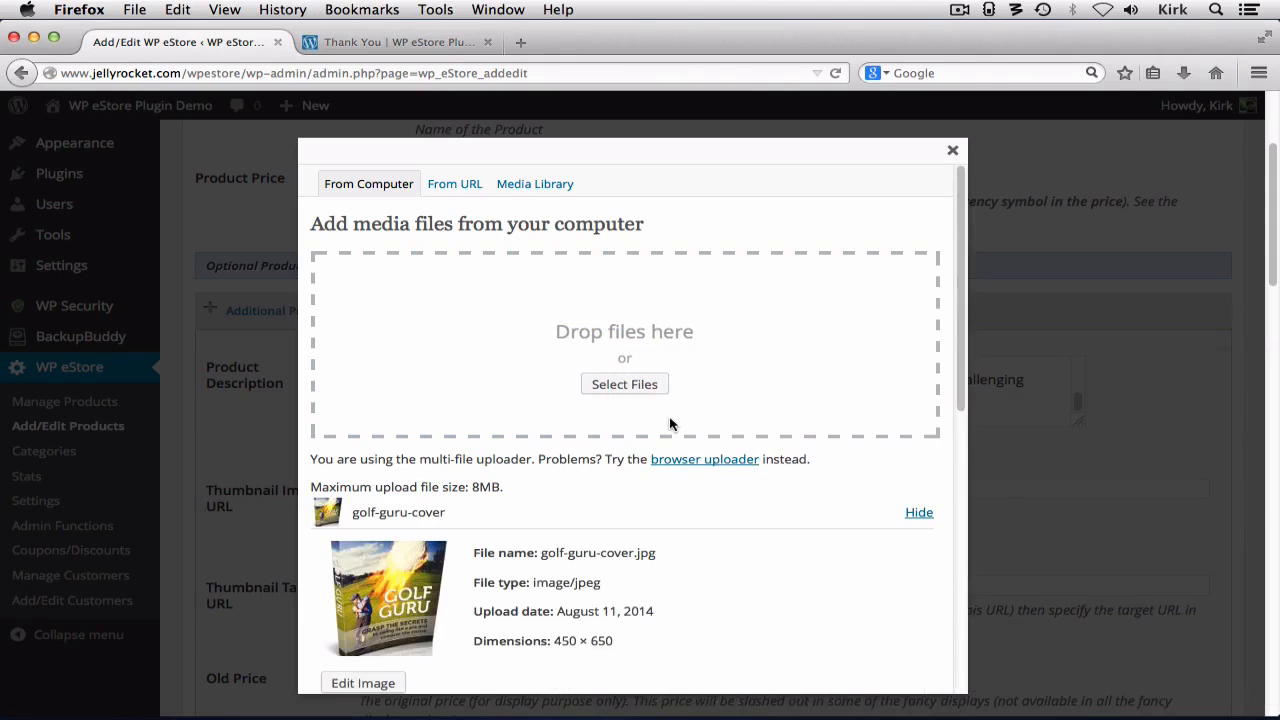
left_click(363, 682)
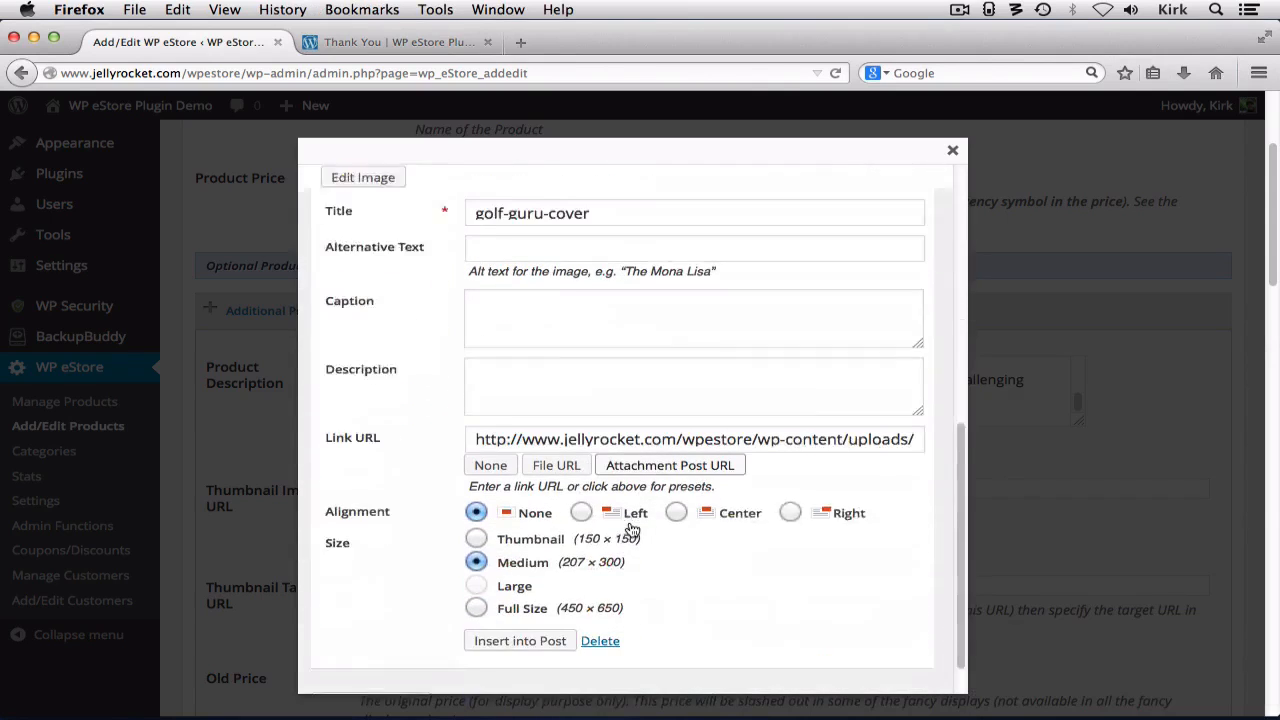
left_click(476, 561)
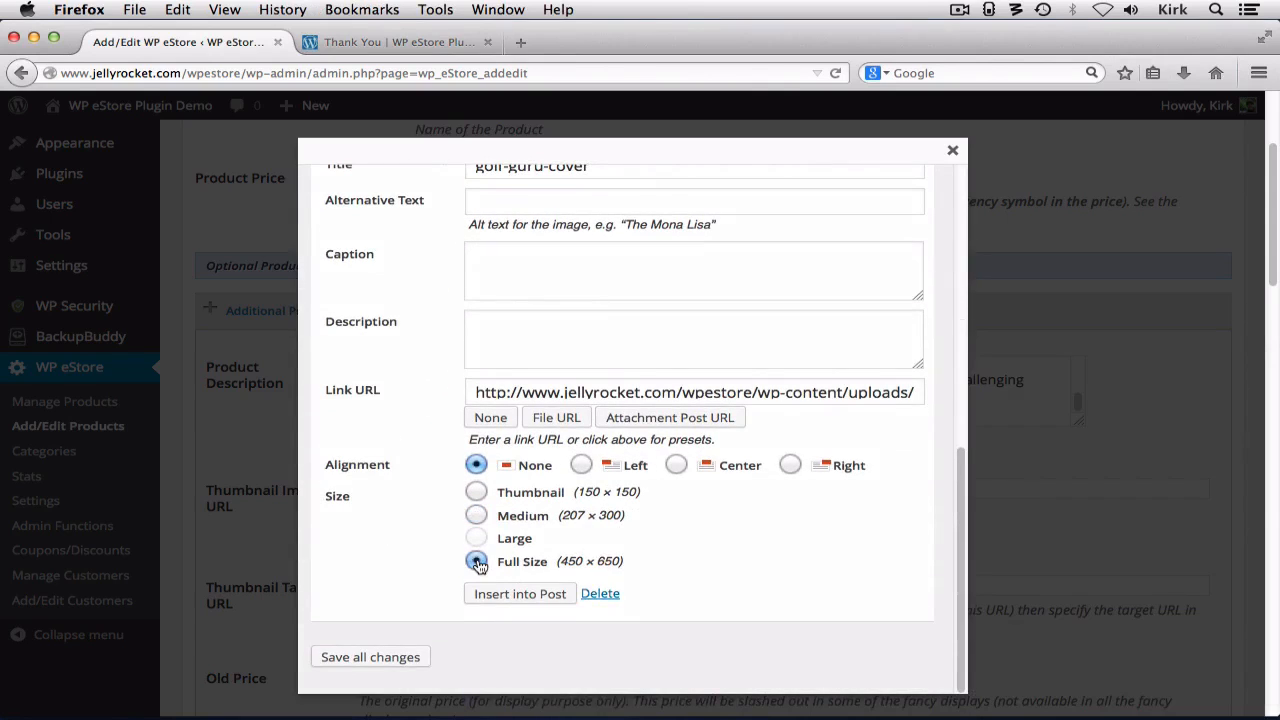
left_click(519, 593)
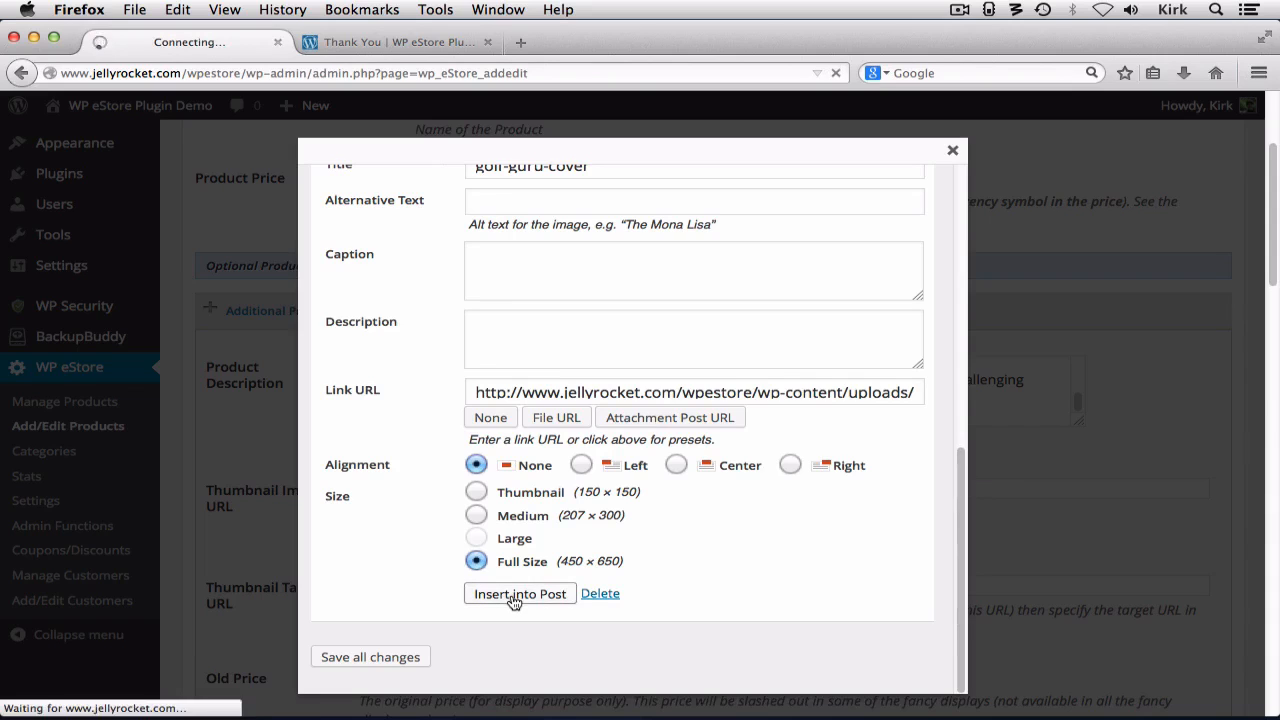
left_click(519, 593)
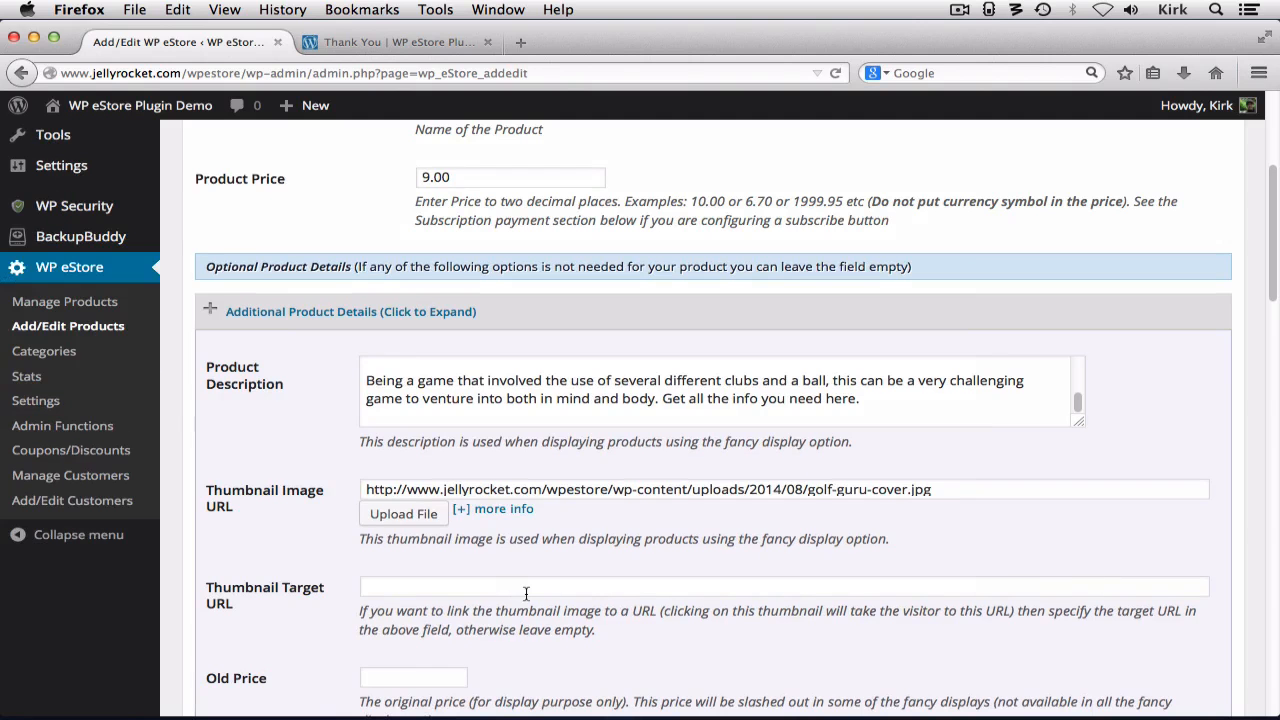
mouse_move(366, 345)
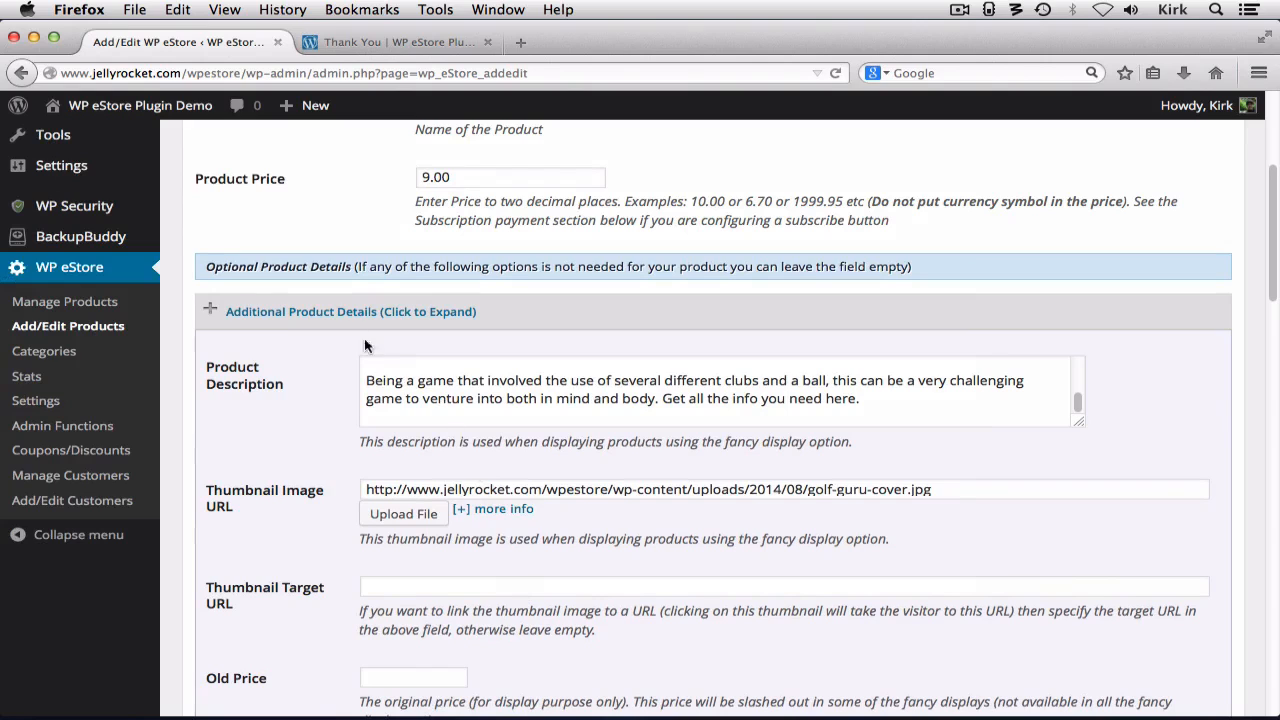
- Upload golf.pdf and insert it as the Digital Product URL
left_click(350, 311)
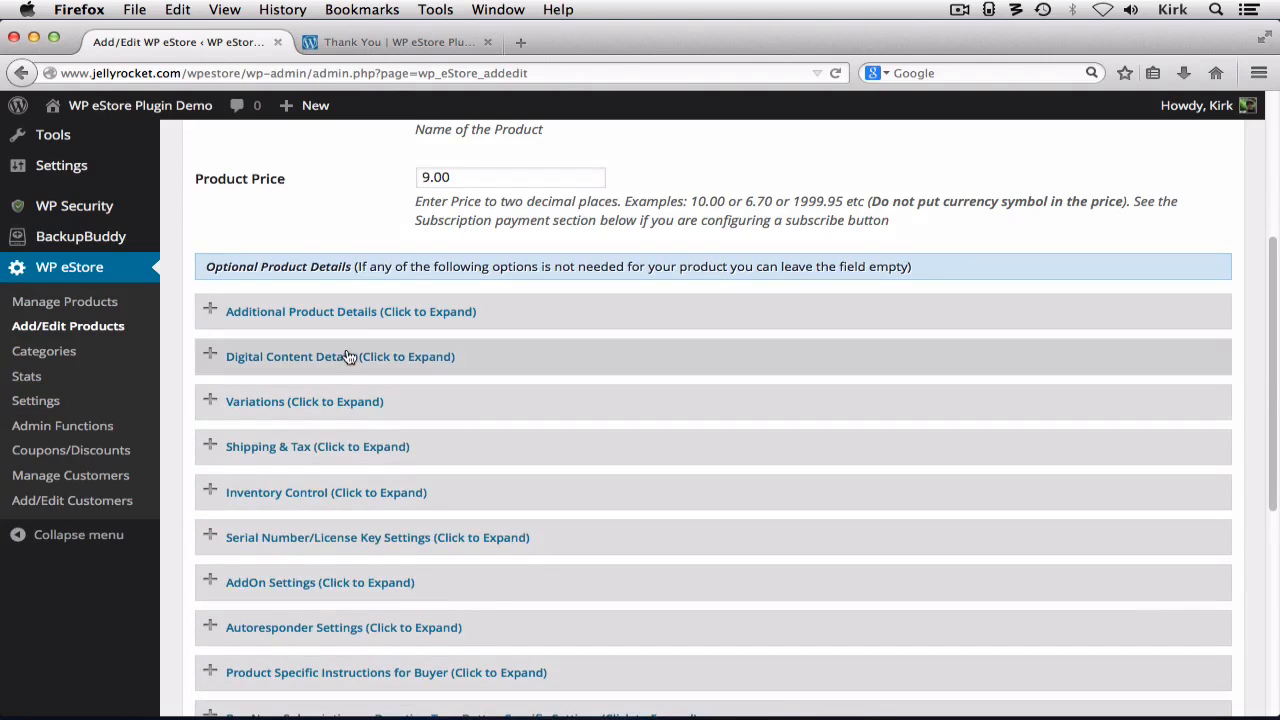
left_click(340, 356)
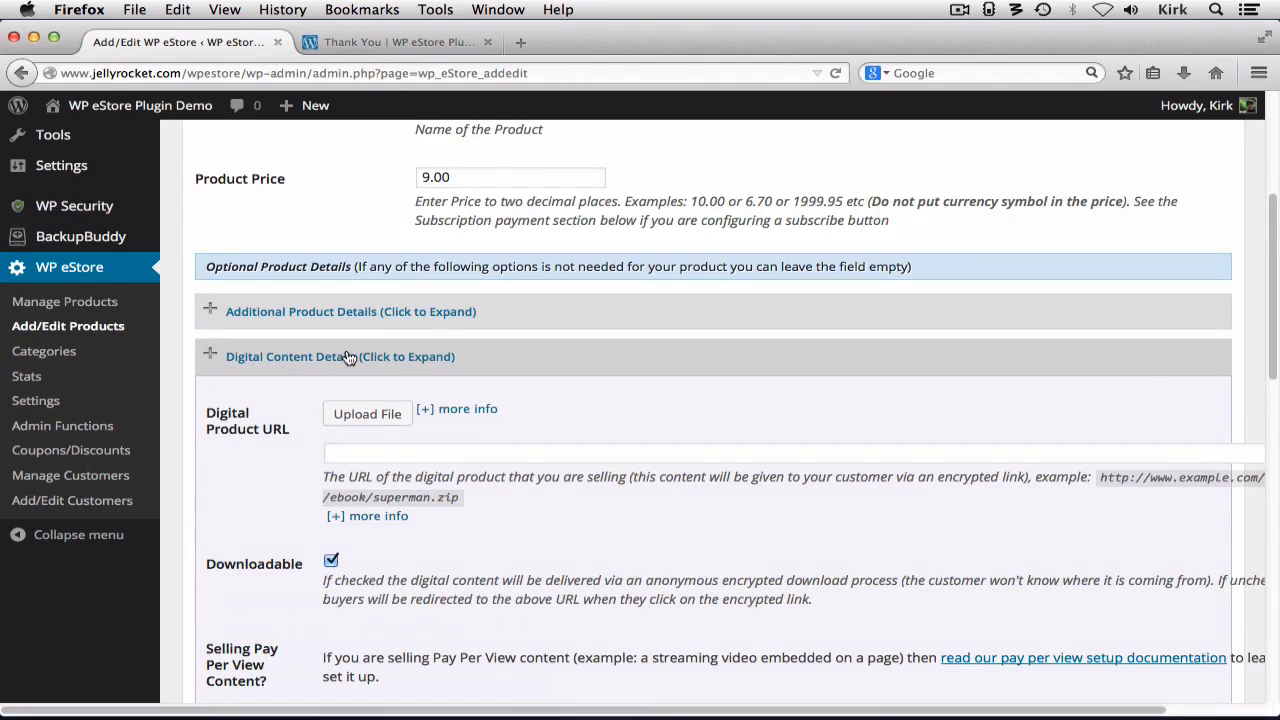
mouse_move(367, 413)
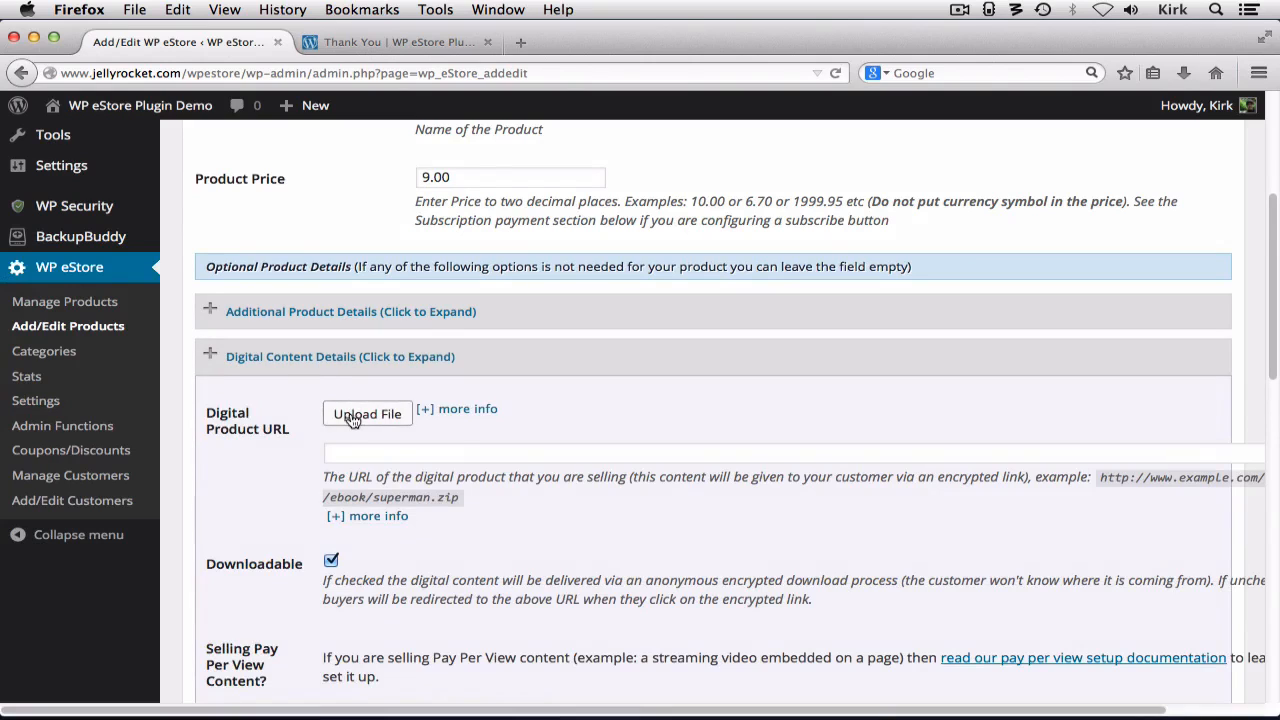
left_click(367, 413)
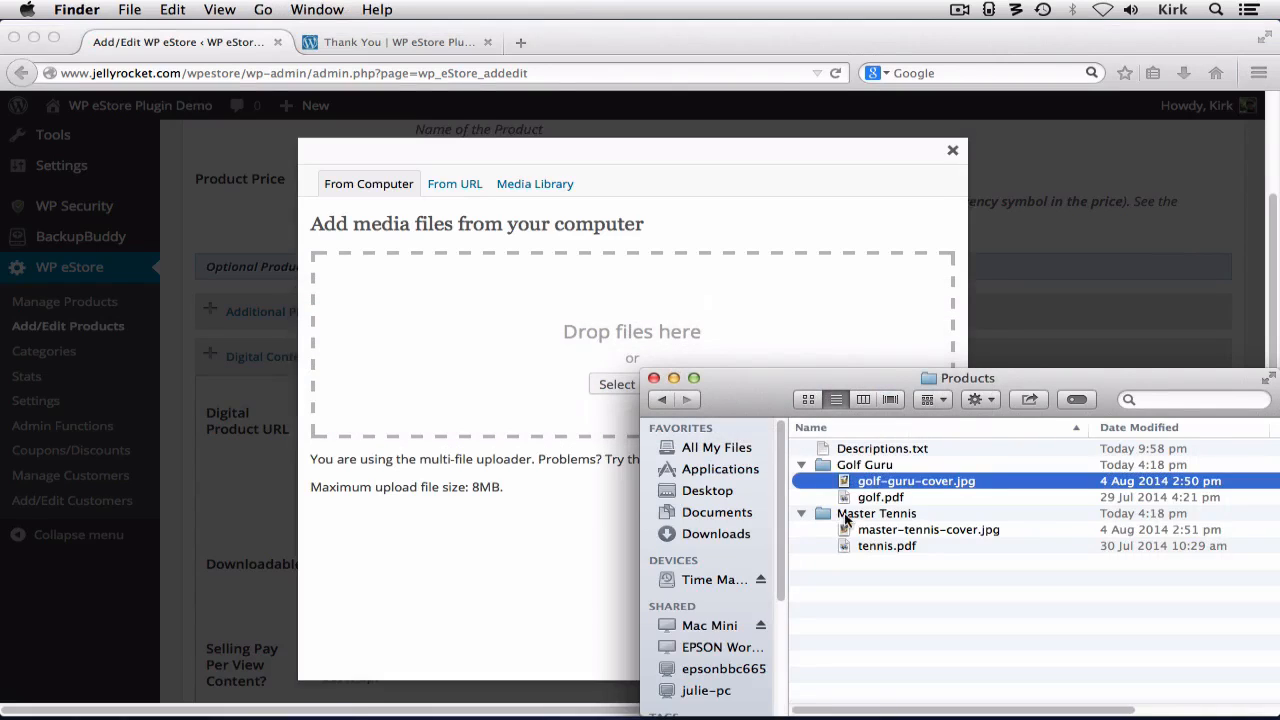
left_click_drag(879, 497, 540, 320)
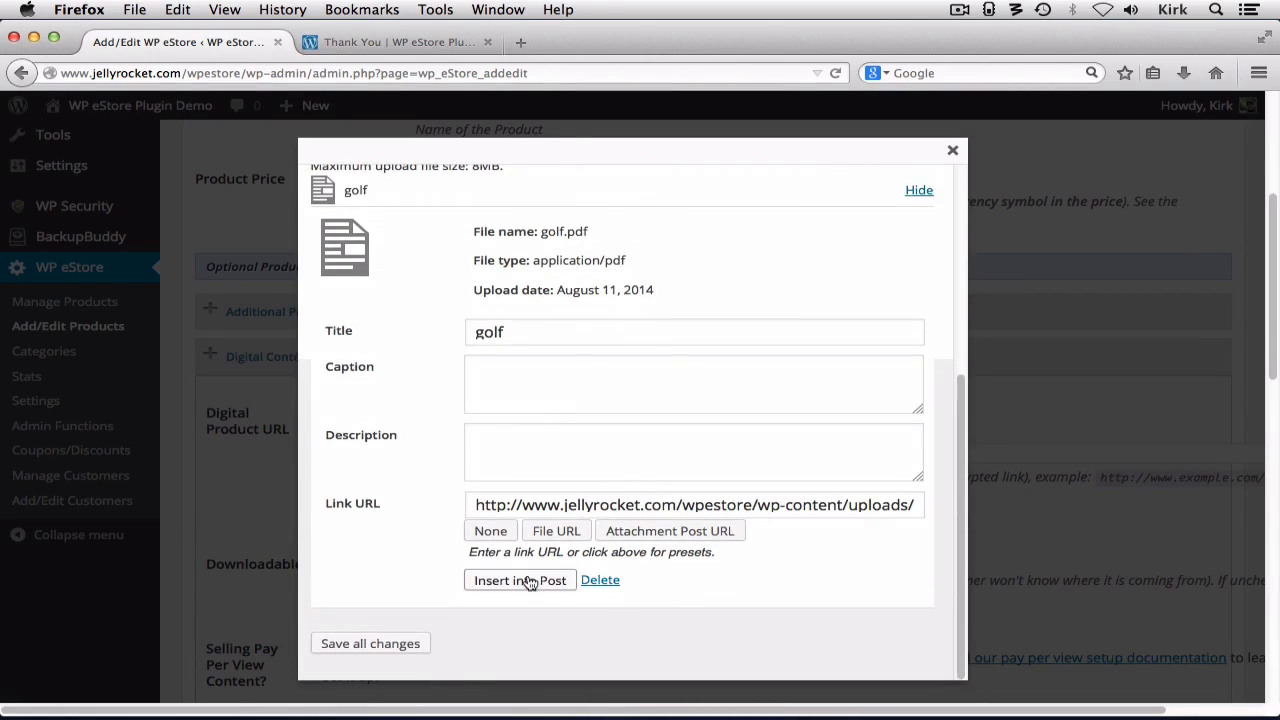
left_click(519, 580)
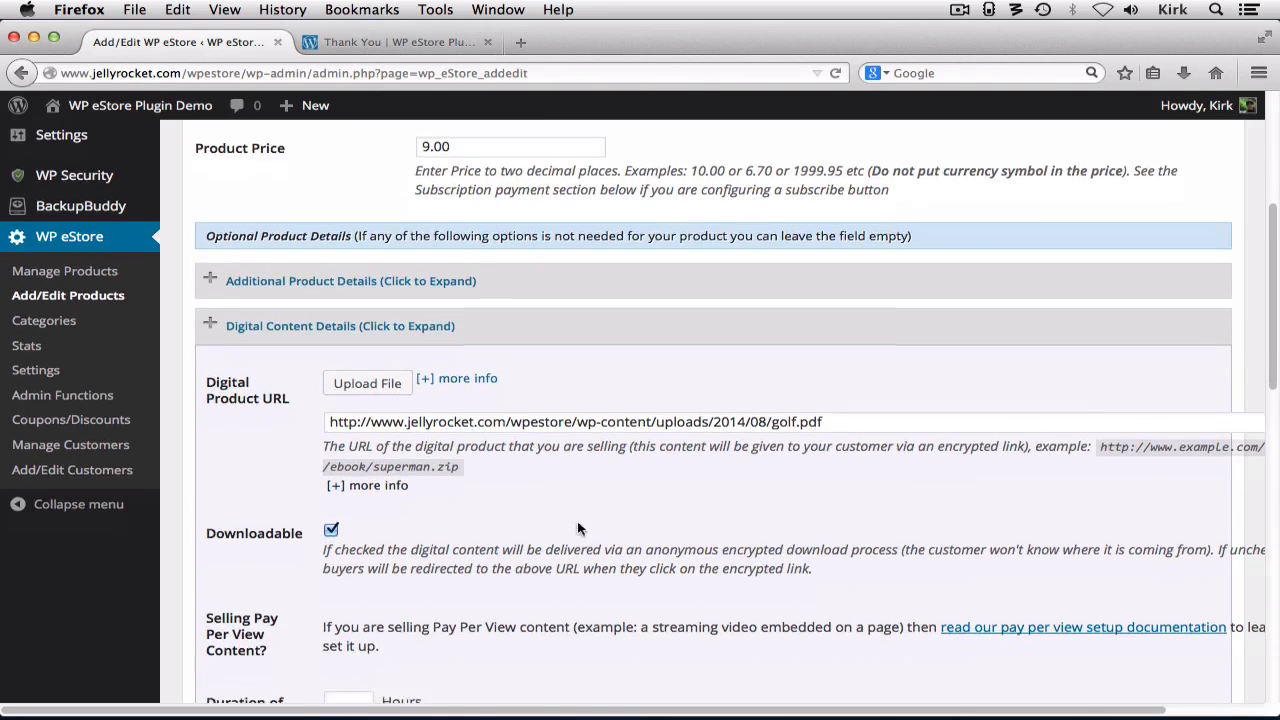
- Save the Golf Guru product
scroll("down", 3)
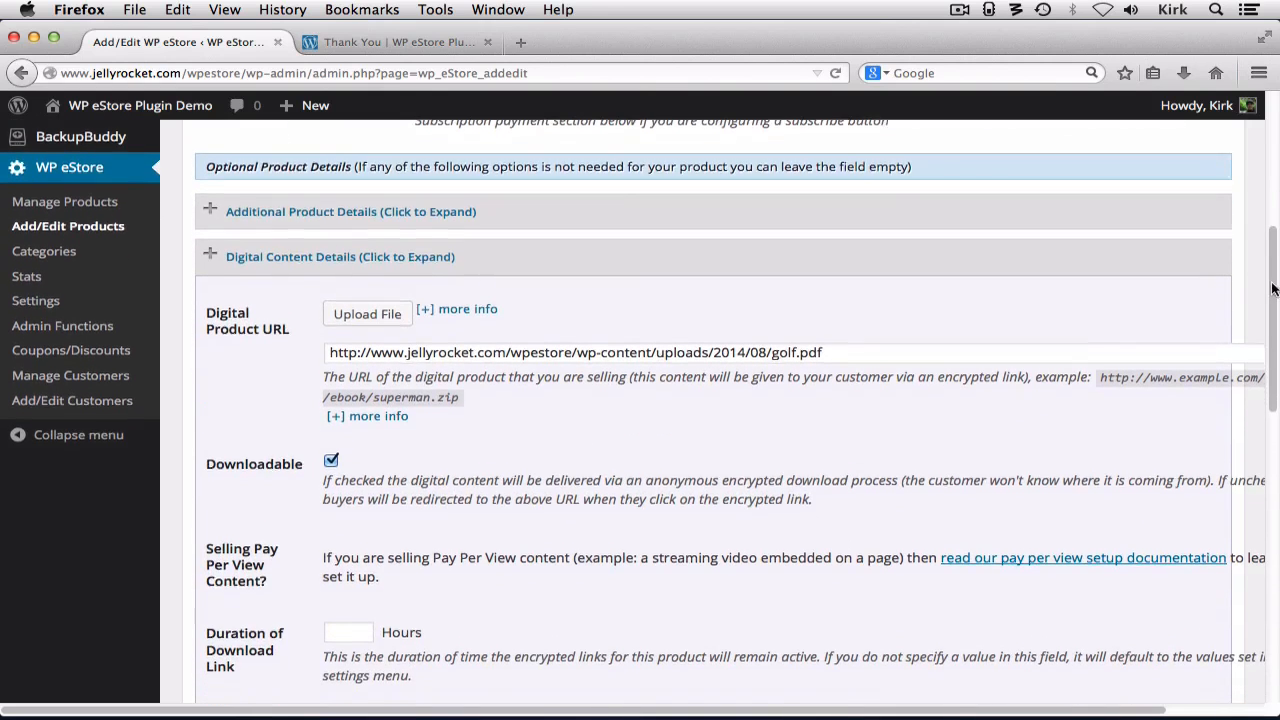
scroll("down", 3)
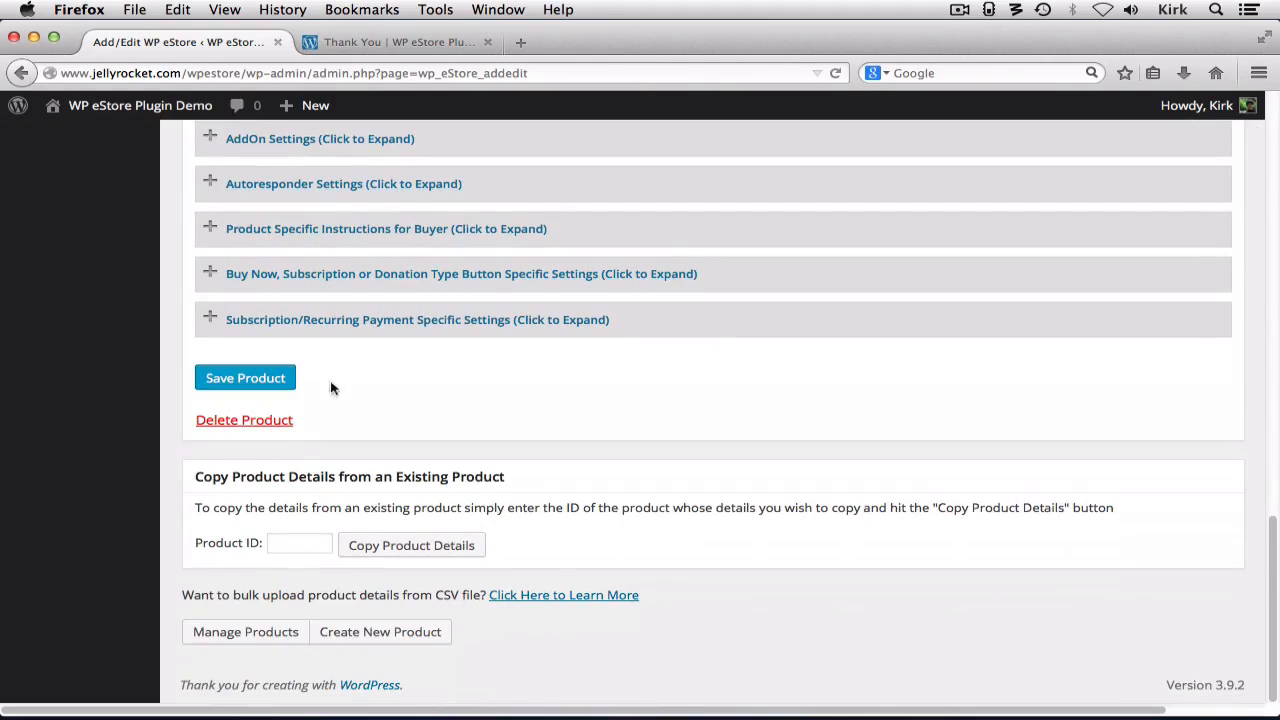
left_click(245, 378)
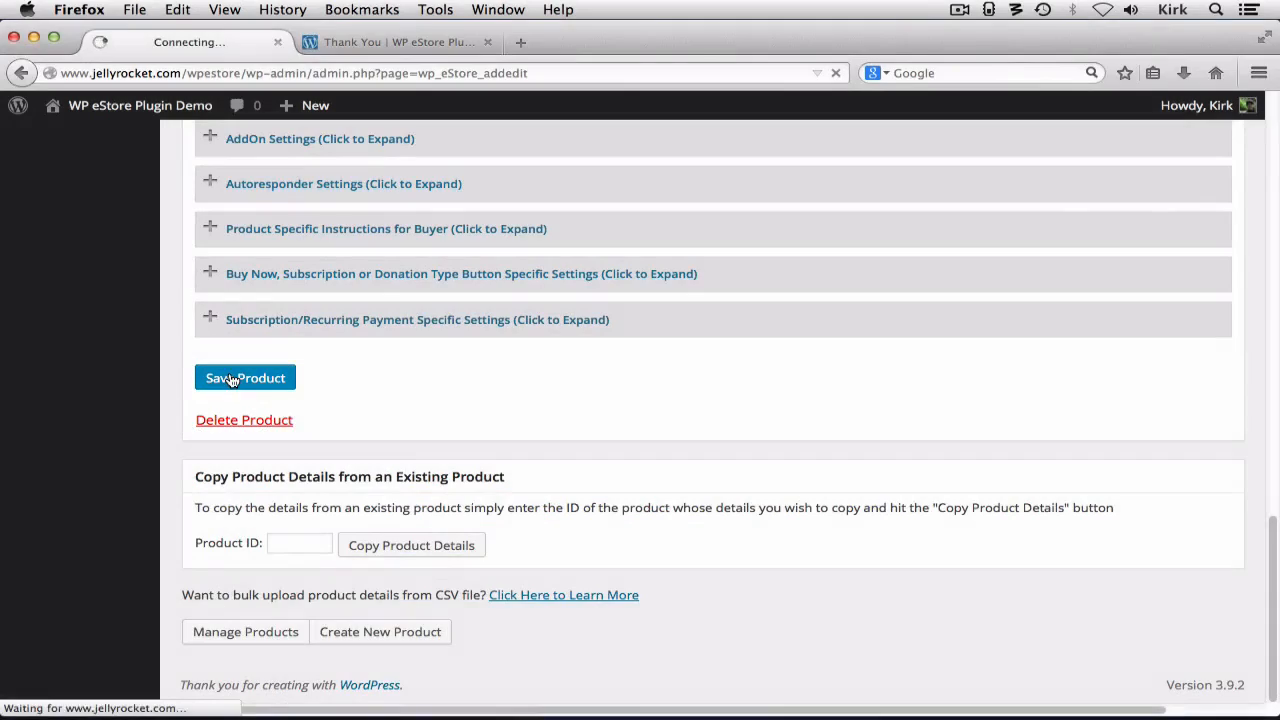
- Add and save Master Tennis at 7.00 with tennis.pdf, then list products in Manage Products
left_click(245, 377)
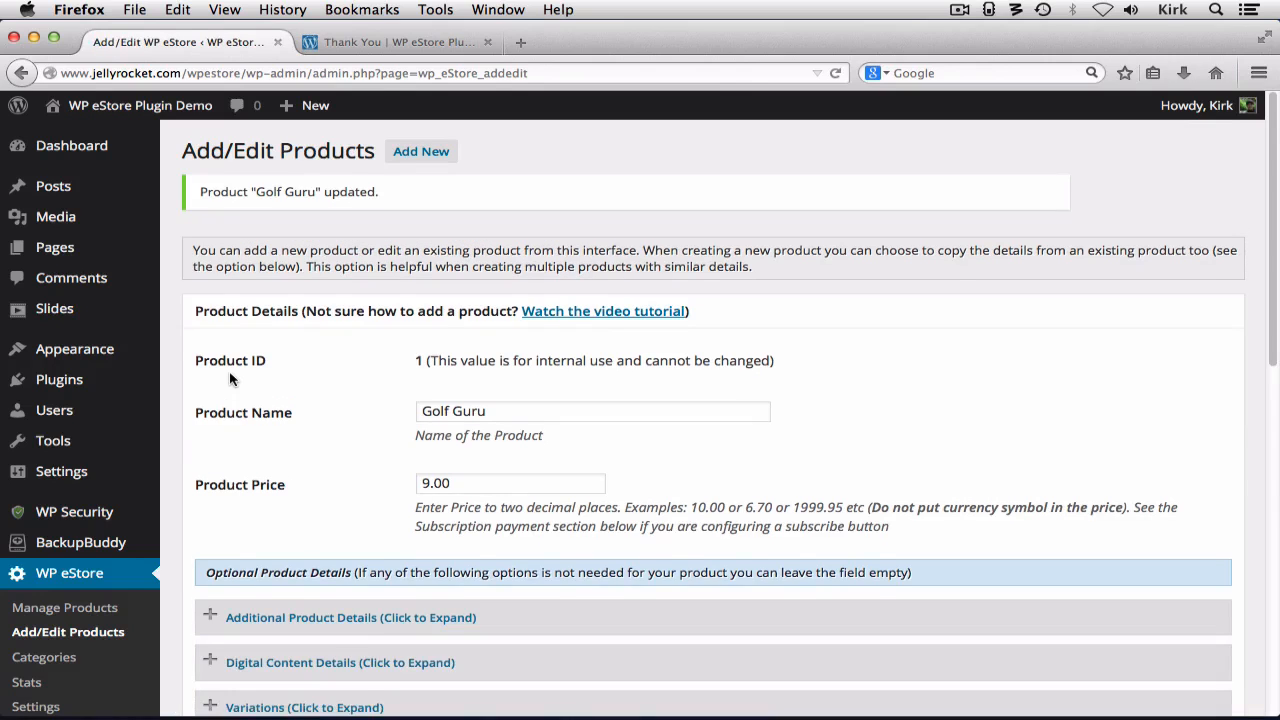
mouse_move(396, 190)
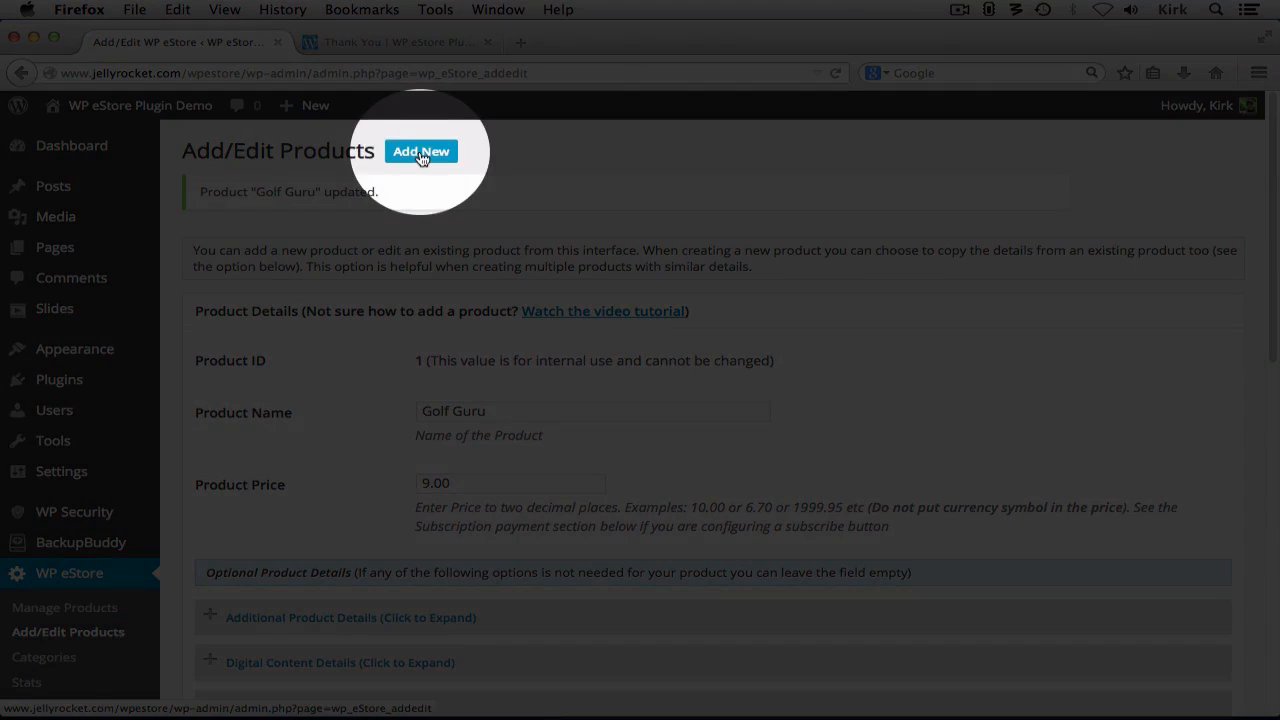
left_click(421, 151)
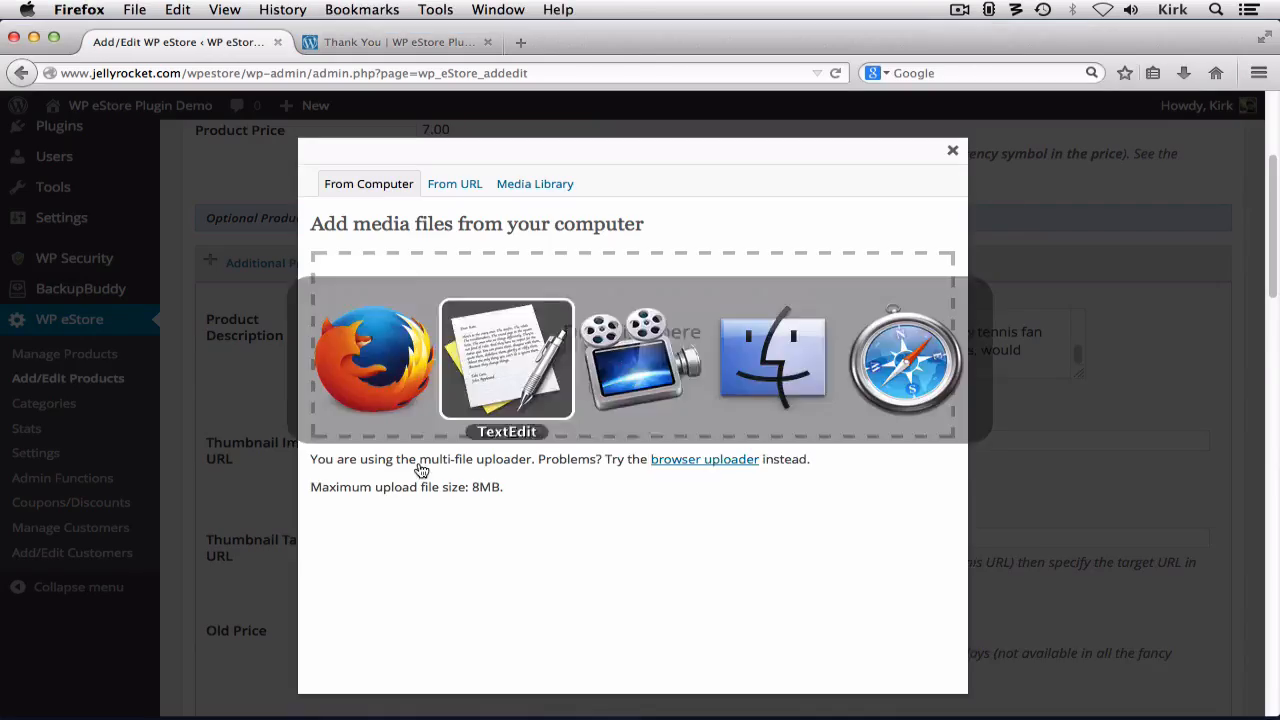
left_click(952, 150)
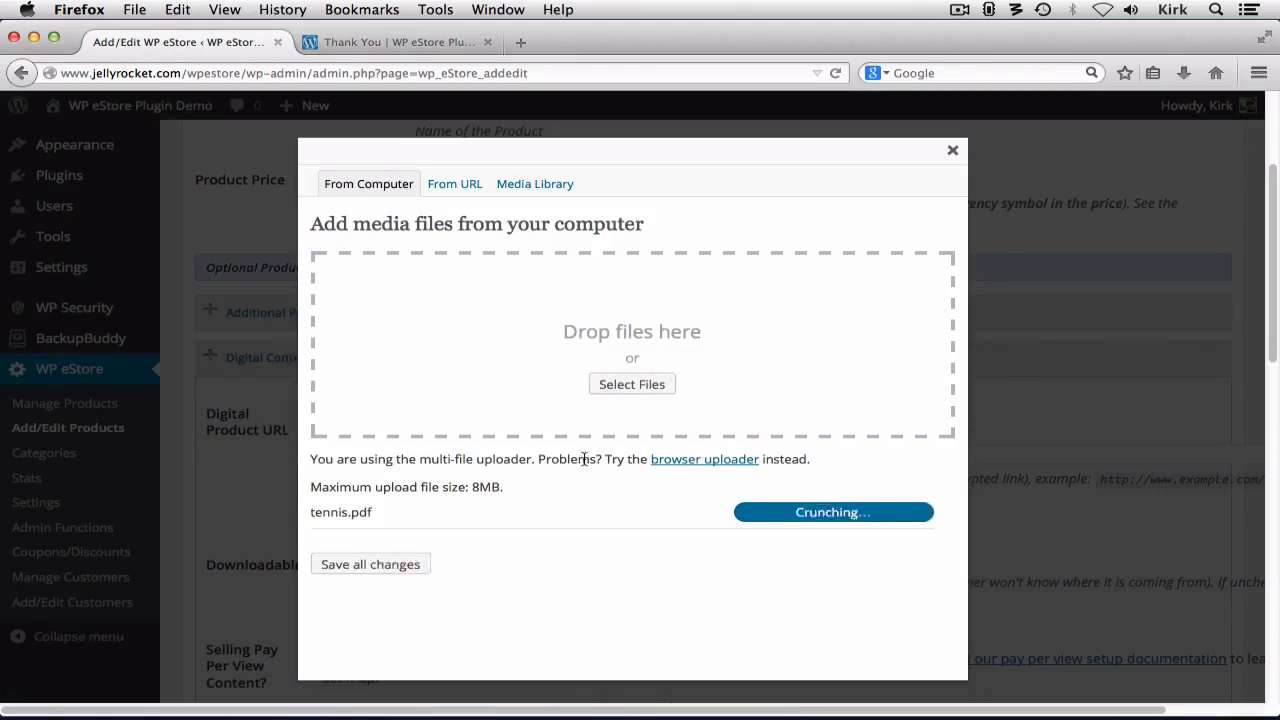
left_click(370, 563)
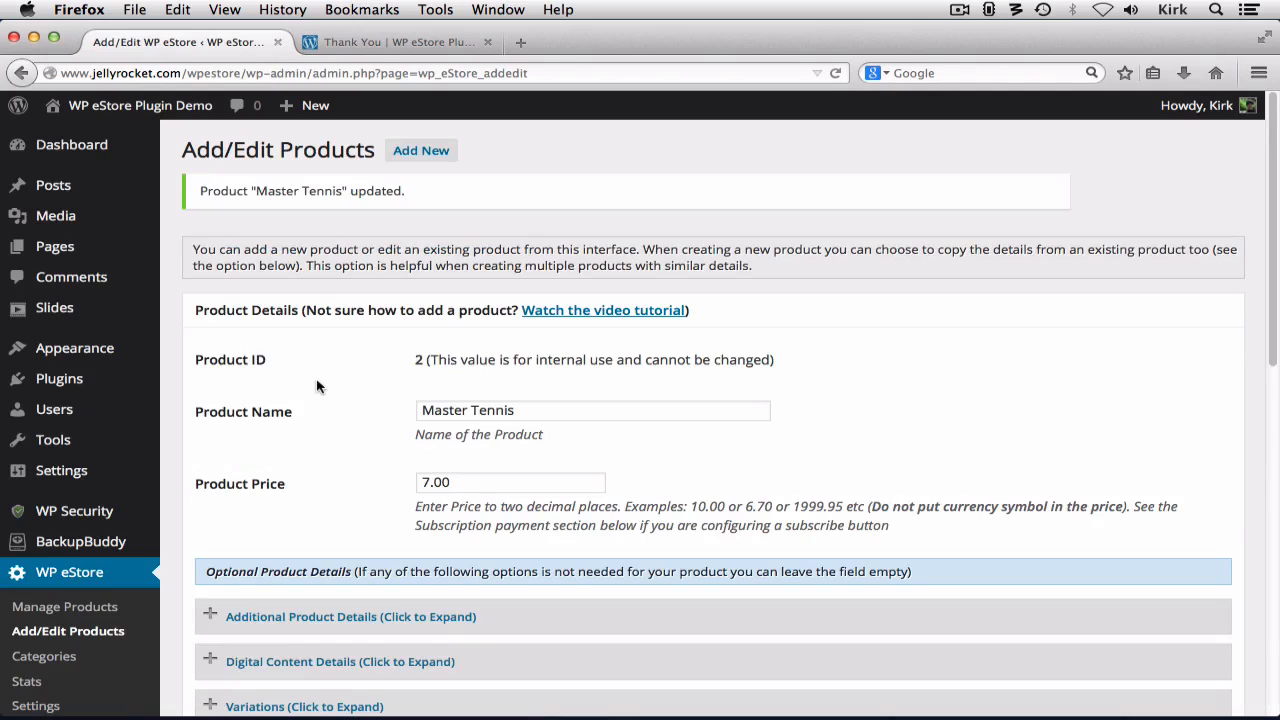
mouse_move(105, 525)
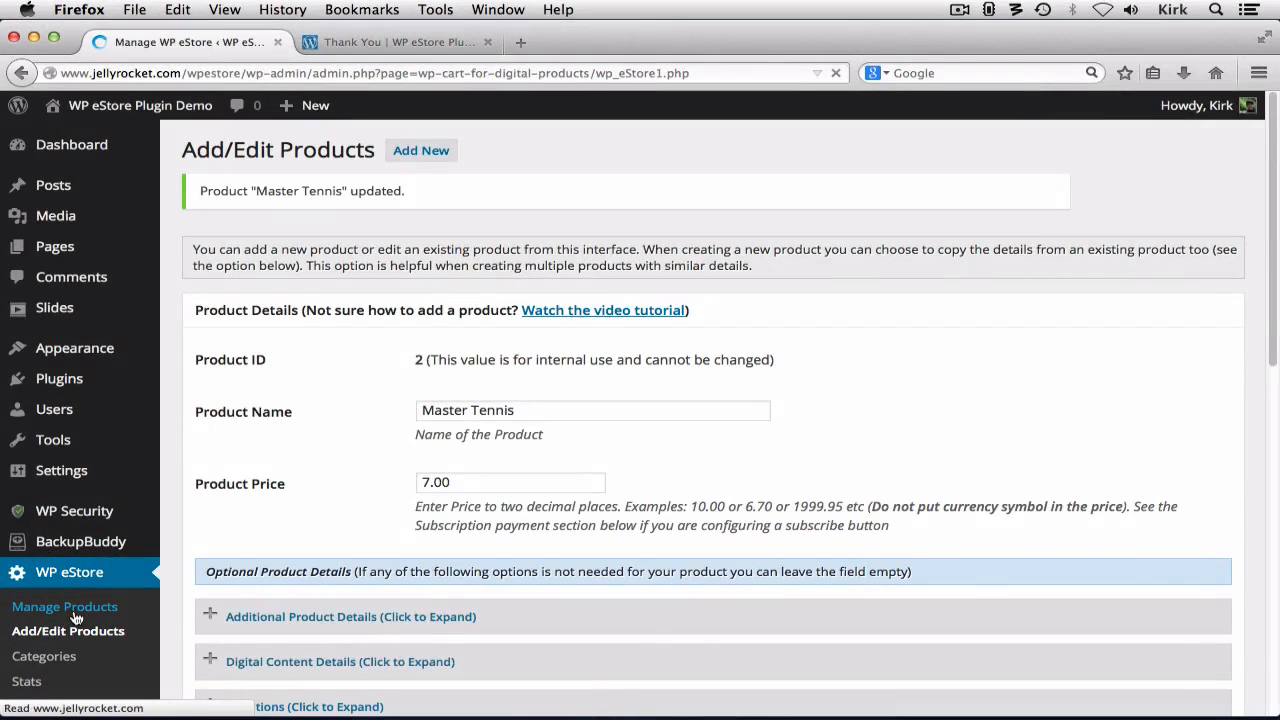
left_click(64, 606)
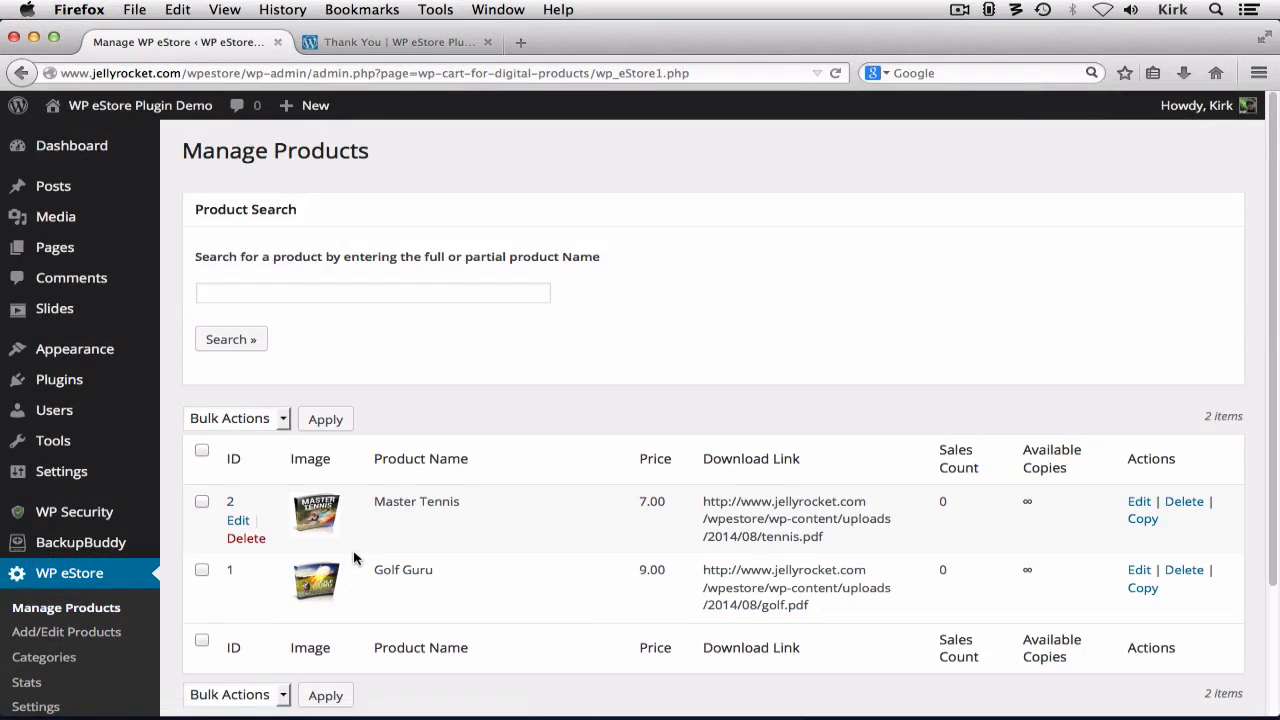
mouse_move(358, 547)
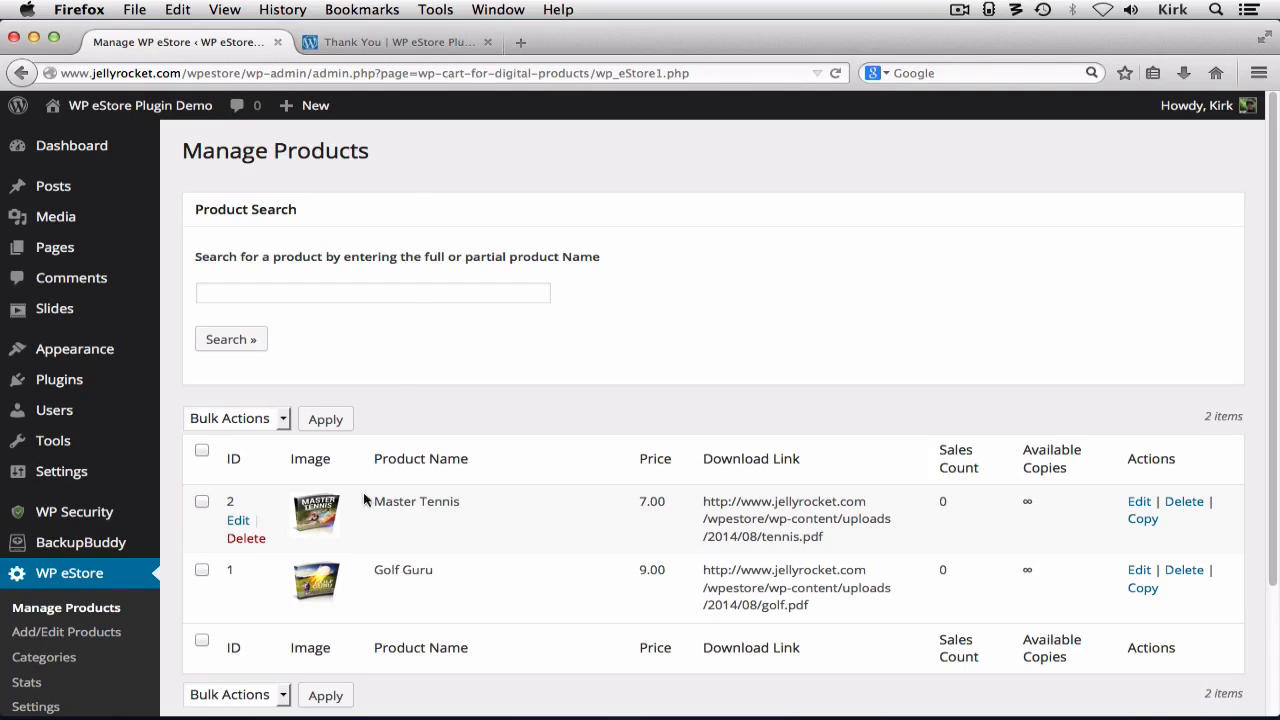
- Open the site's empty Products page from the menu and launch its page editor
left_click(405, 42)
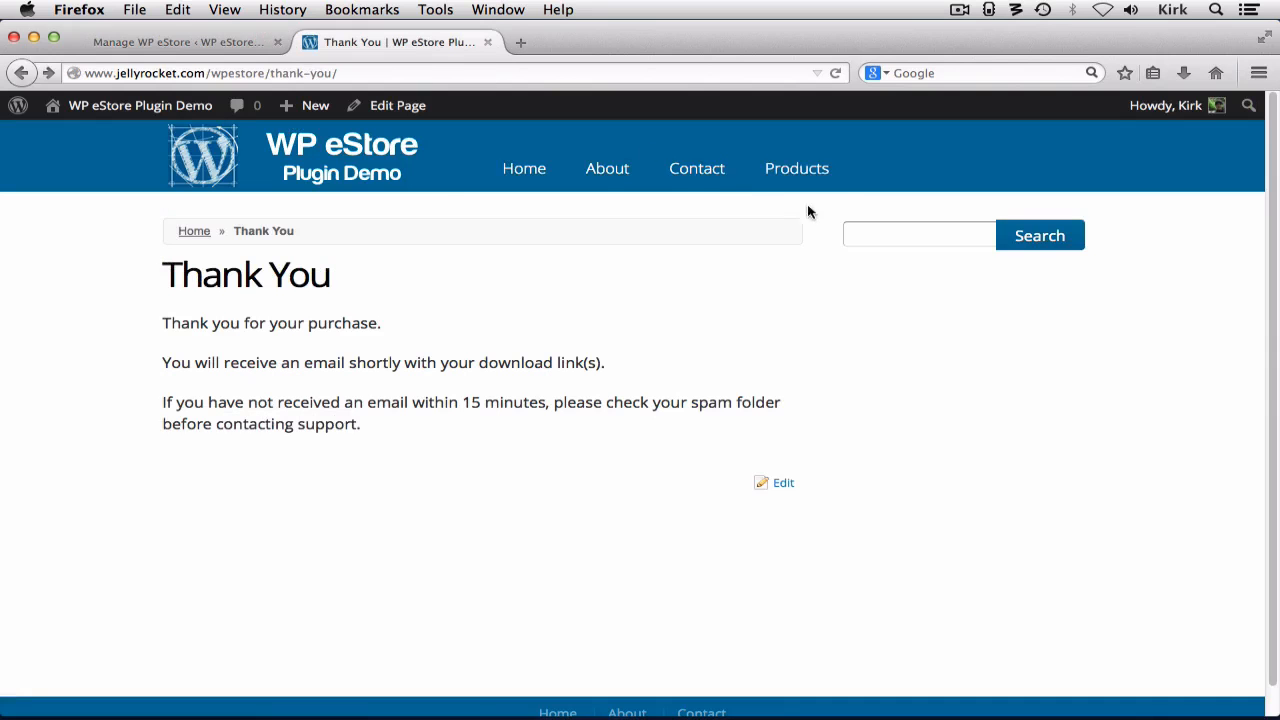
left_click(796, 168)
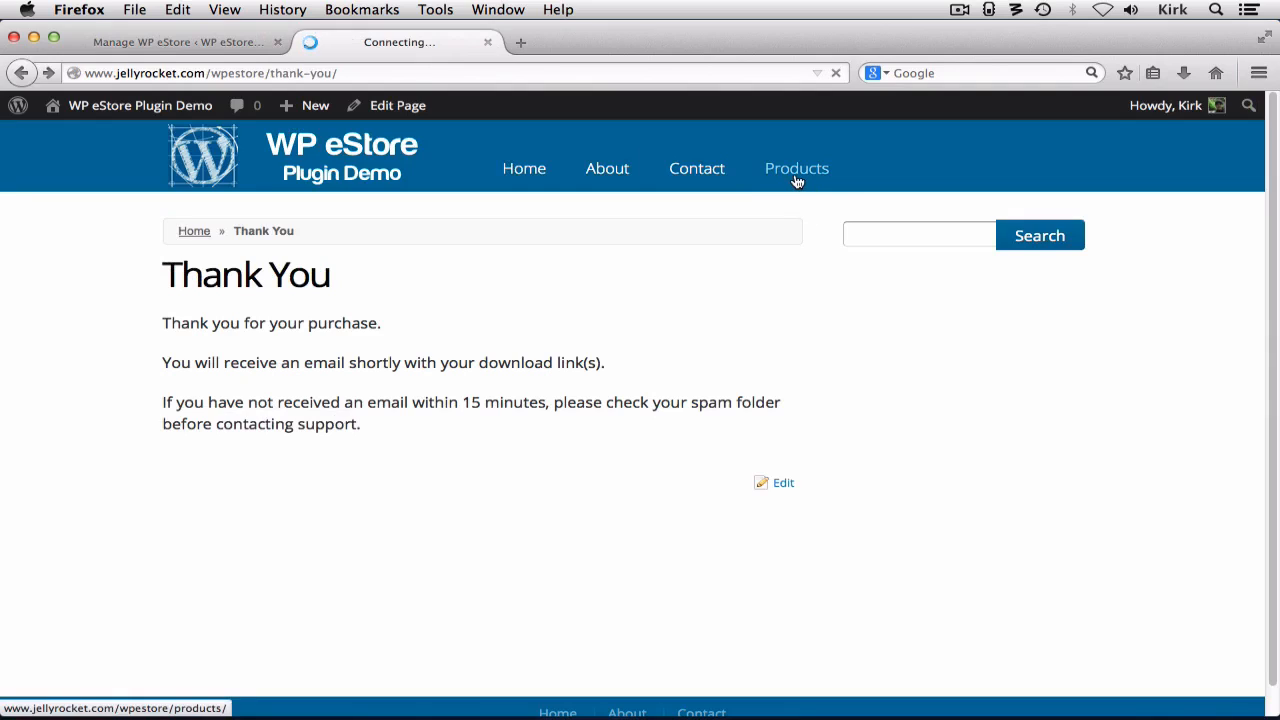
left_click(796, 168)
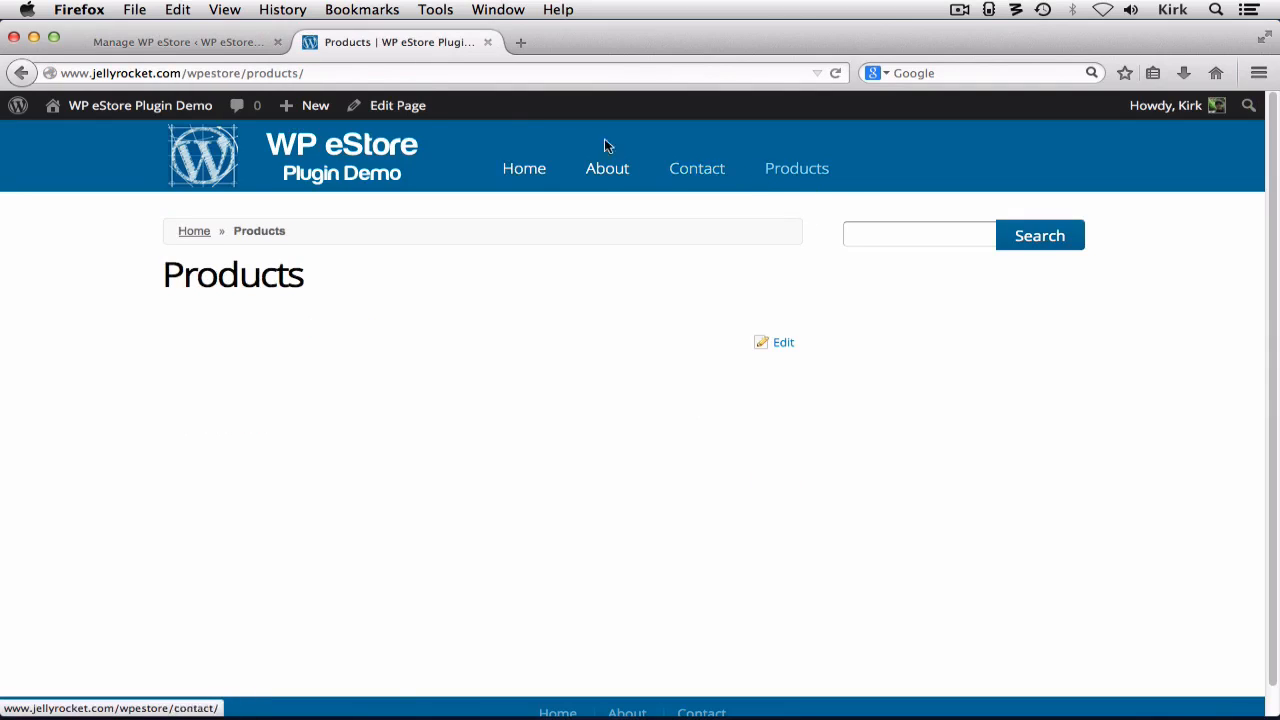
left_click(395, 105)
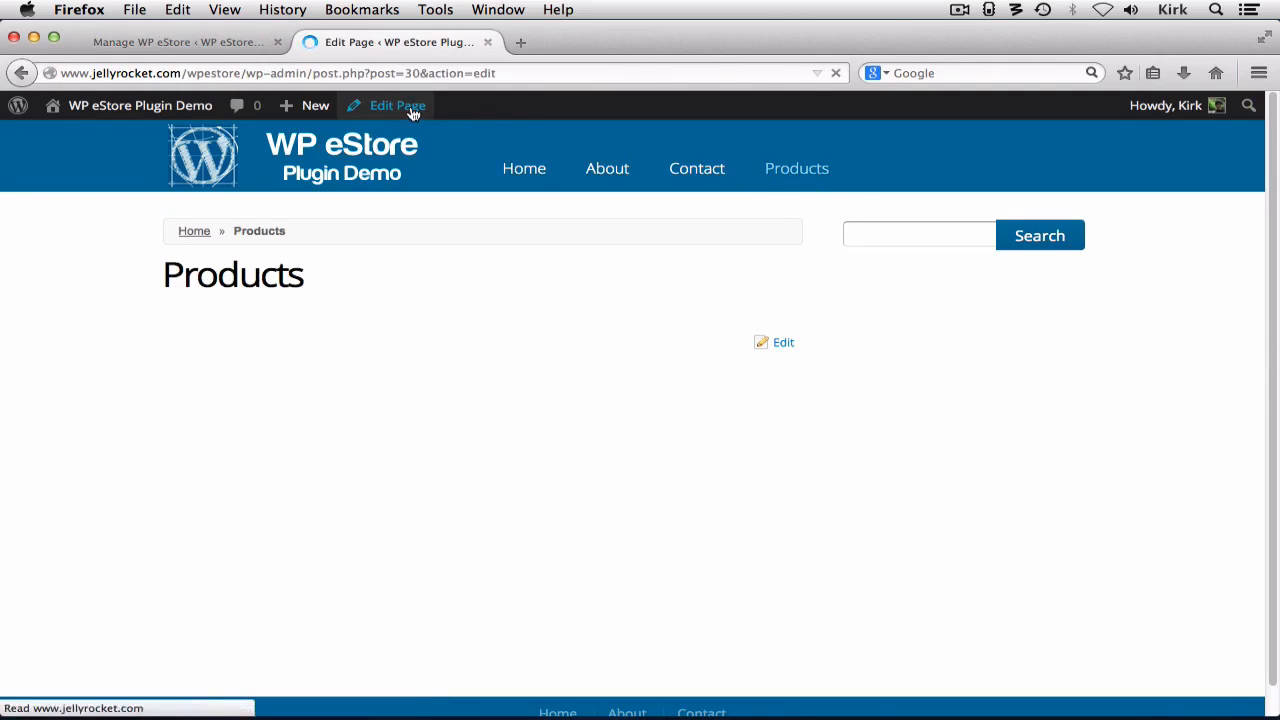
- Insert the [wp_eStore_fancy2 id=1] shortcode for Golf Guru into the Products page
left_click(396, 105)
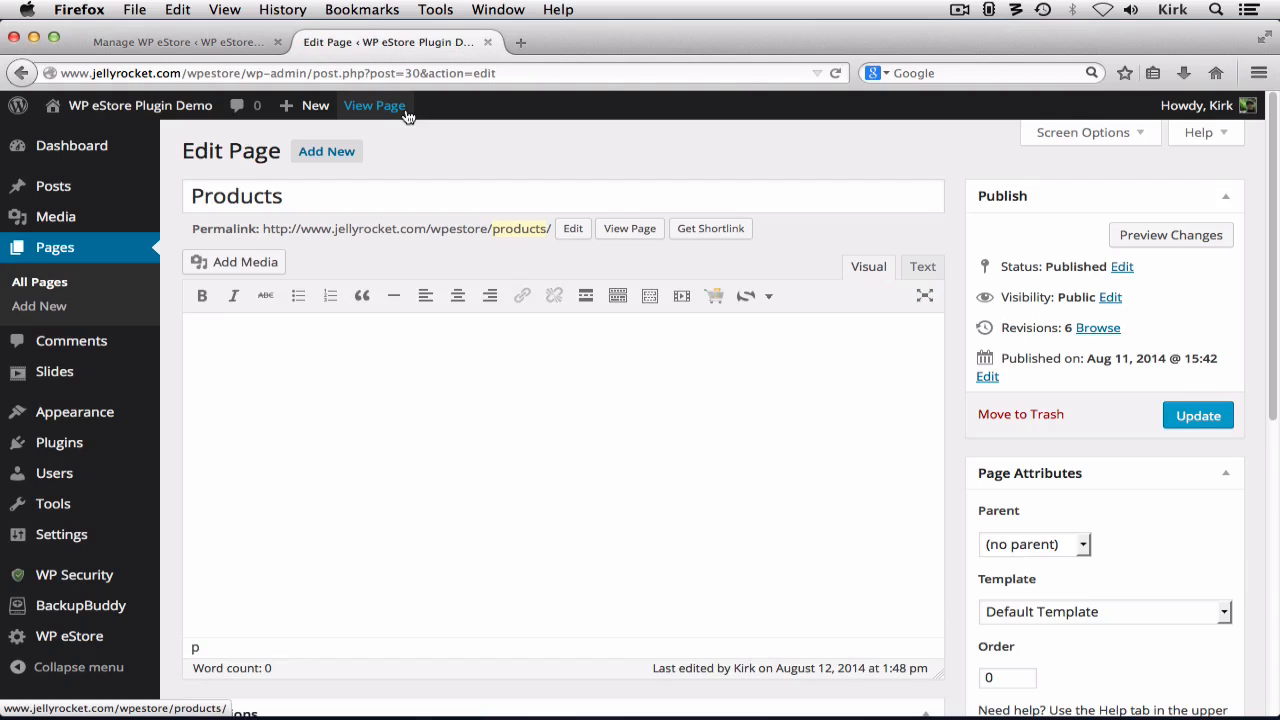
mouse_move(714, 290)
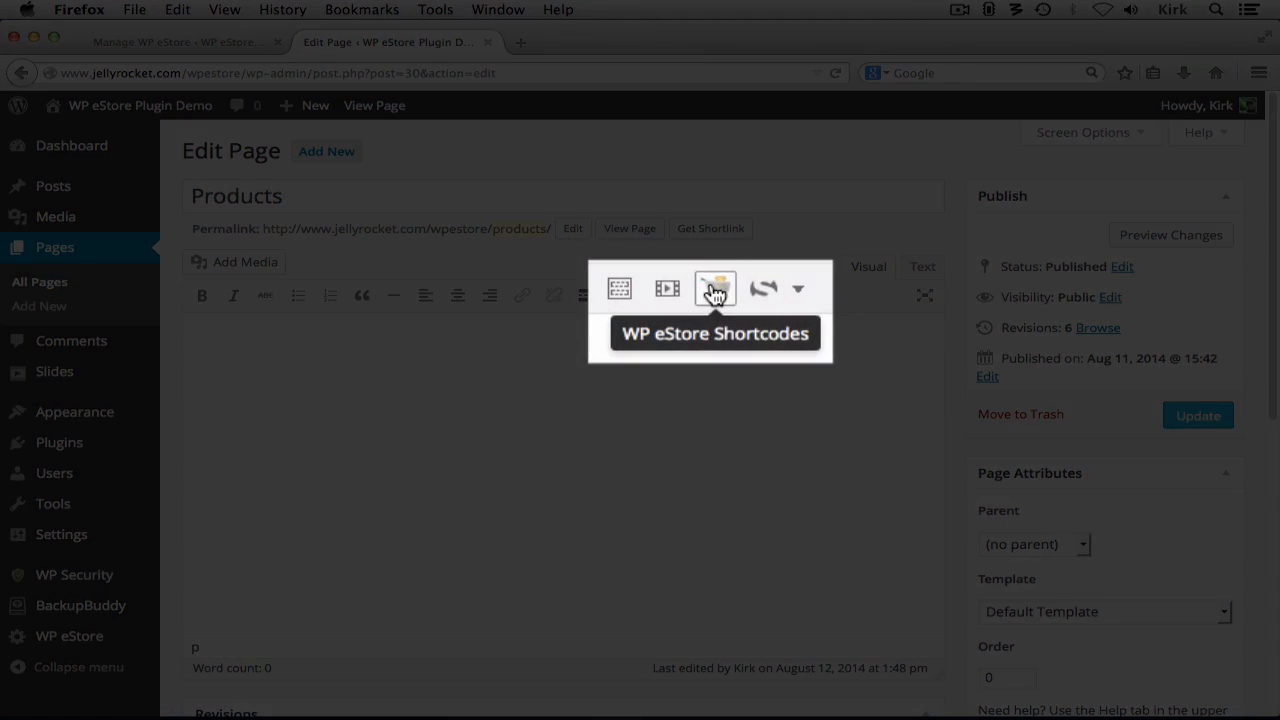
left_click(713, 289)
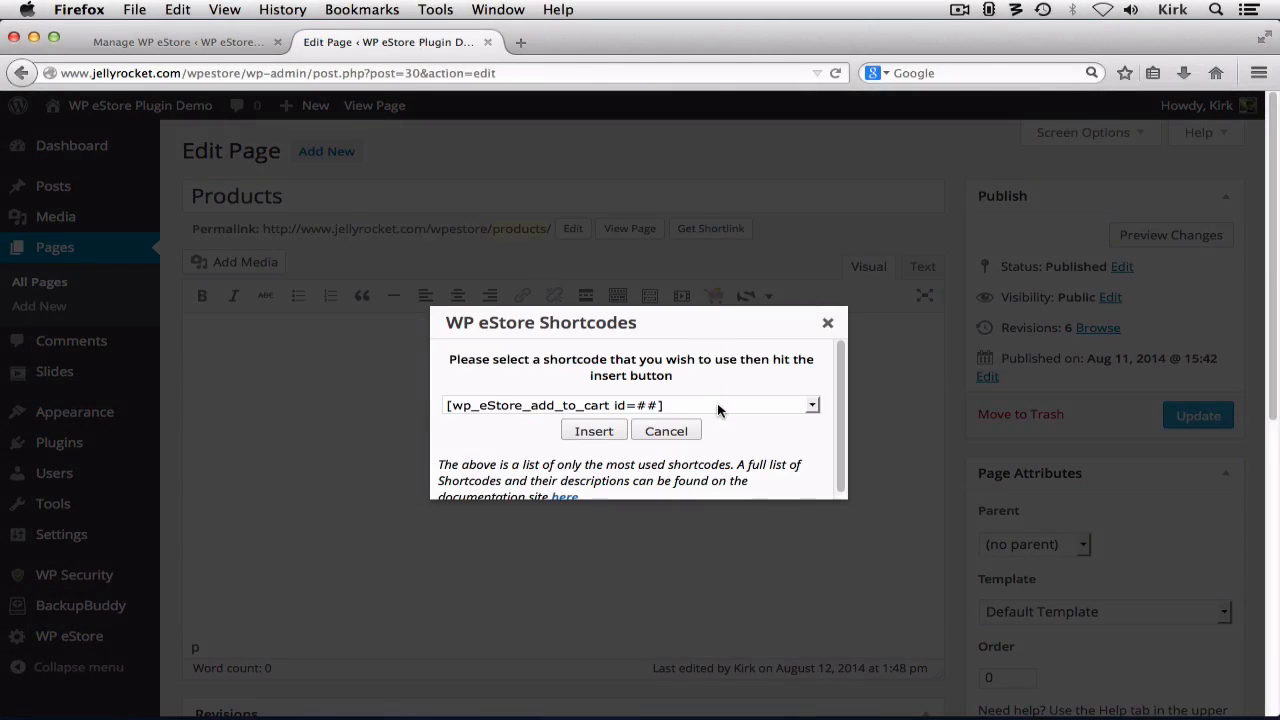
left_click(812, 405)
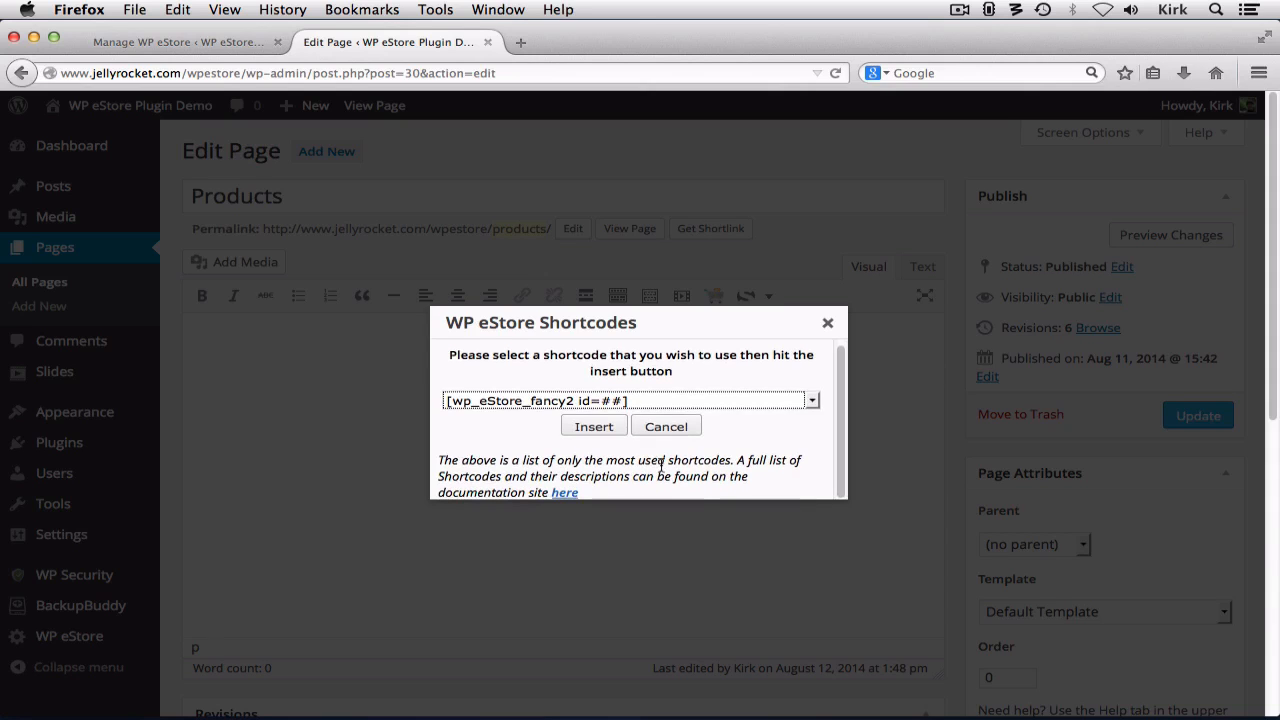
mouse_move(562, 494)
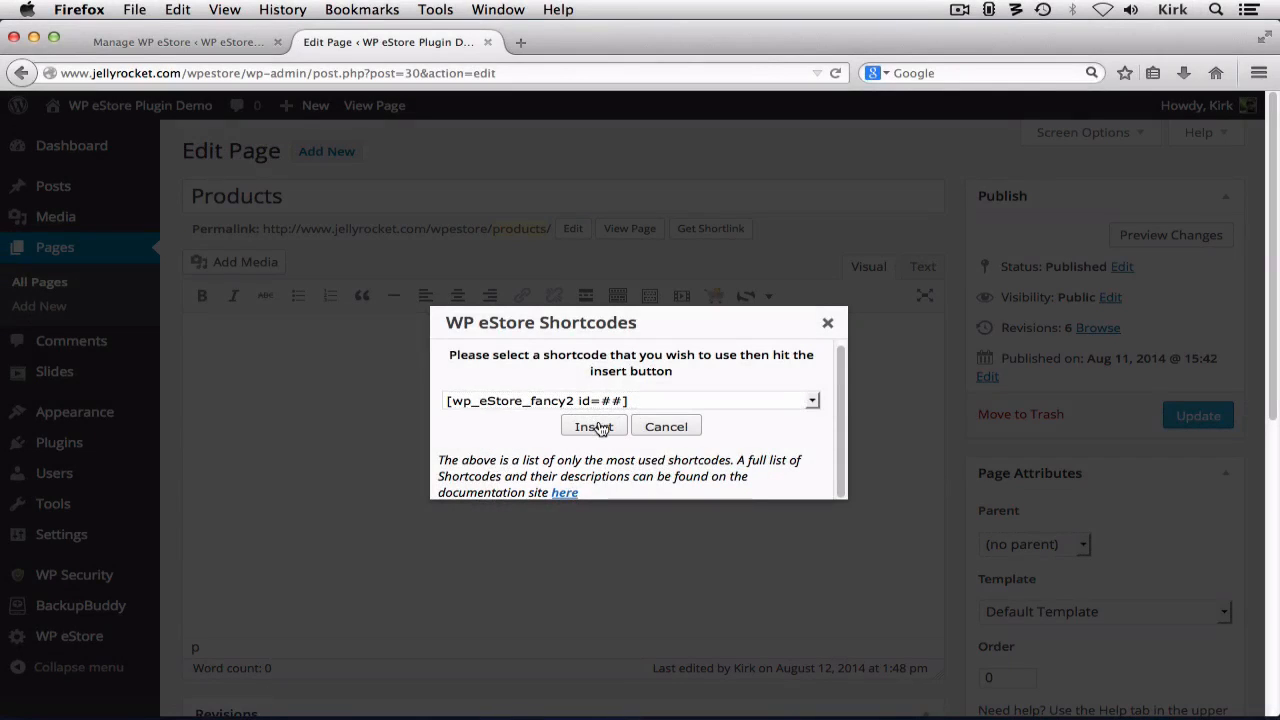
left_click(593, 425)
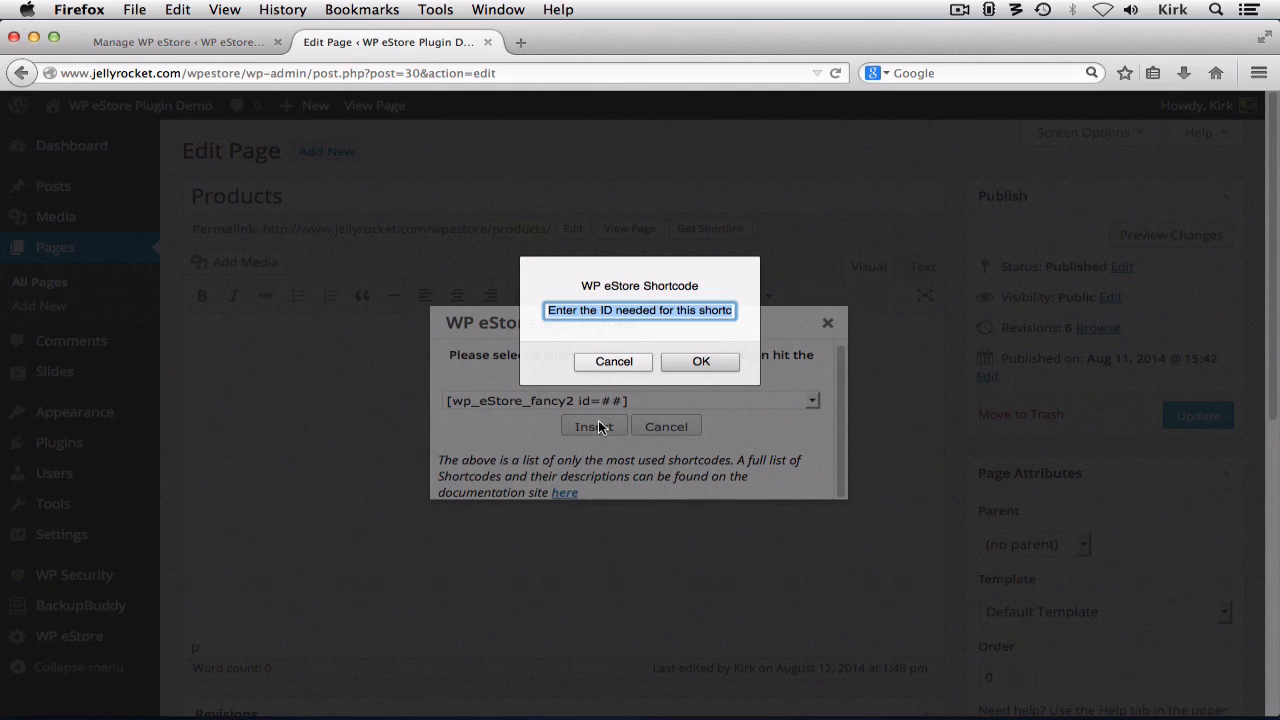
mouse_move(222, 52)
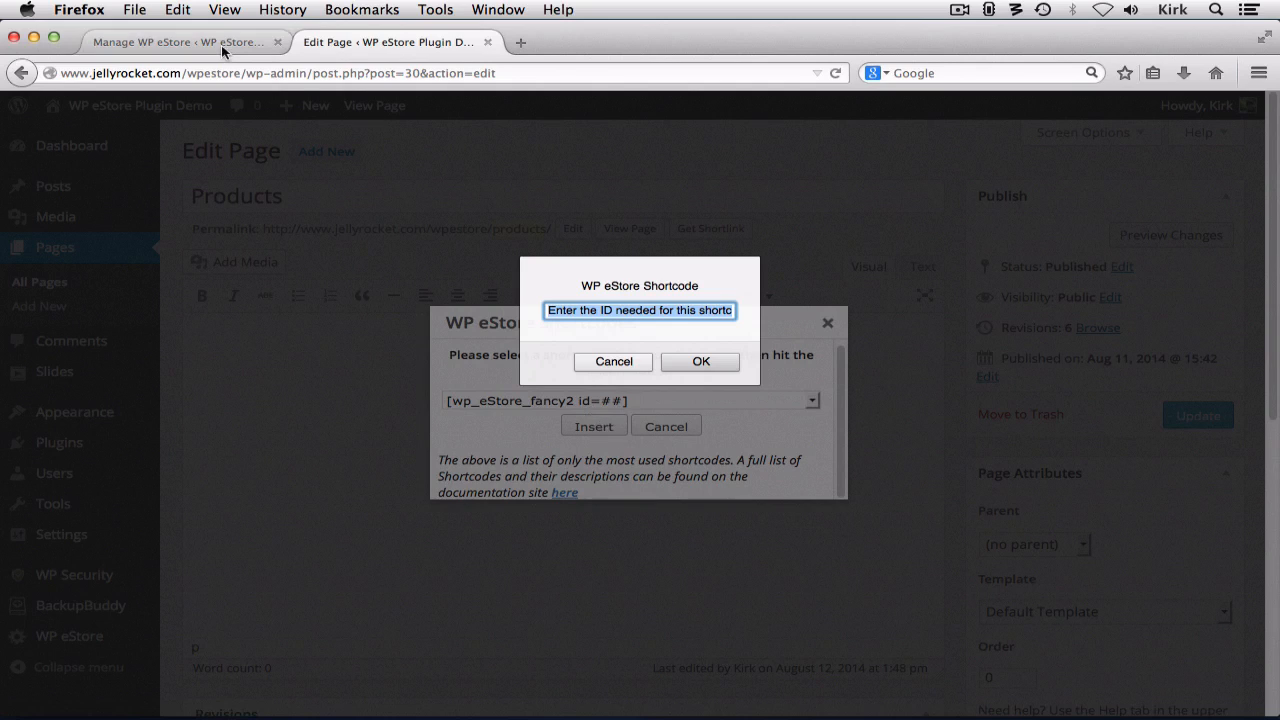
left_click(180, 42)
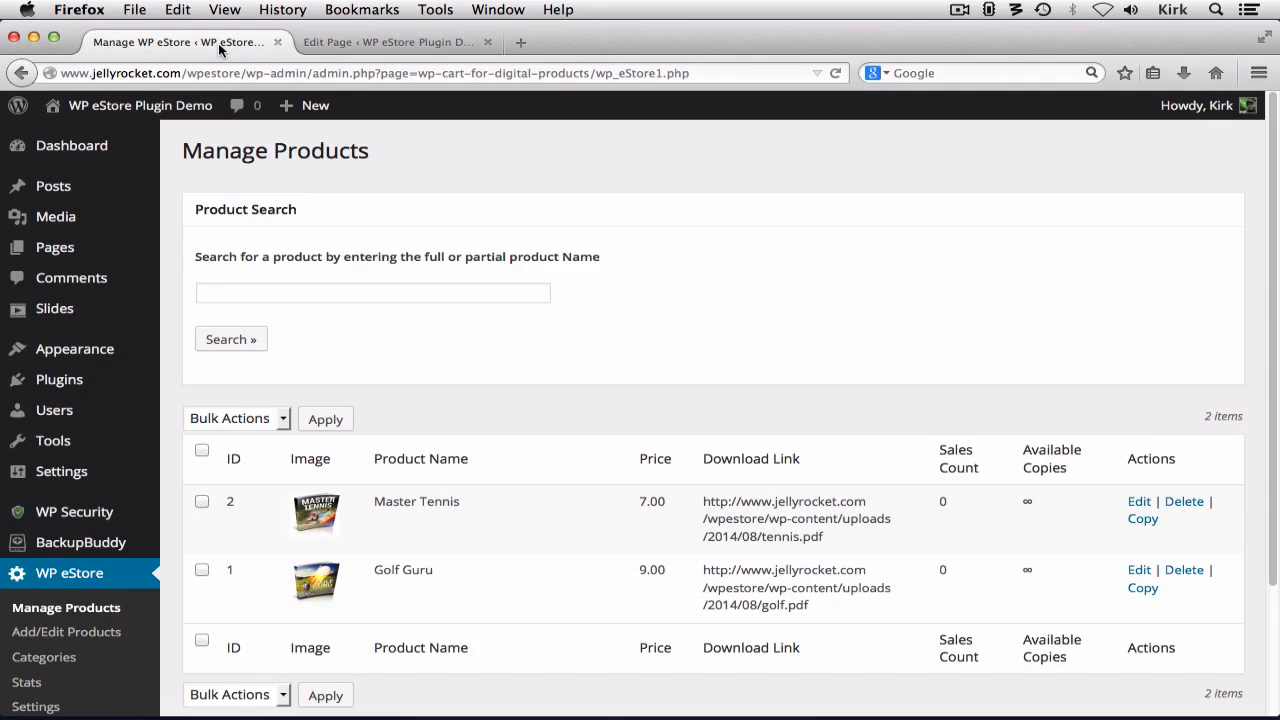
mouse_move(395, 587)
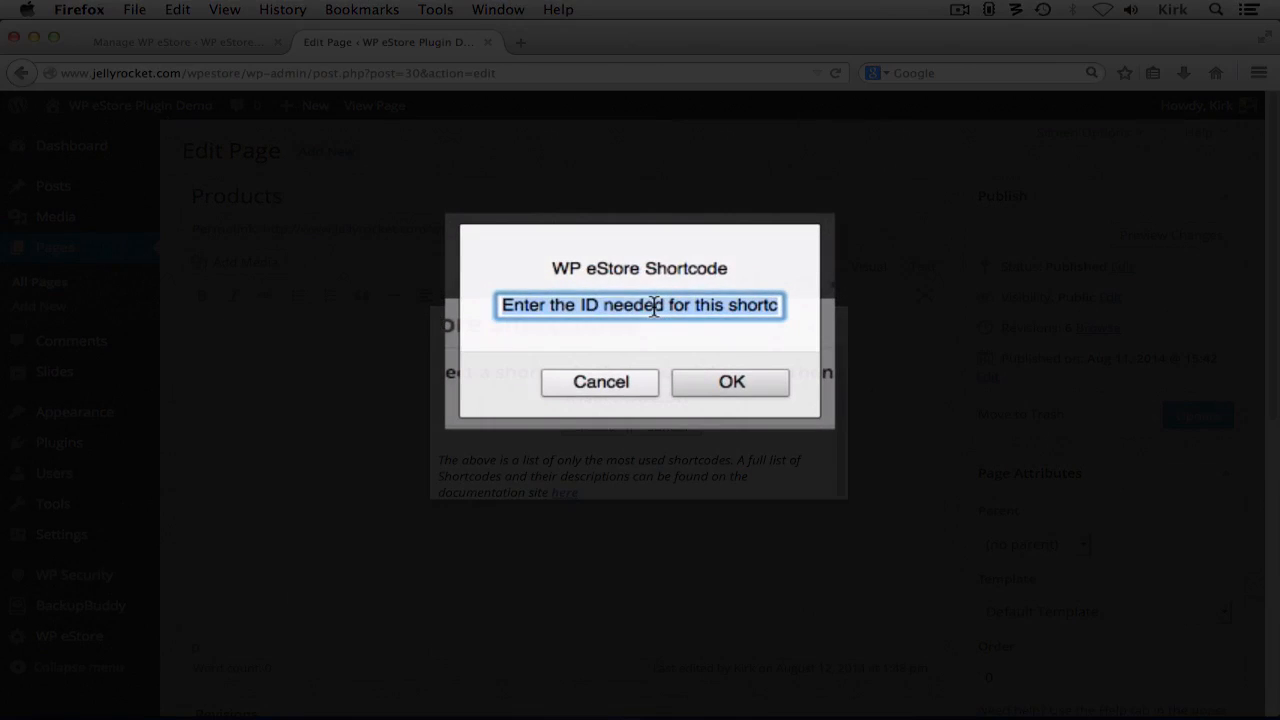
type("1")
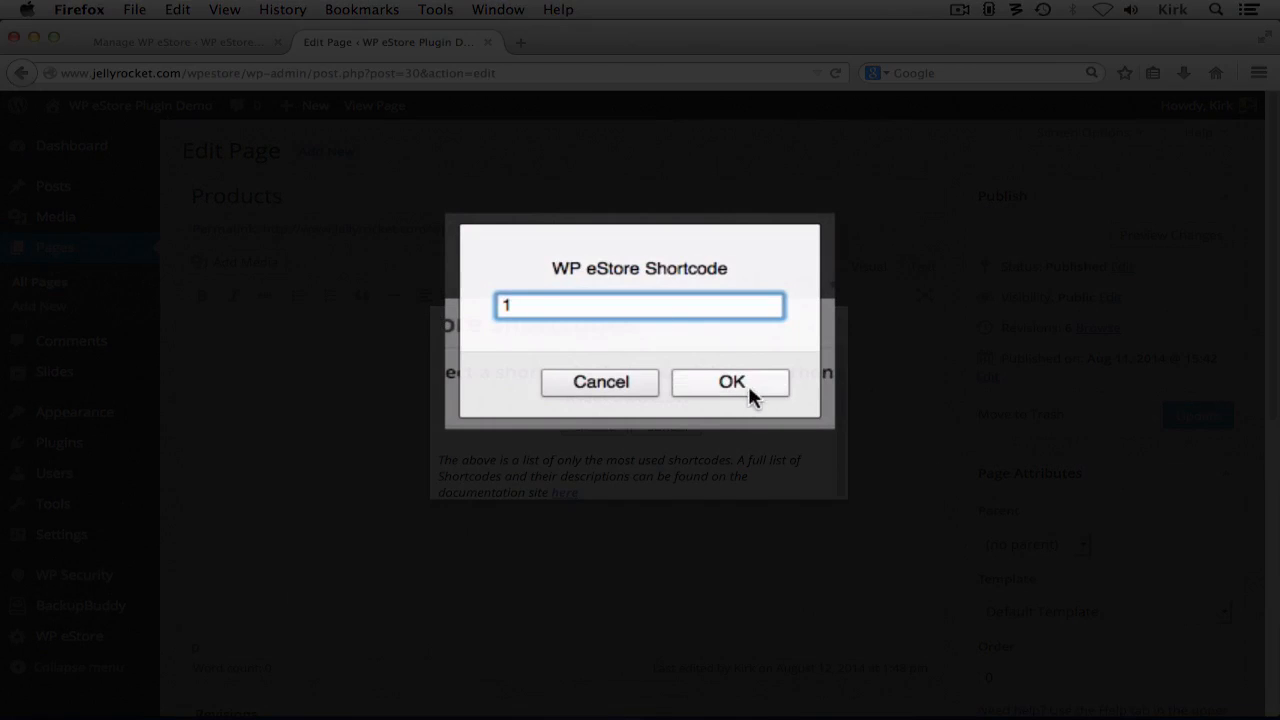
left_click(731, 382)
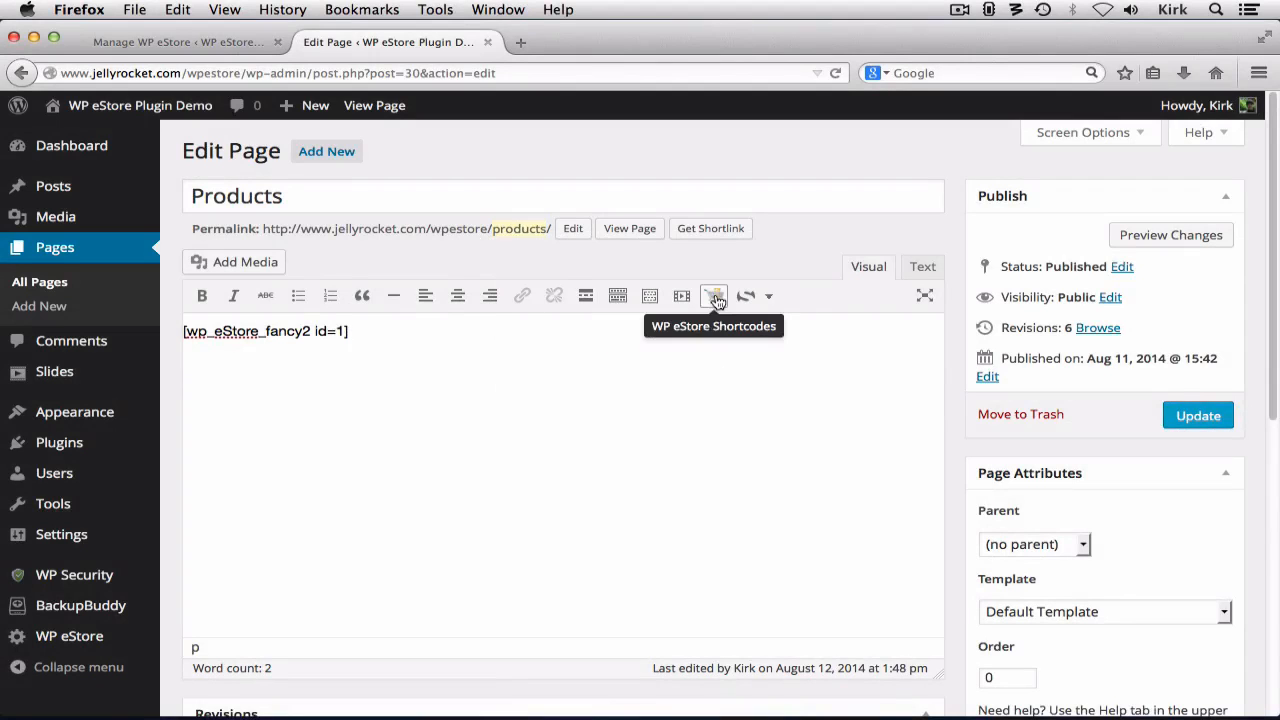
- Insert a second shortcode, [wp_eStore_fancy2 id=2], below the first one
left_click(714, 295)
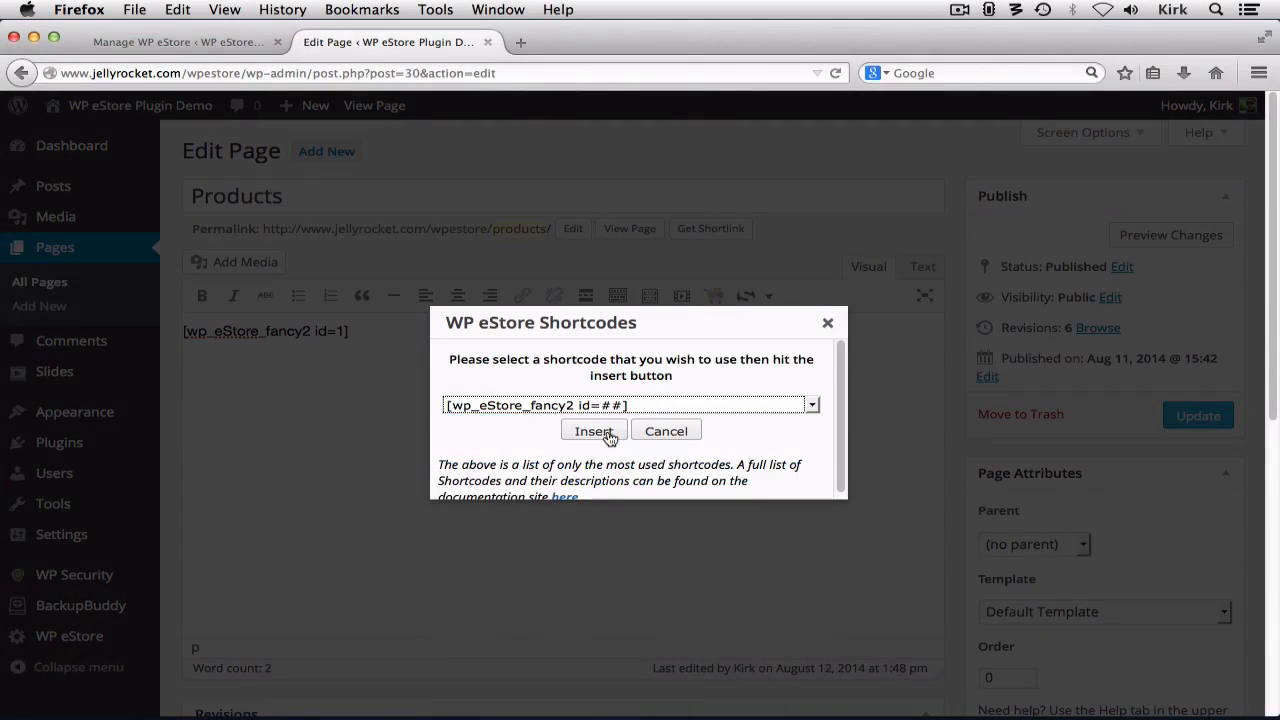
left_click(592, 430)
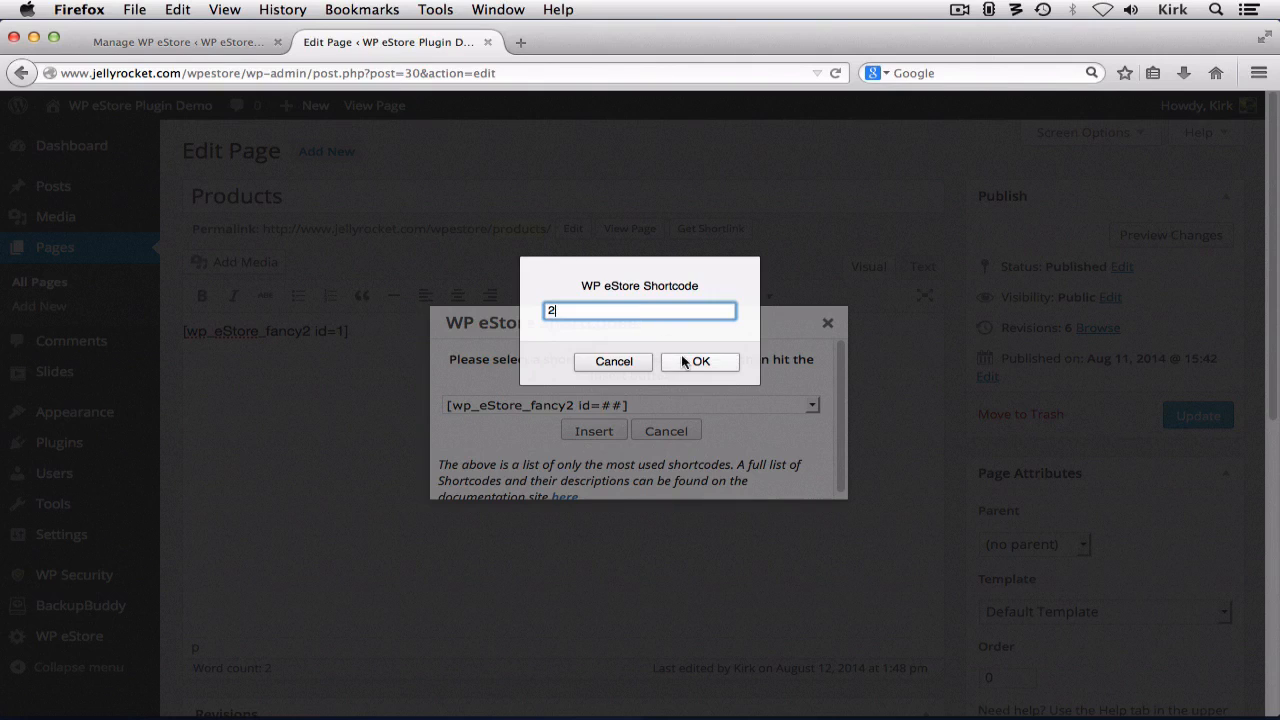
left_click(707, 362)
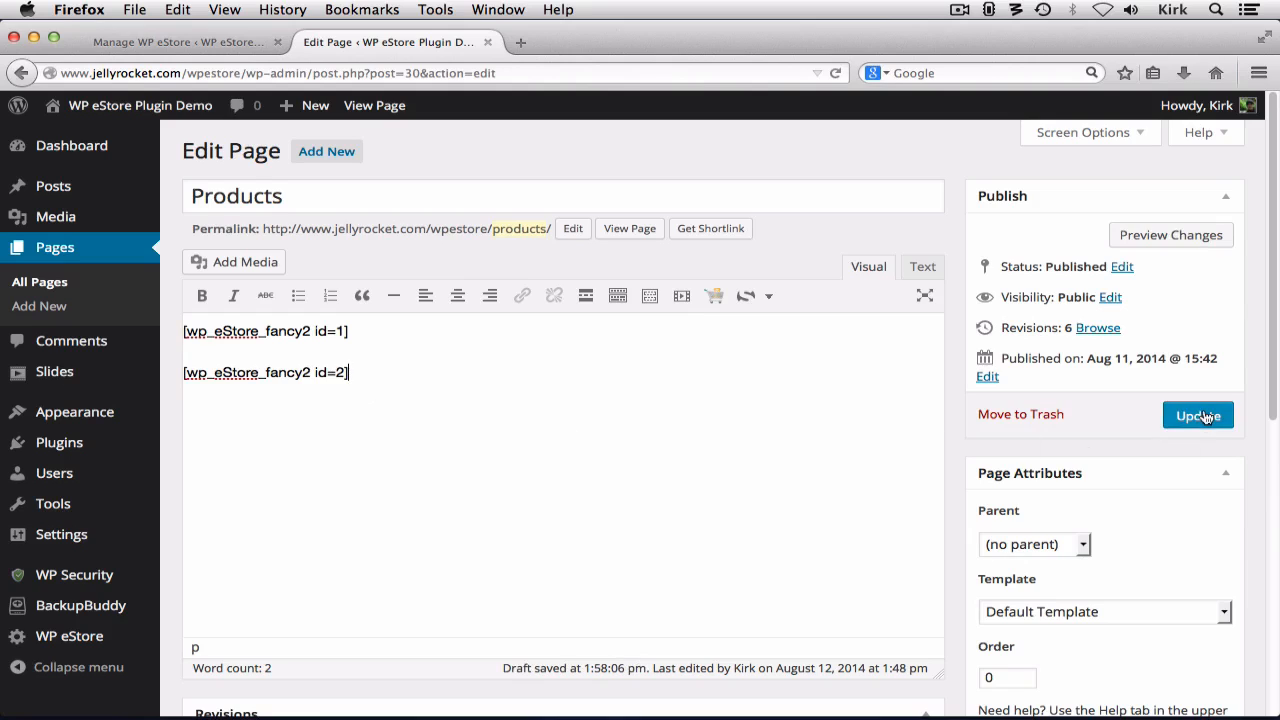
- Update the Products page and view it live
left_click(1198, 415)
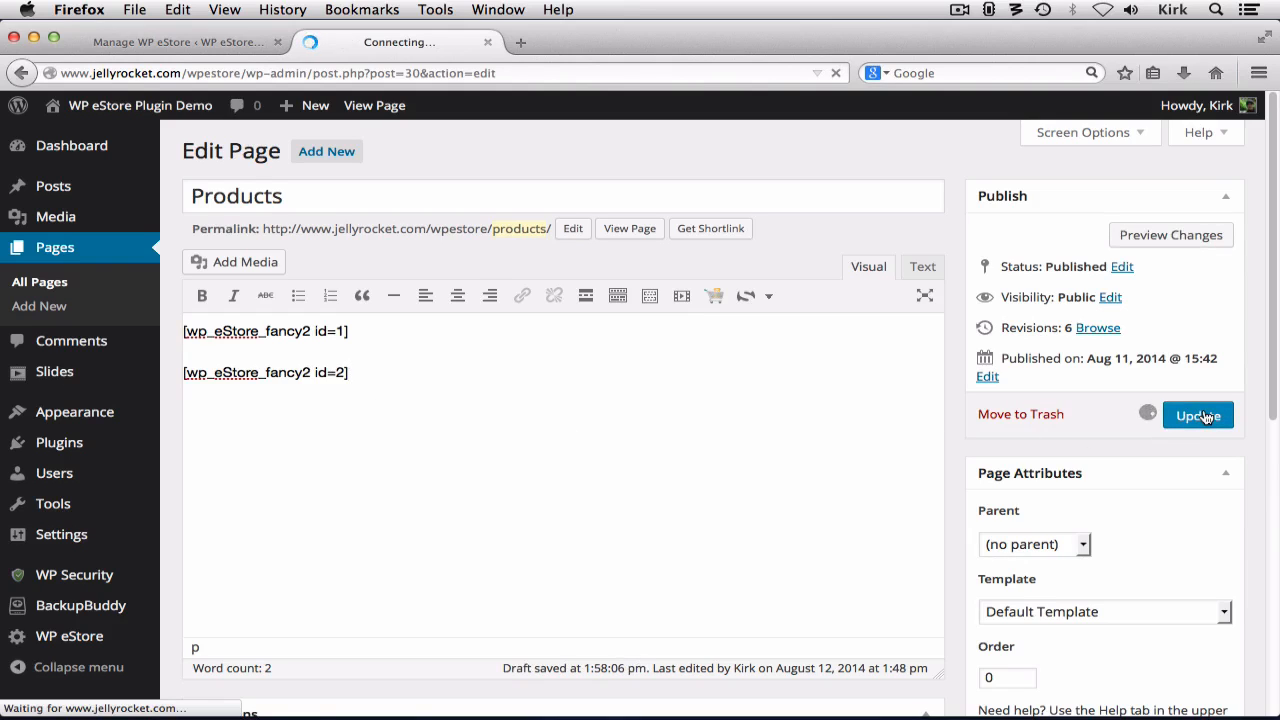
left_click(1197, 415)
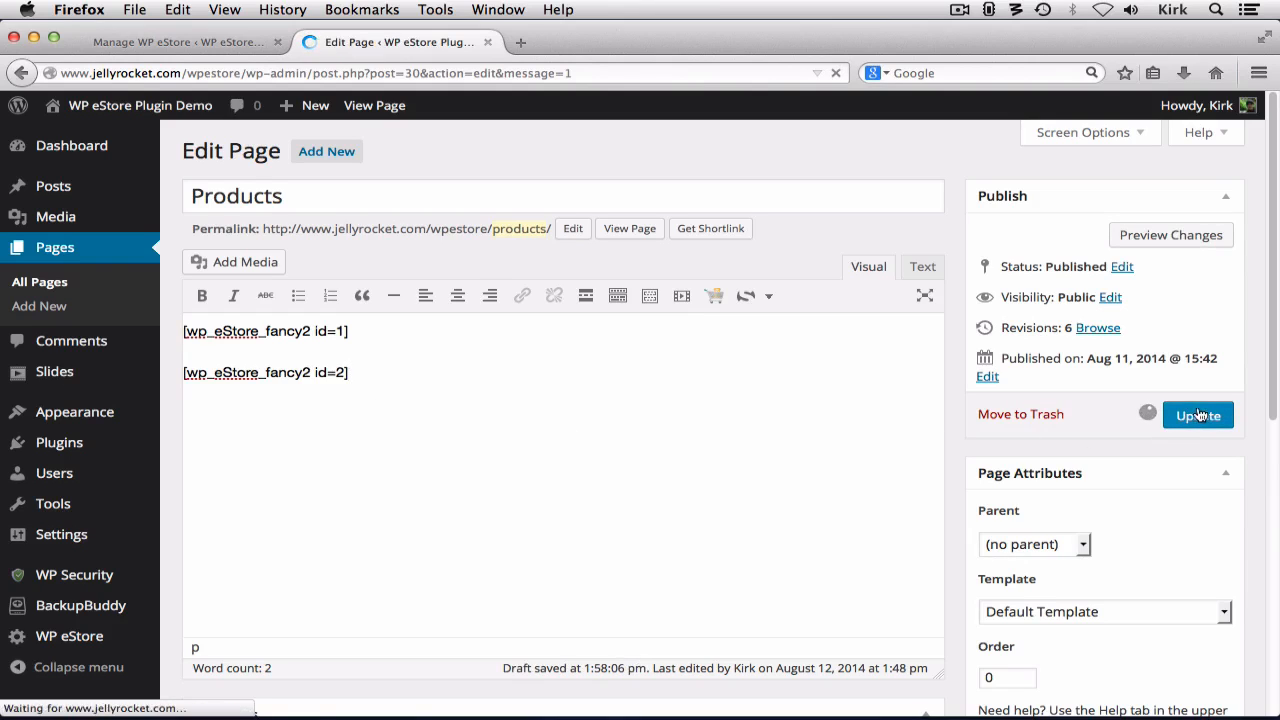
left_click(1197, 415)
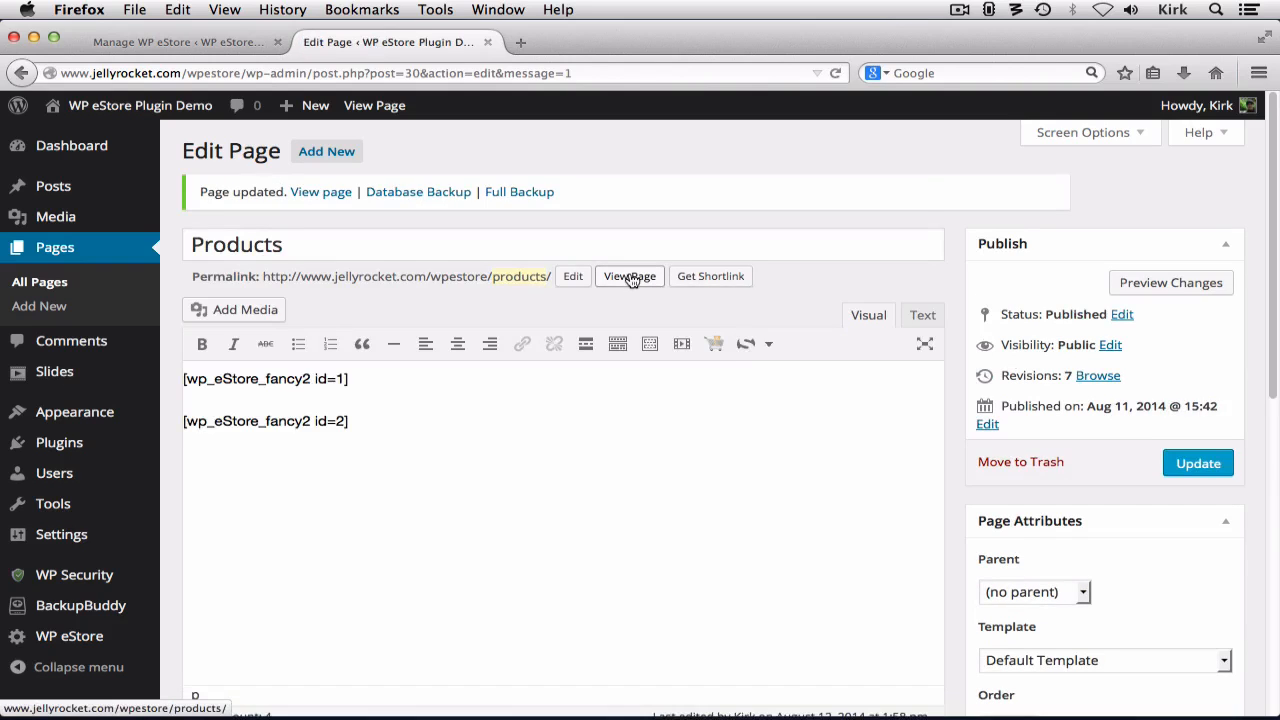
mouse_move(685, 293)
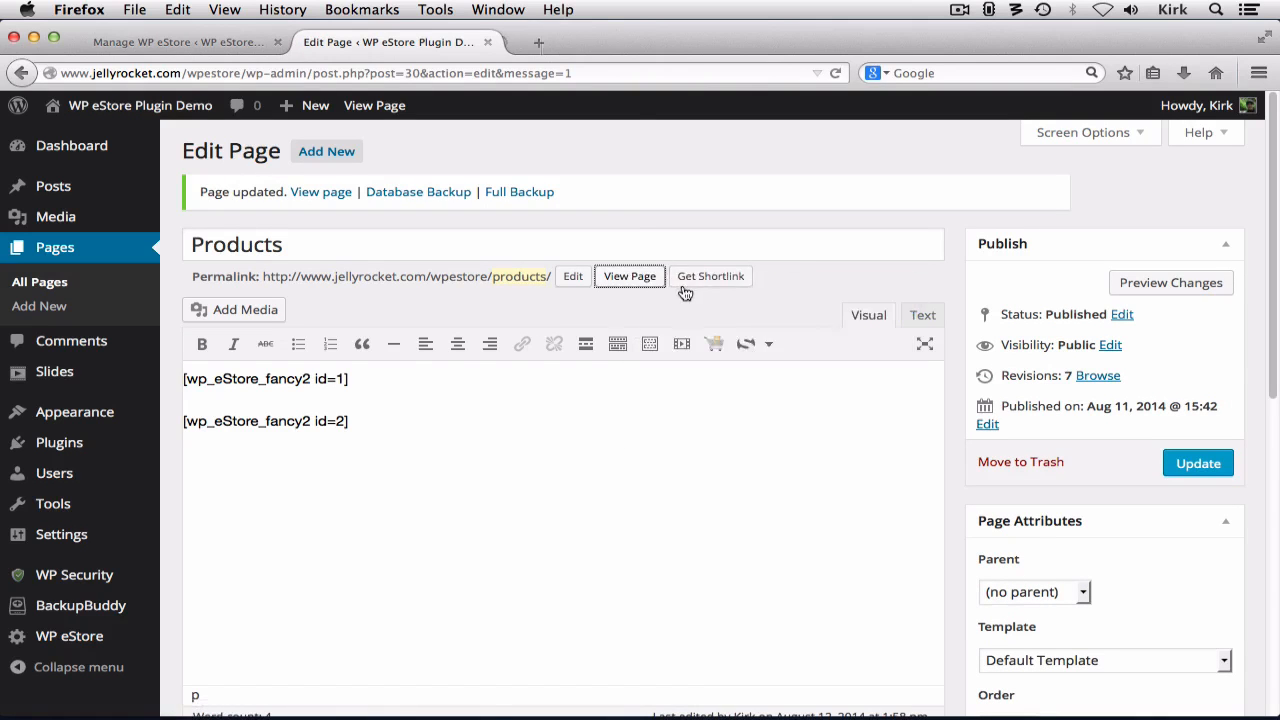
- Review the live listings of Golf Guru at $9.00 and Master Tennis at $7.00
left_click(629, 276)
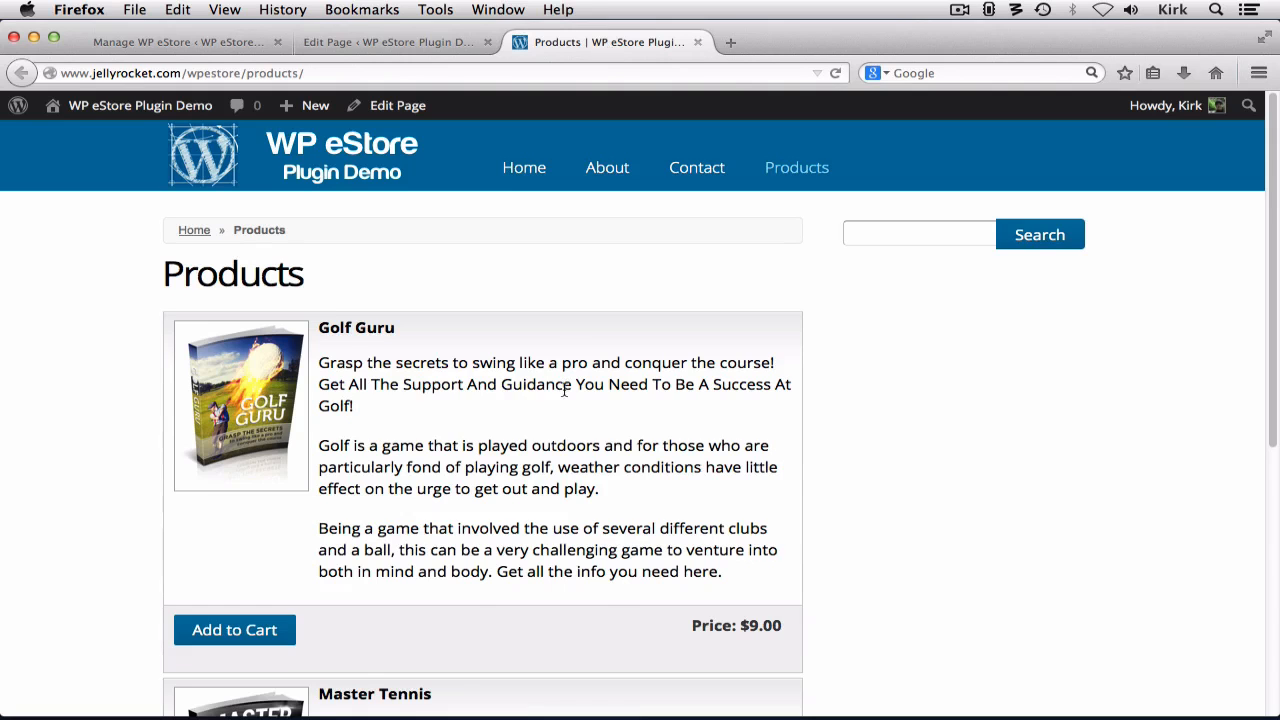
scroll("down", 3)
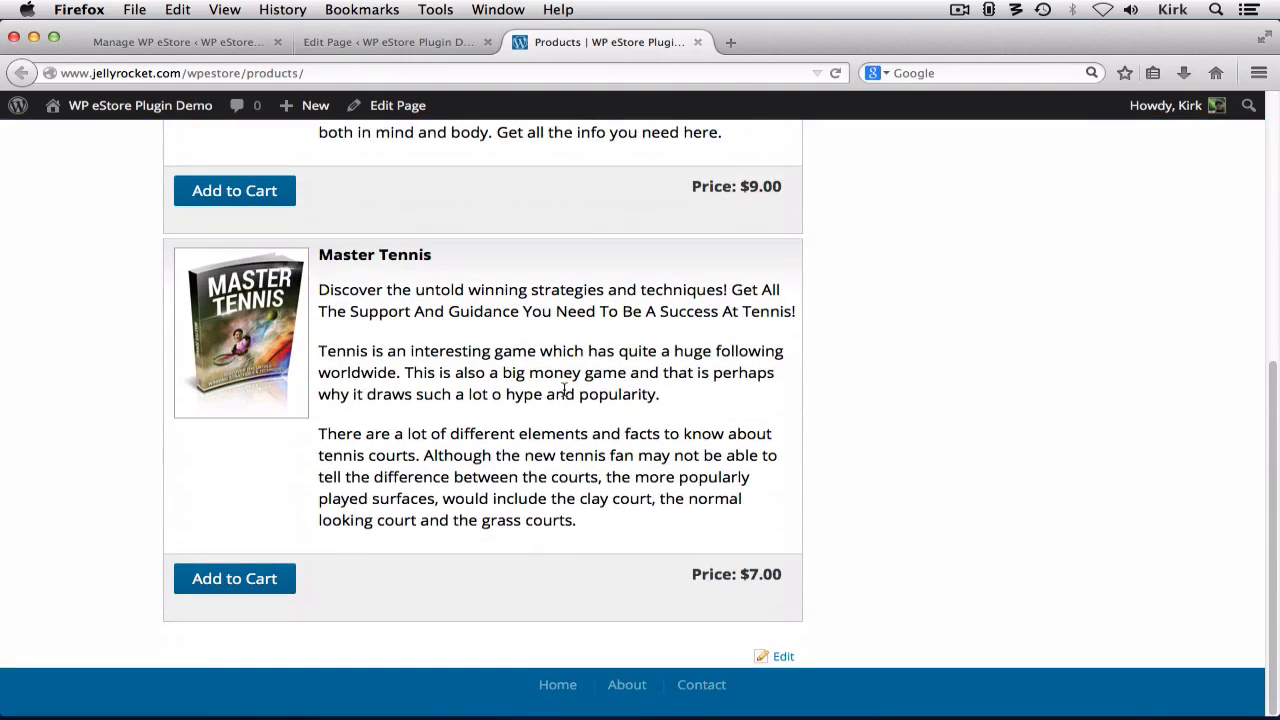
scroll("up", 3)
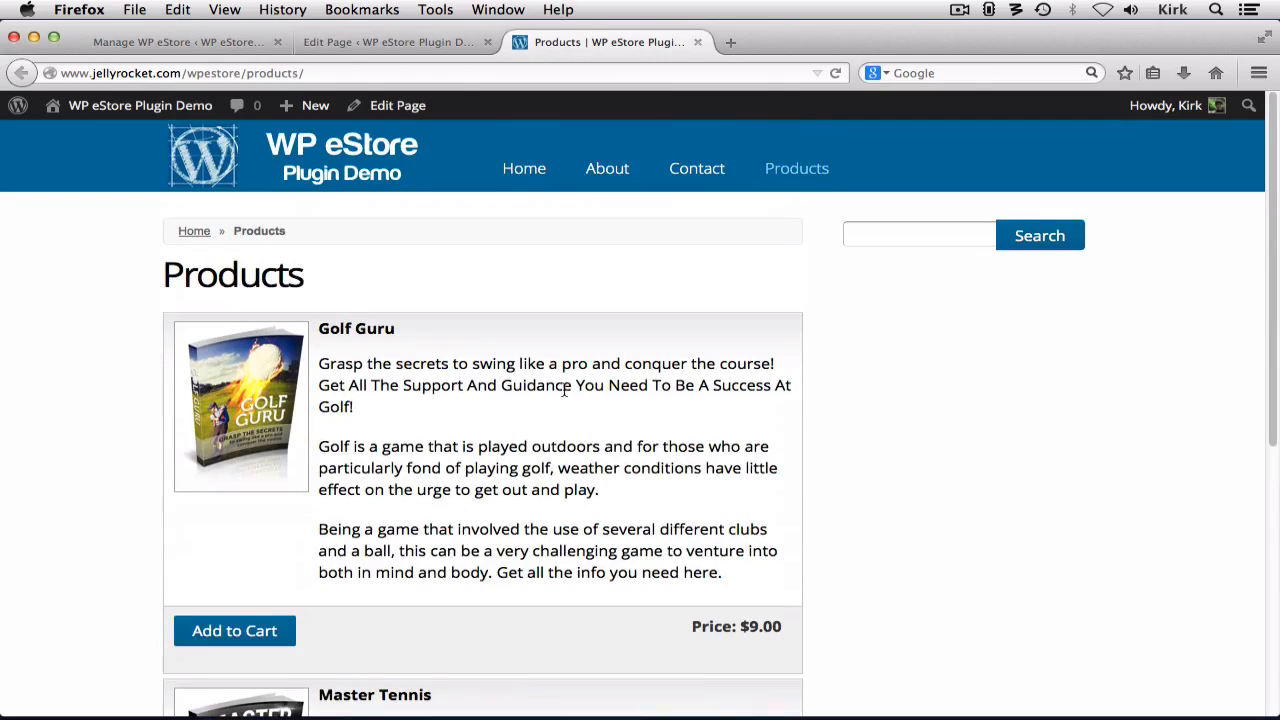
mouse_move(929, 356)
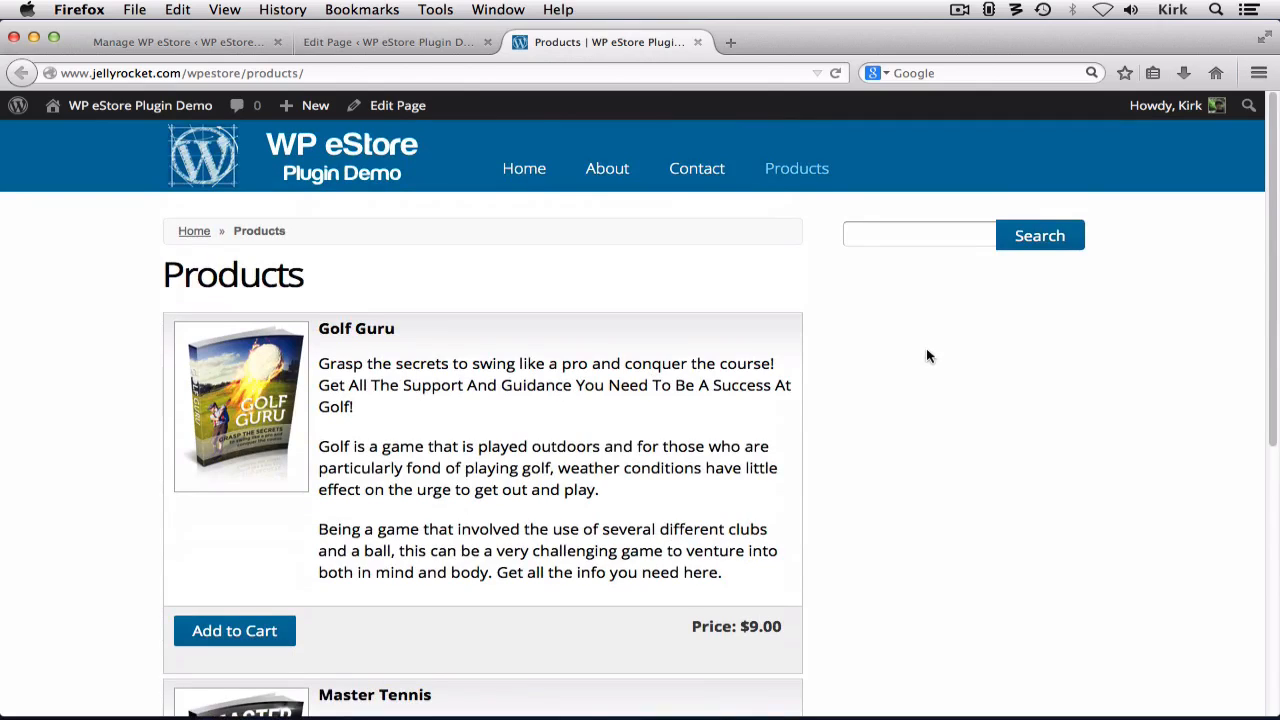
- Add the WP Cart for Digital Products widget to the Pages Widget Area, below Search
left_click(180, 42)
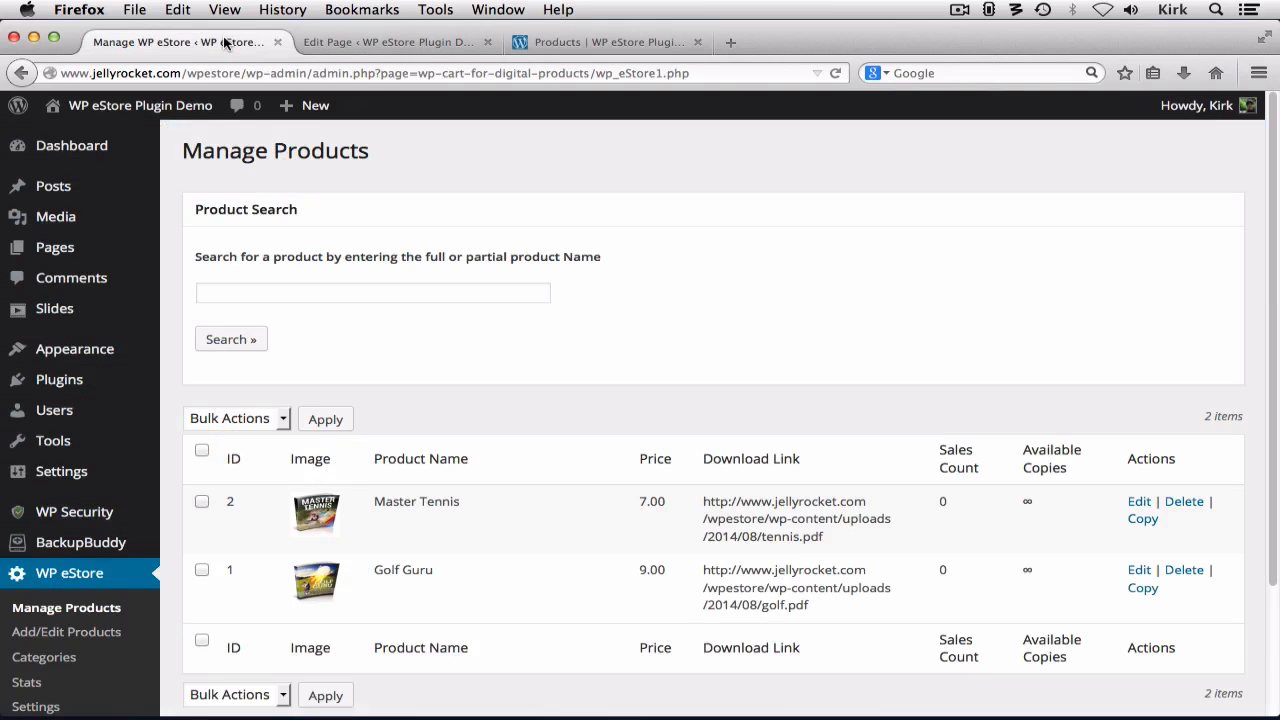
mouse_move(74, 348)
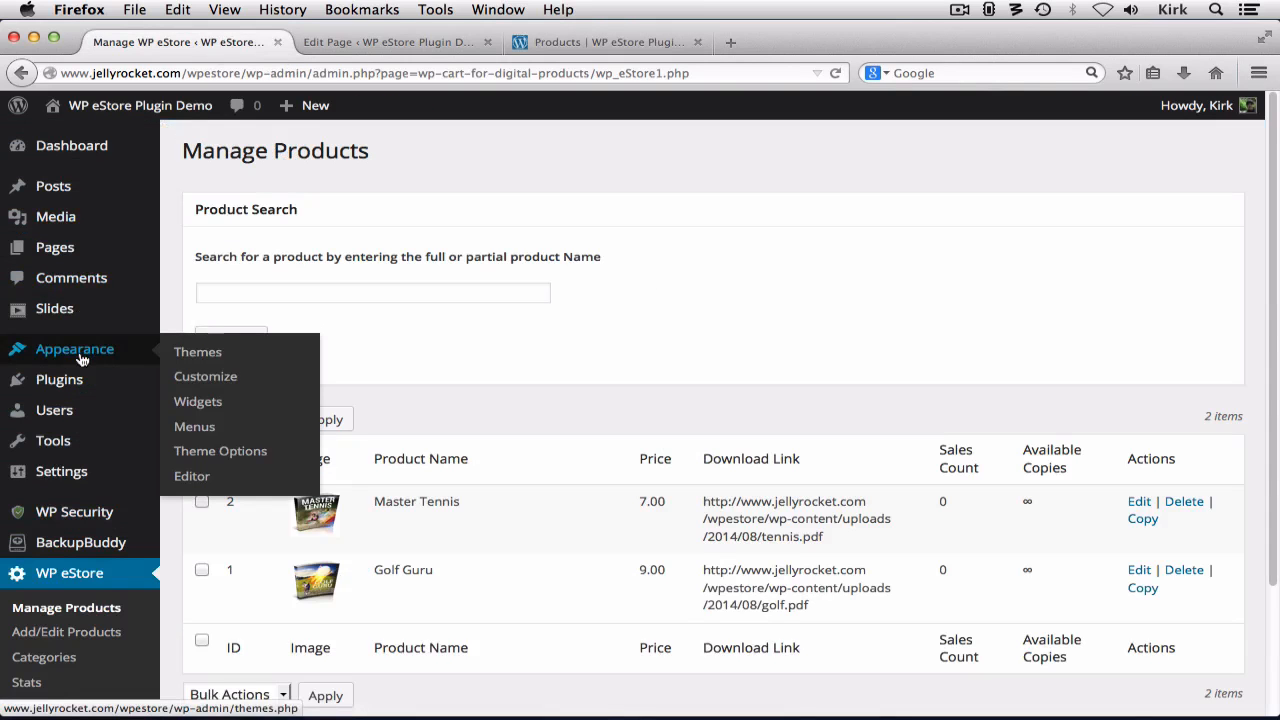
left_click(198, 401)
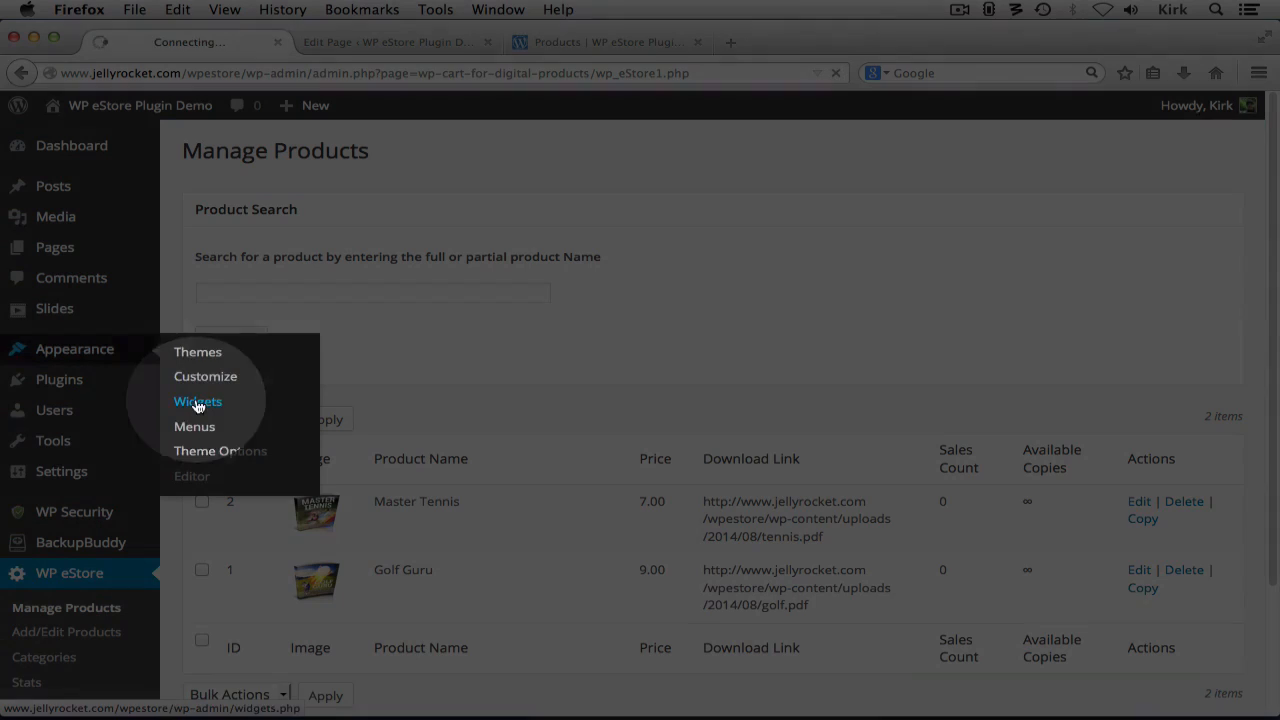
left_click(198, 402)
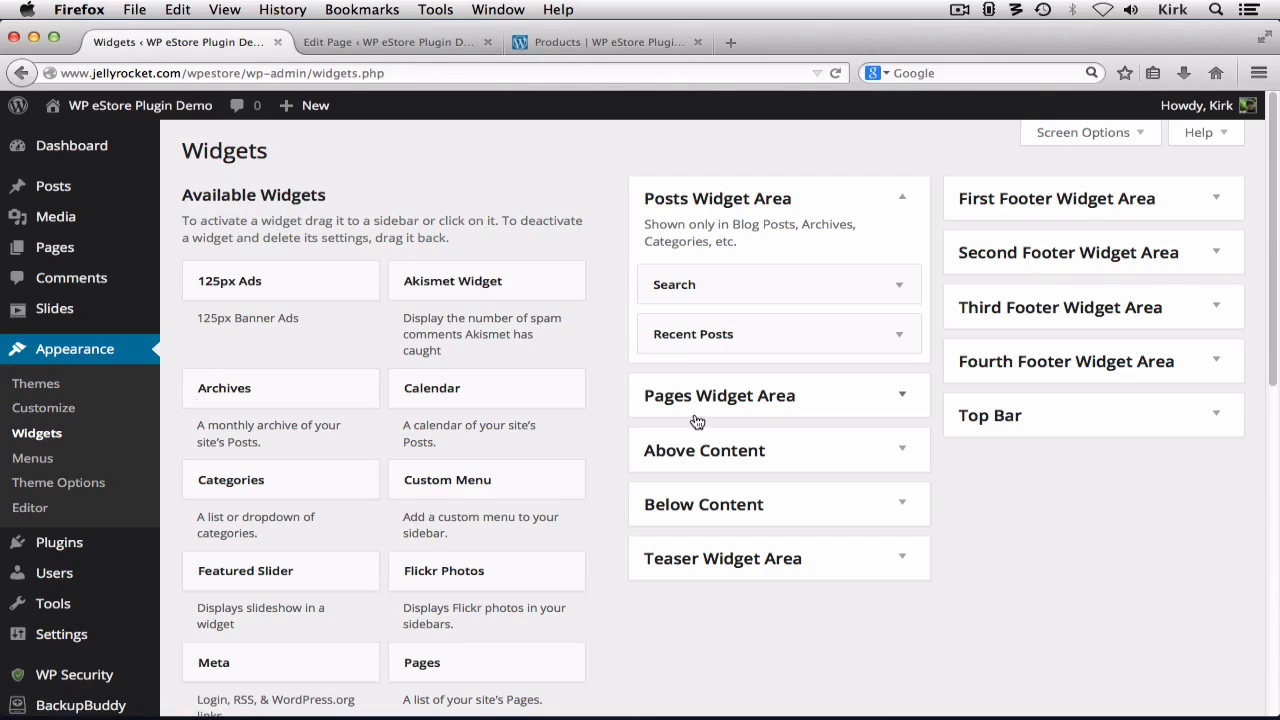
scroll("down", 3)
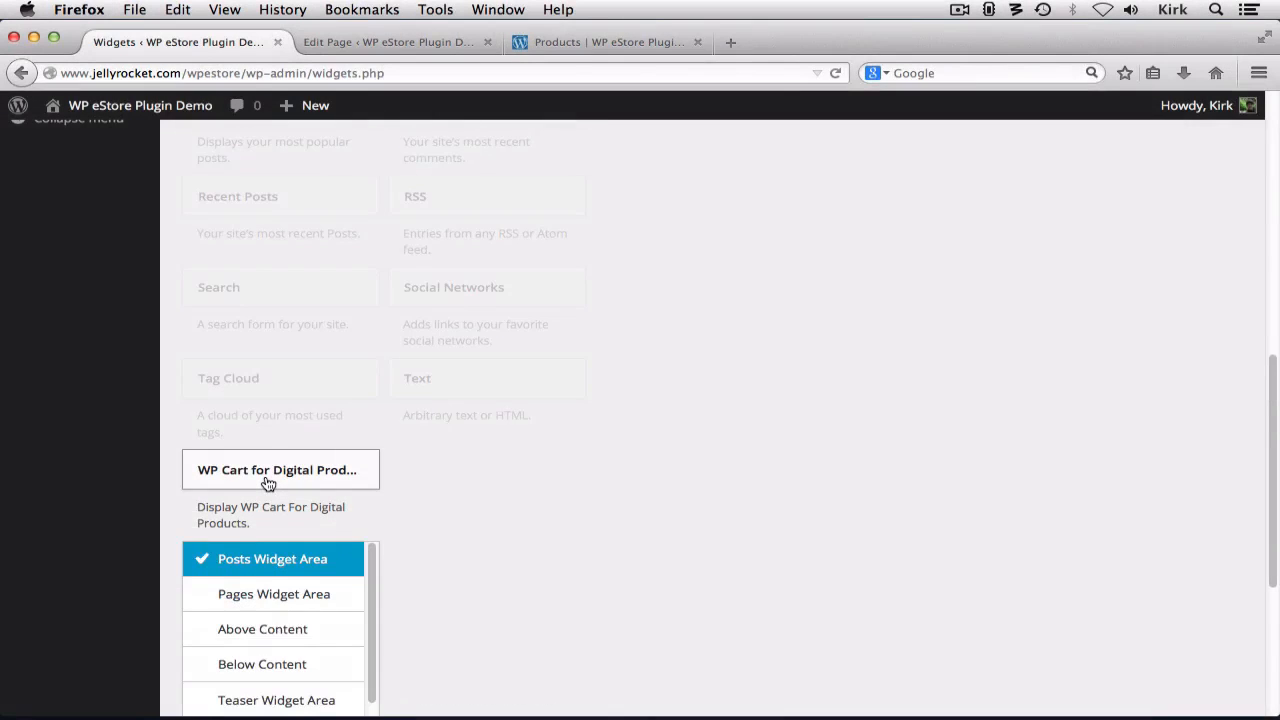
left_click(273, 594)
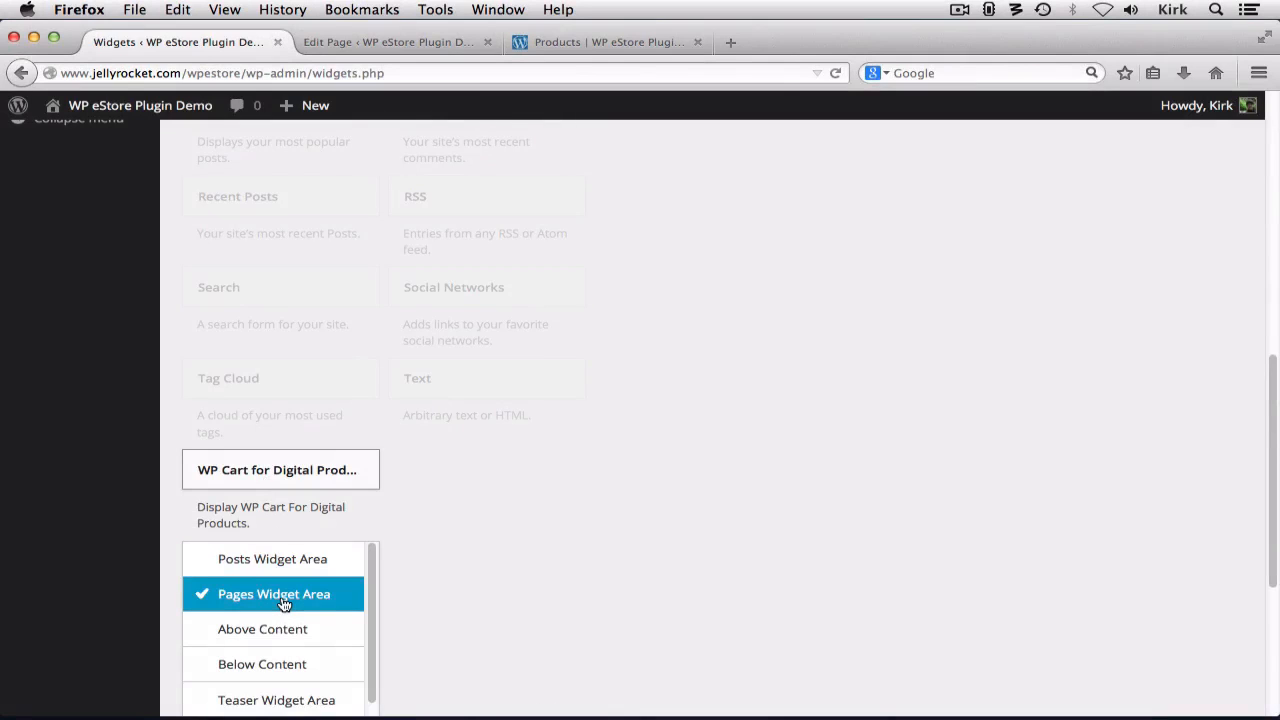
scroll("down", 3)
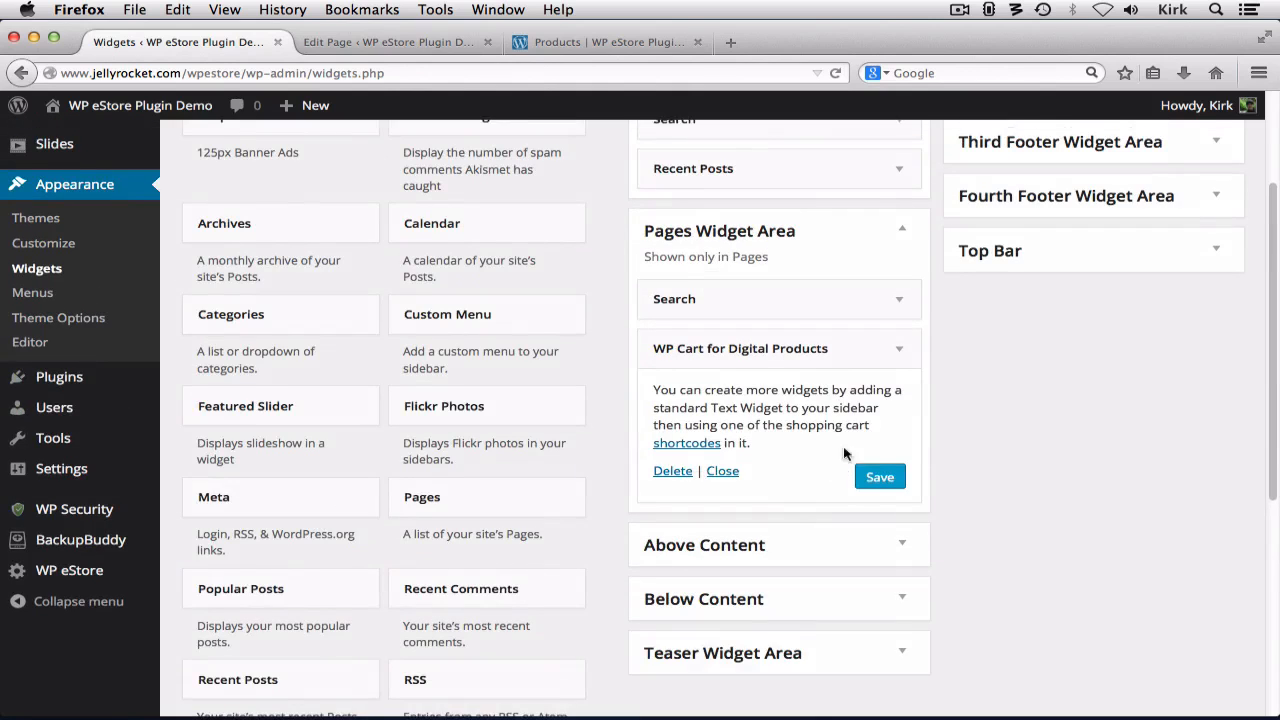
mouse_move(605, 112)
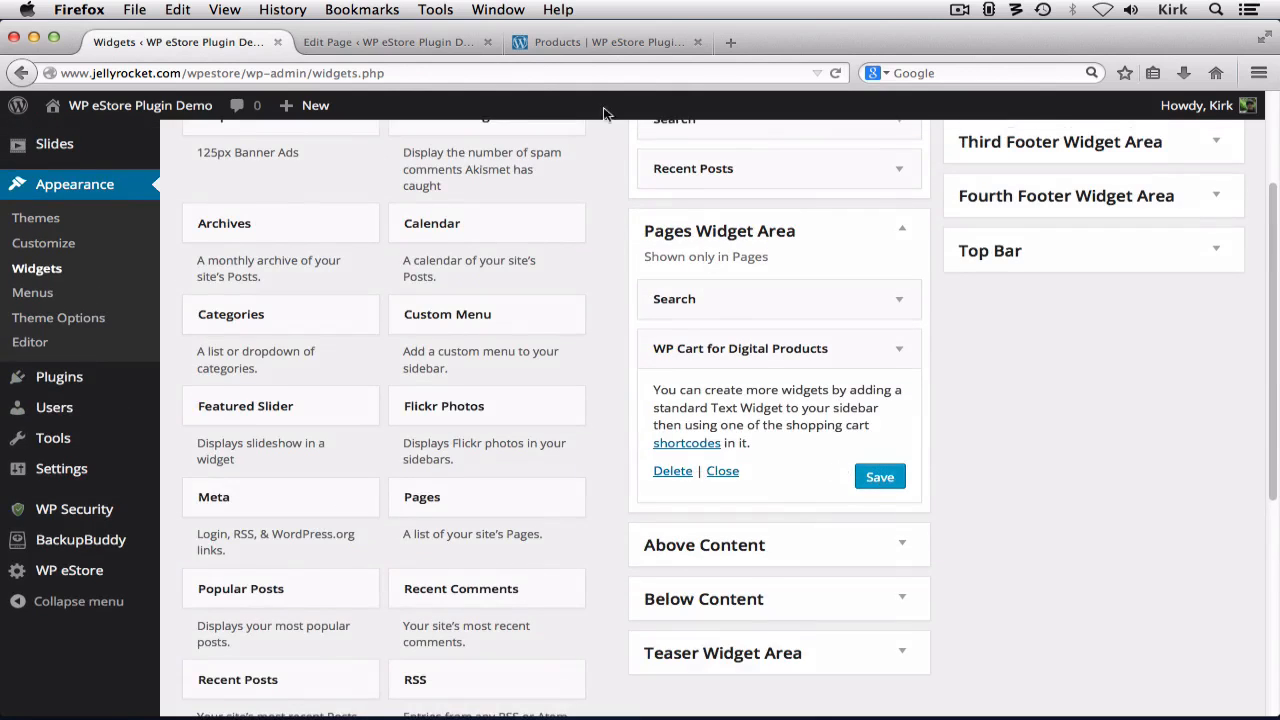
- Reload the Products page and add Golf Guru and Master Tennis to the cart
left_click(607, 42)
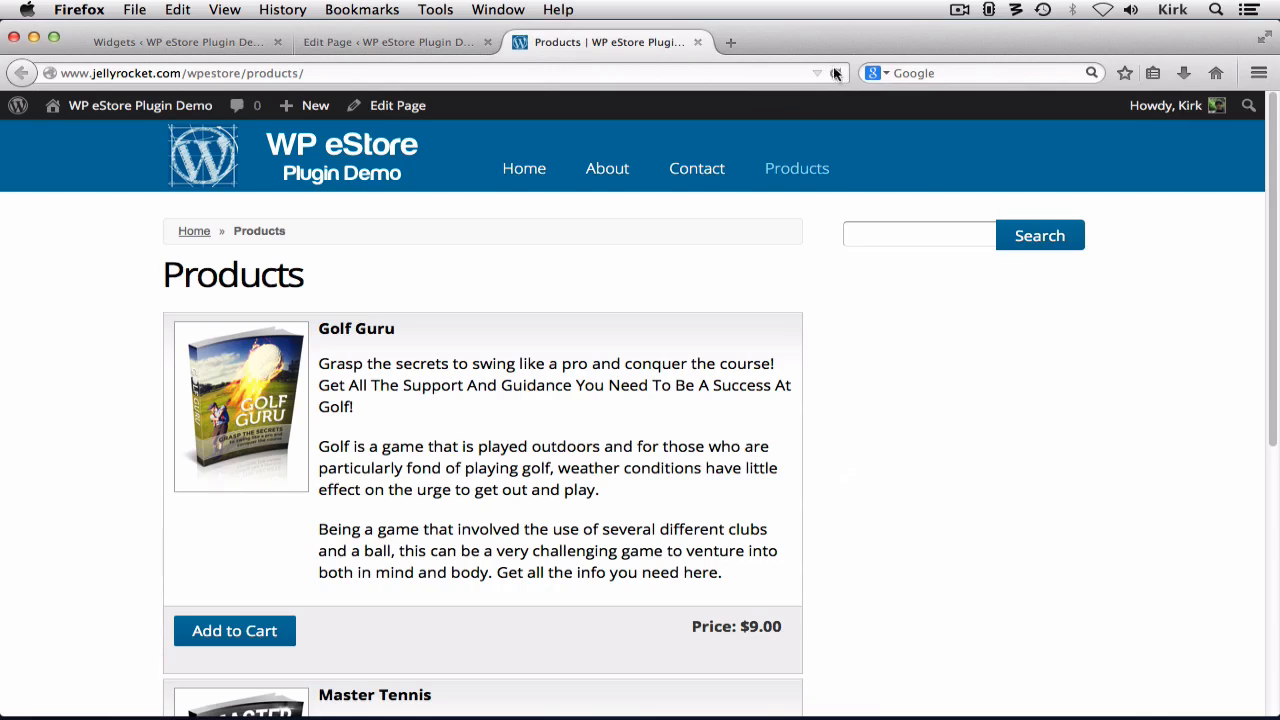
left_click(836, 72)
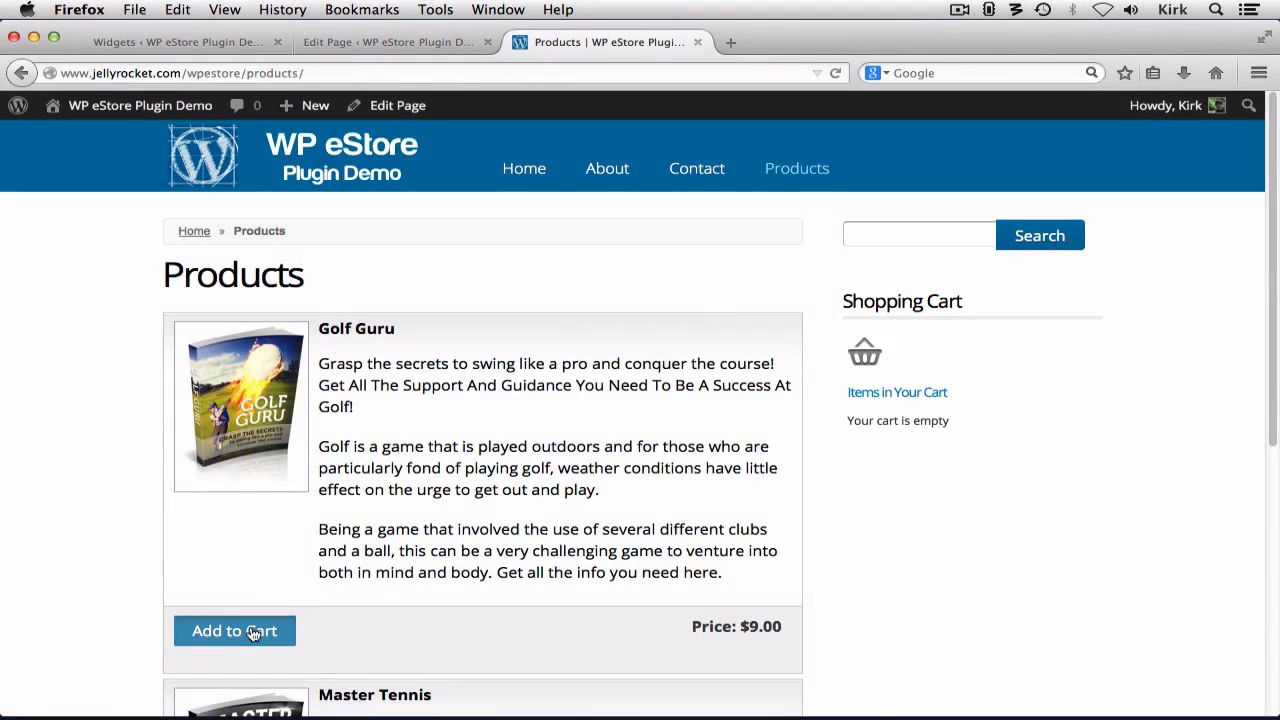
left_click(234, 631)
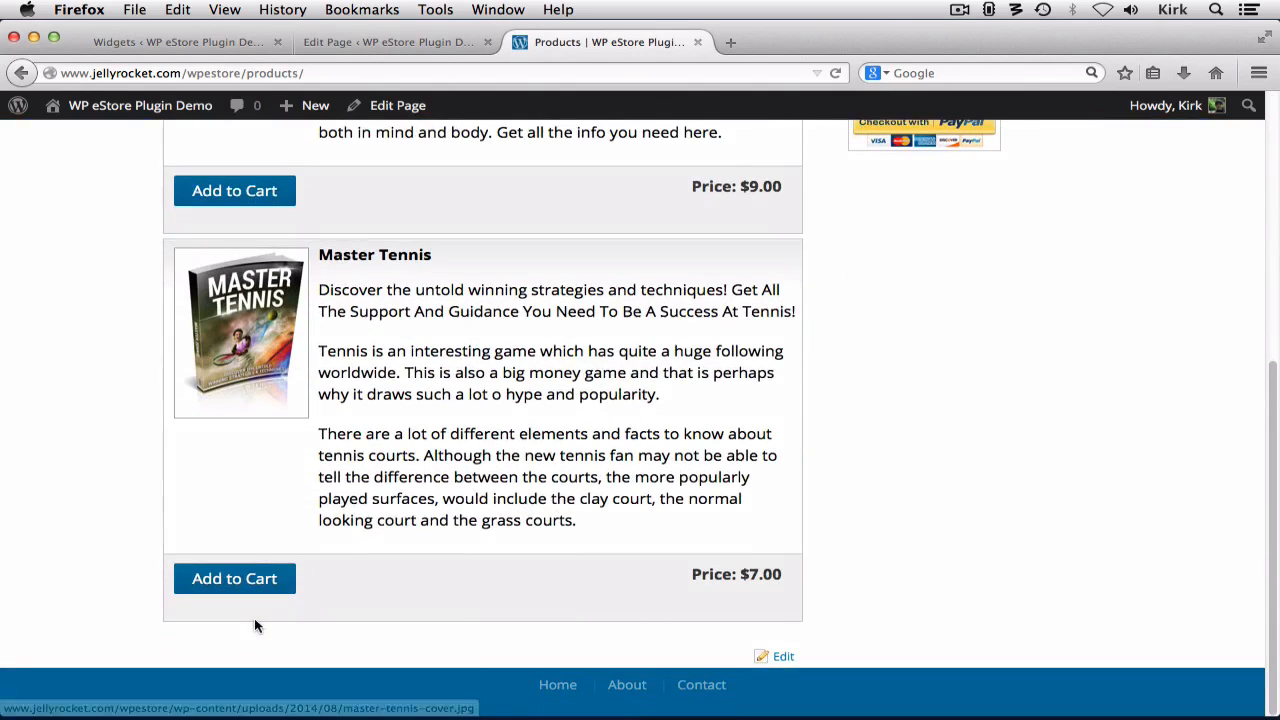
left_click(234, 578)
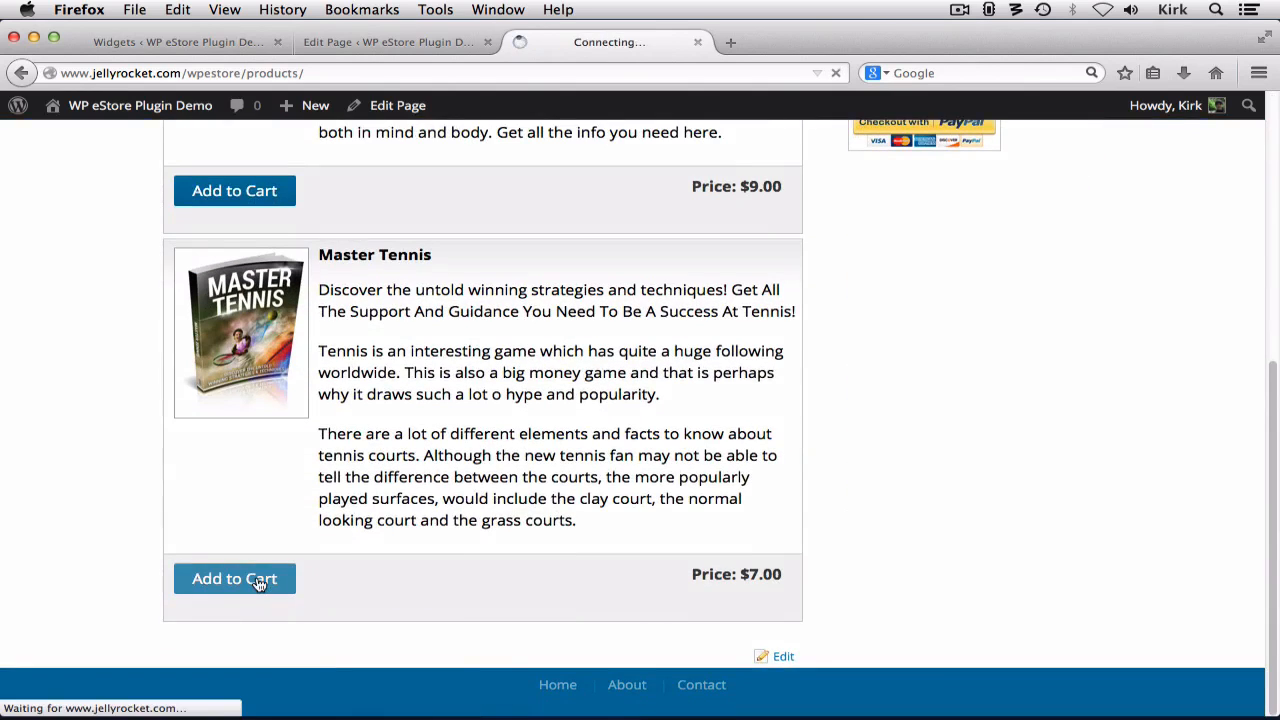
left_click(234, 579)
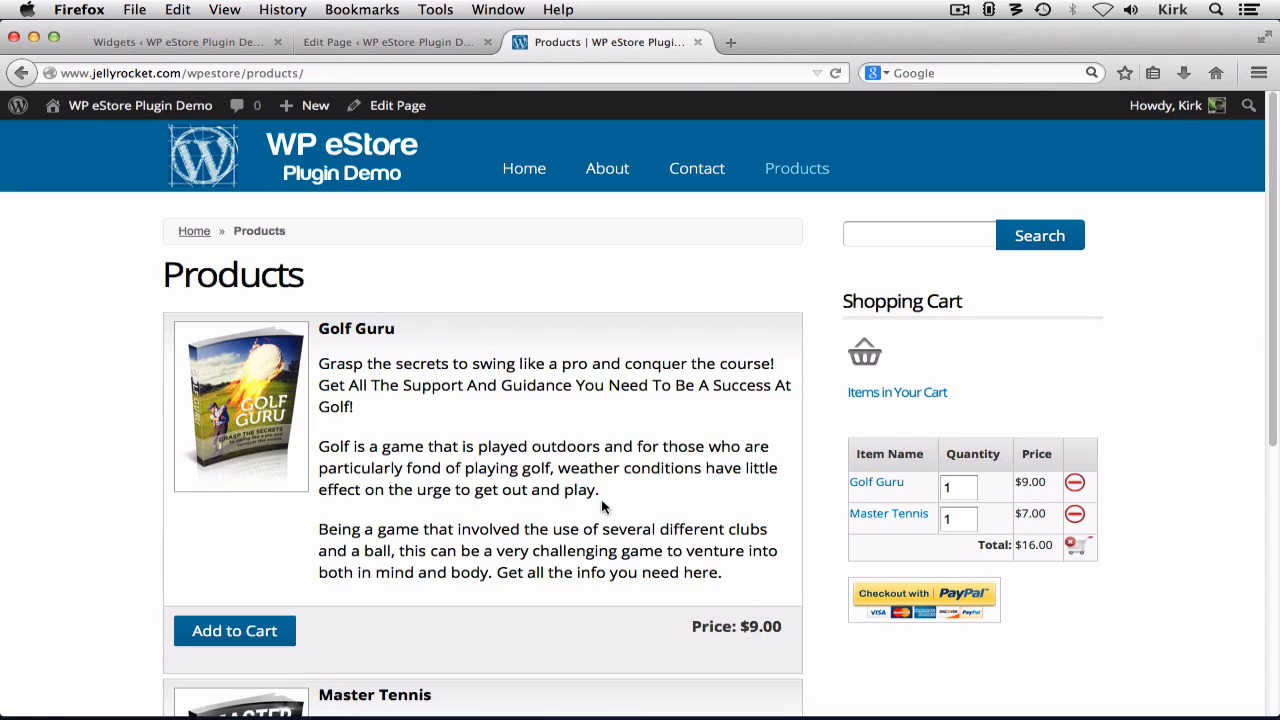
- Remove Master Tennis from the shopping cart
left_click(960, 487)
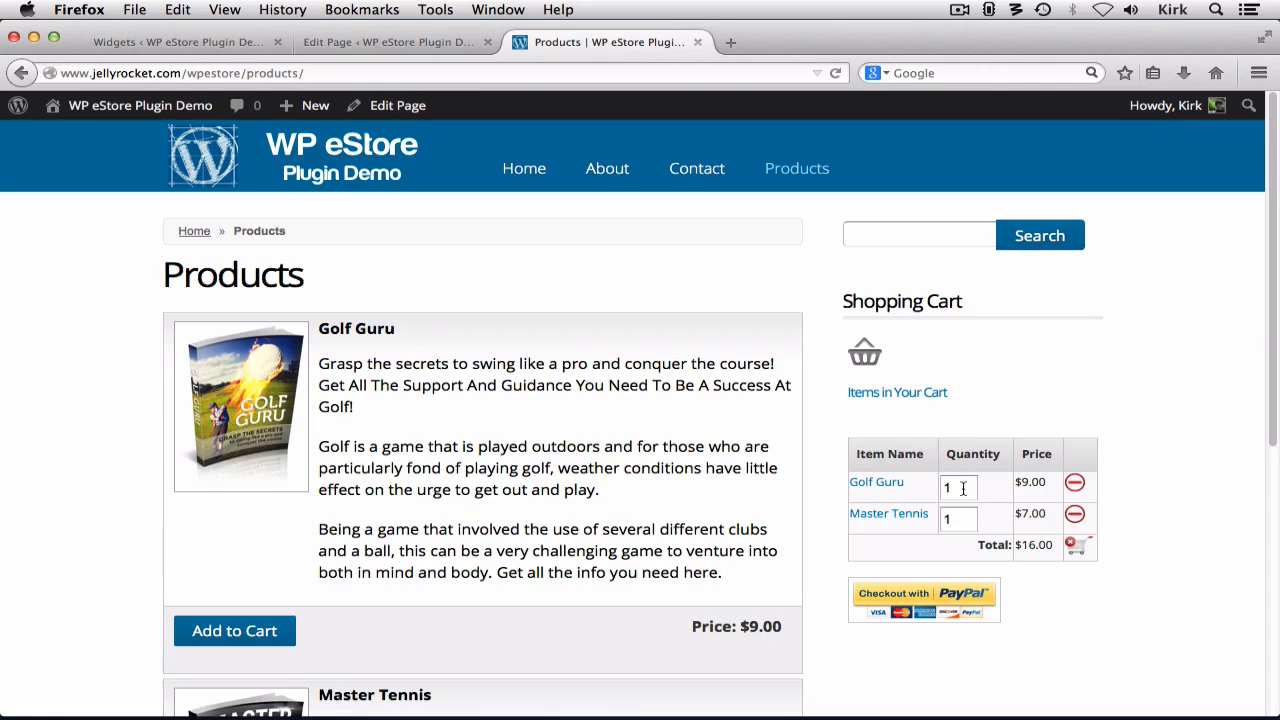
left_click(1076, 514)
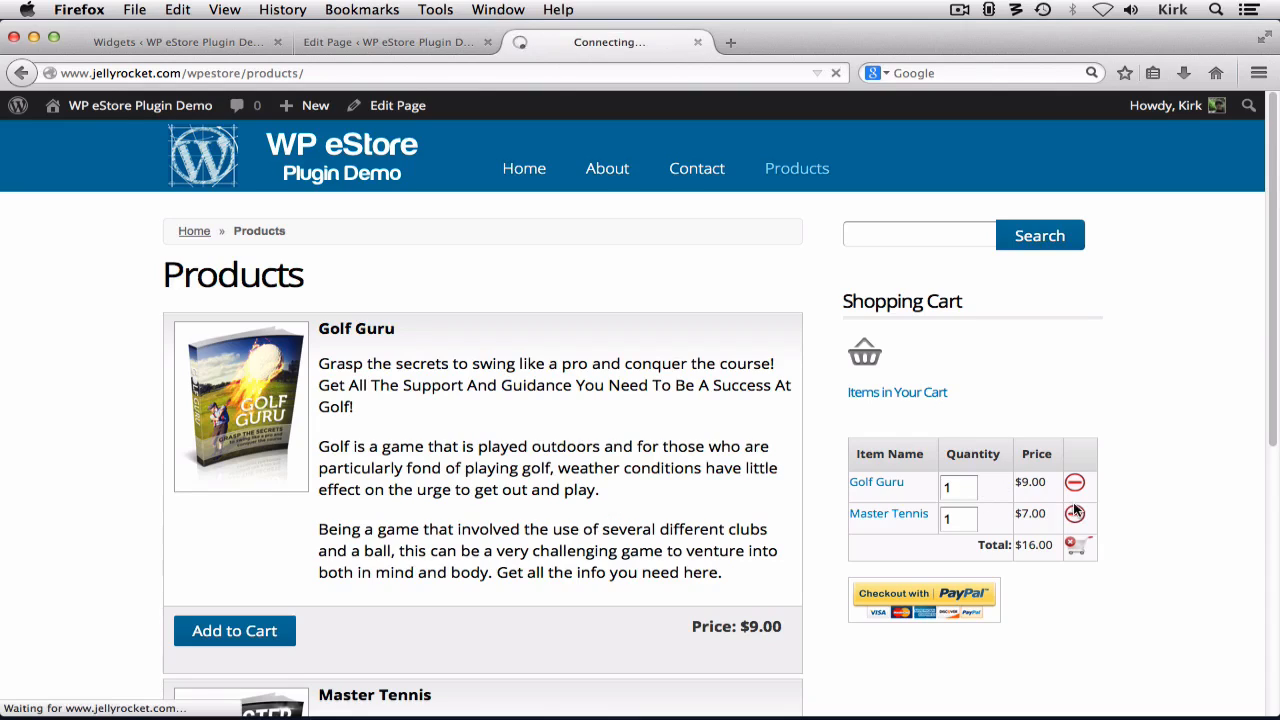
left_click(1079, 514)
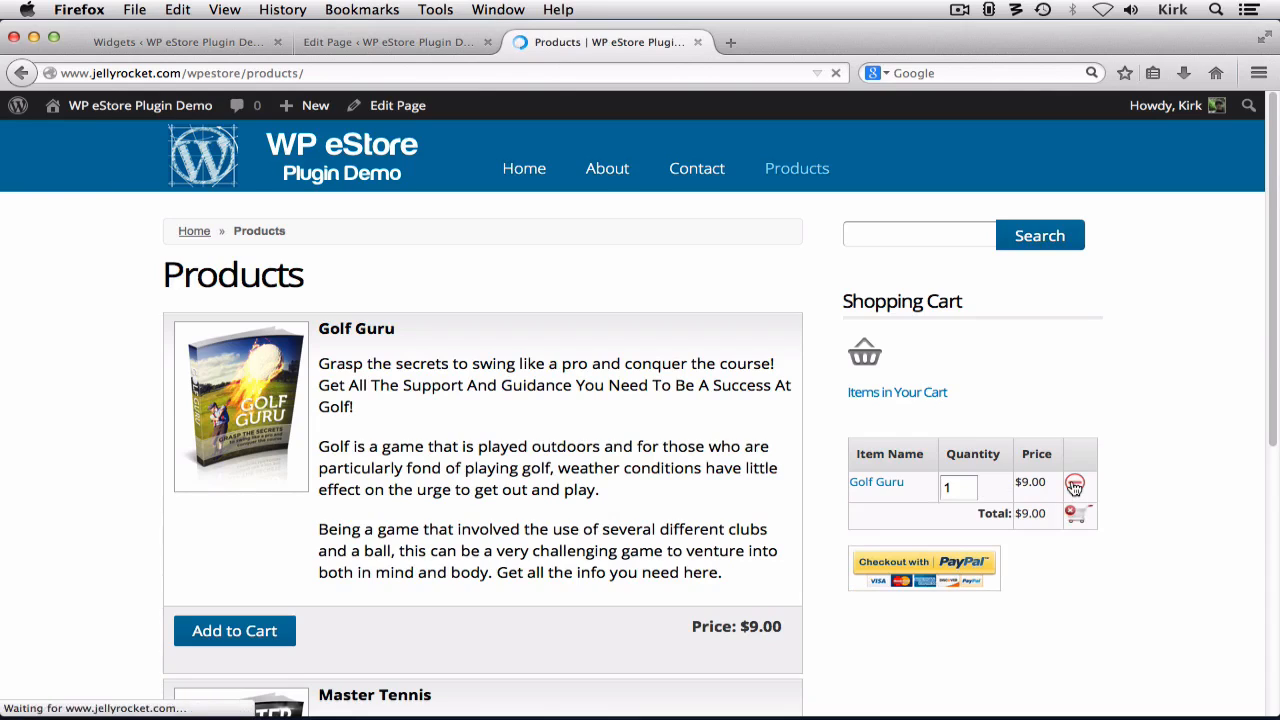
left_click(1081, 484)
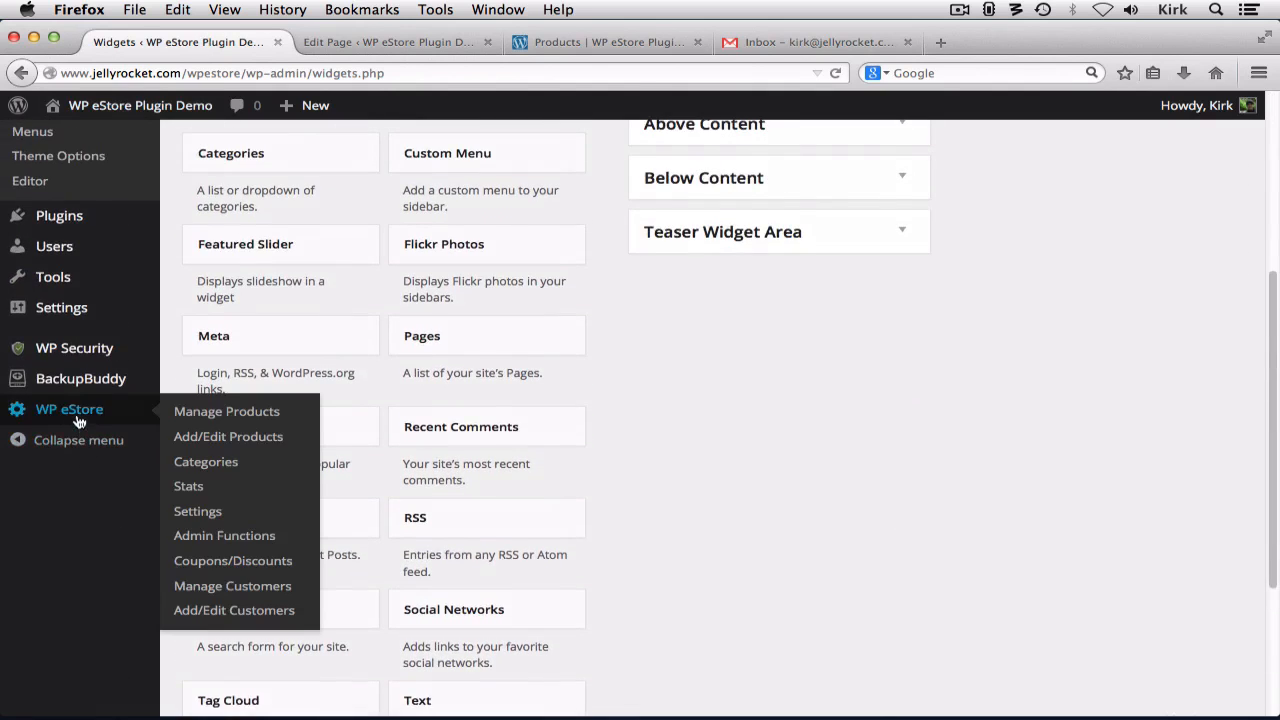
- Change Golf Guru's product price from 9.00 to 0.01 and save the product
left_click(226, 411)
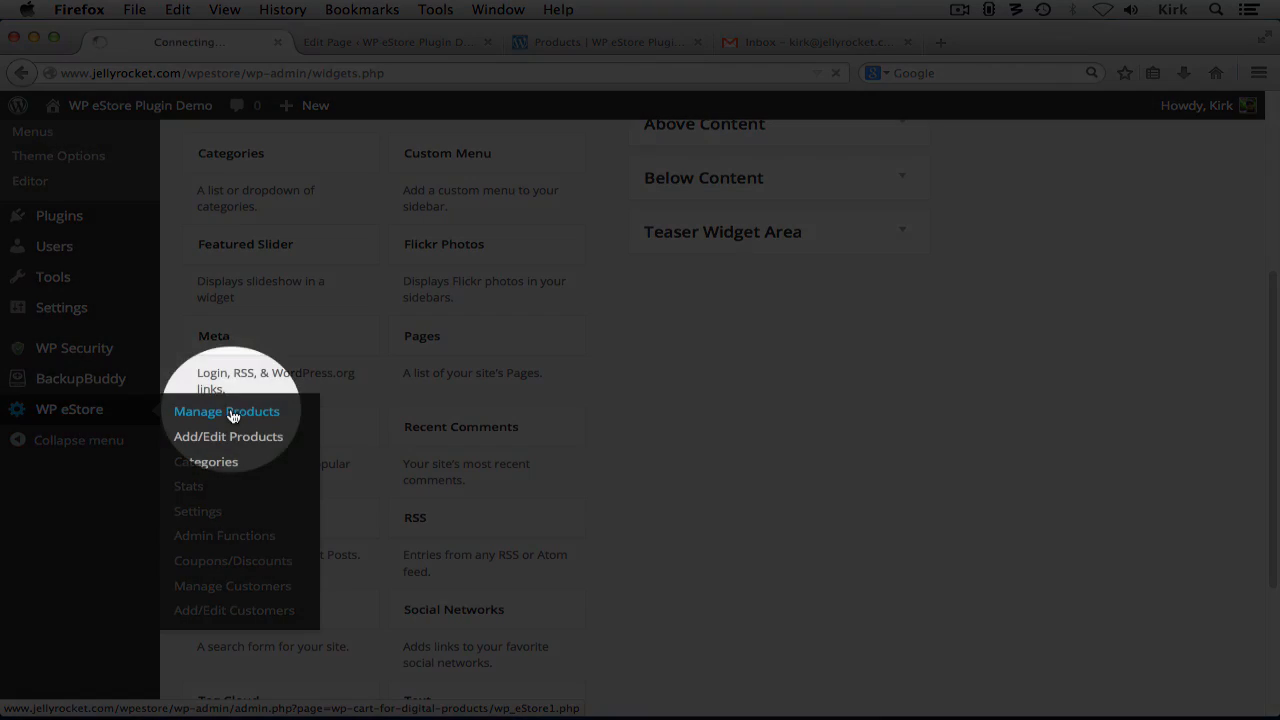
left_click(226, 411)
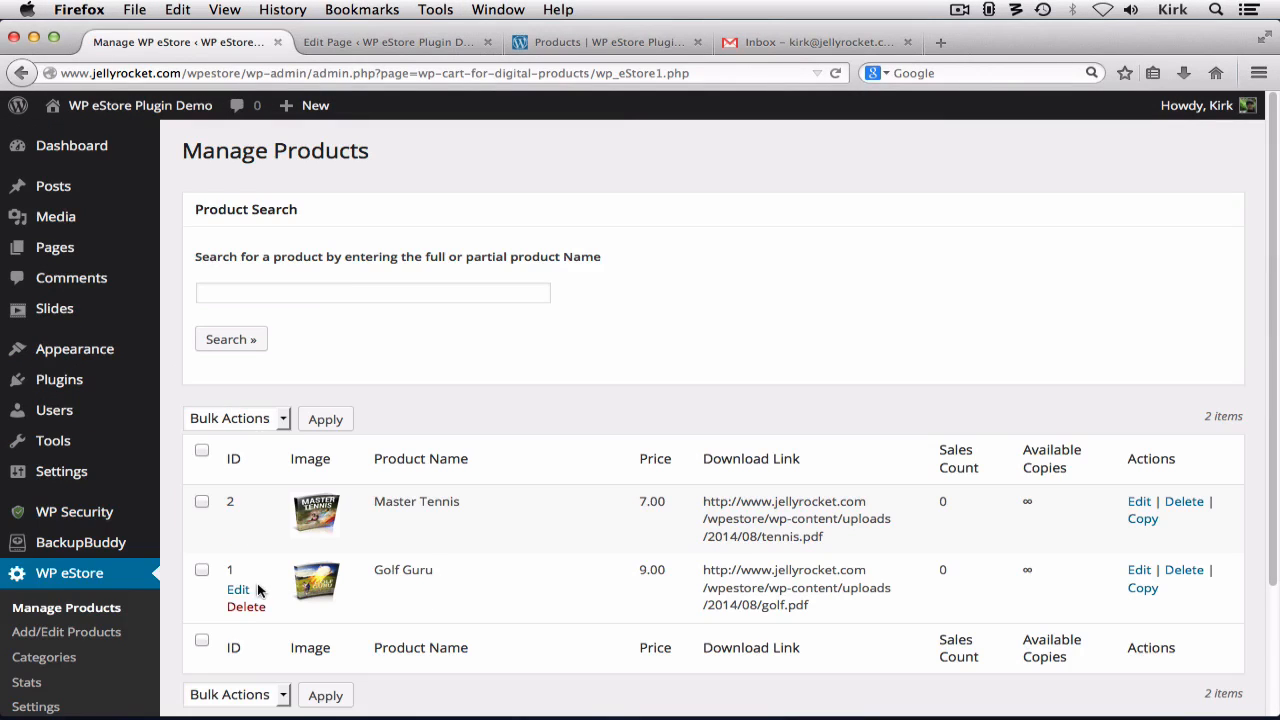
left_click(238, 589)
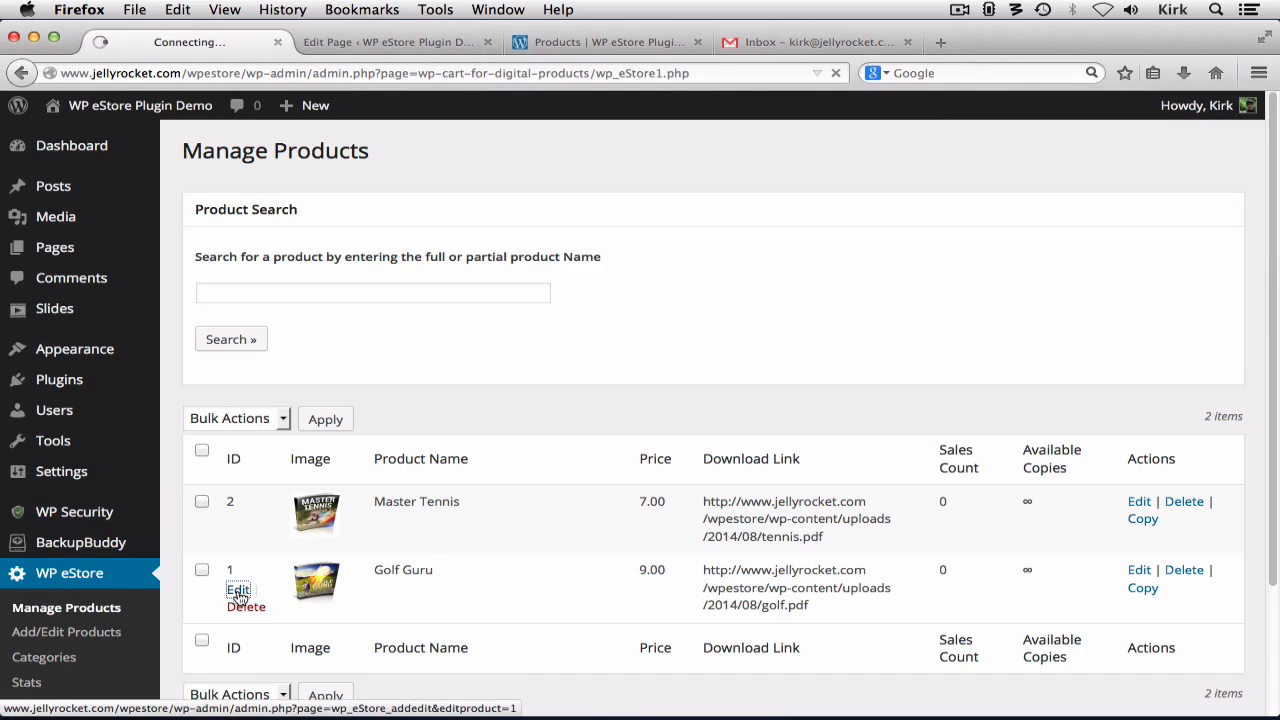
left_click(238, 590)
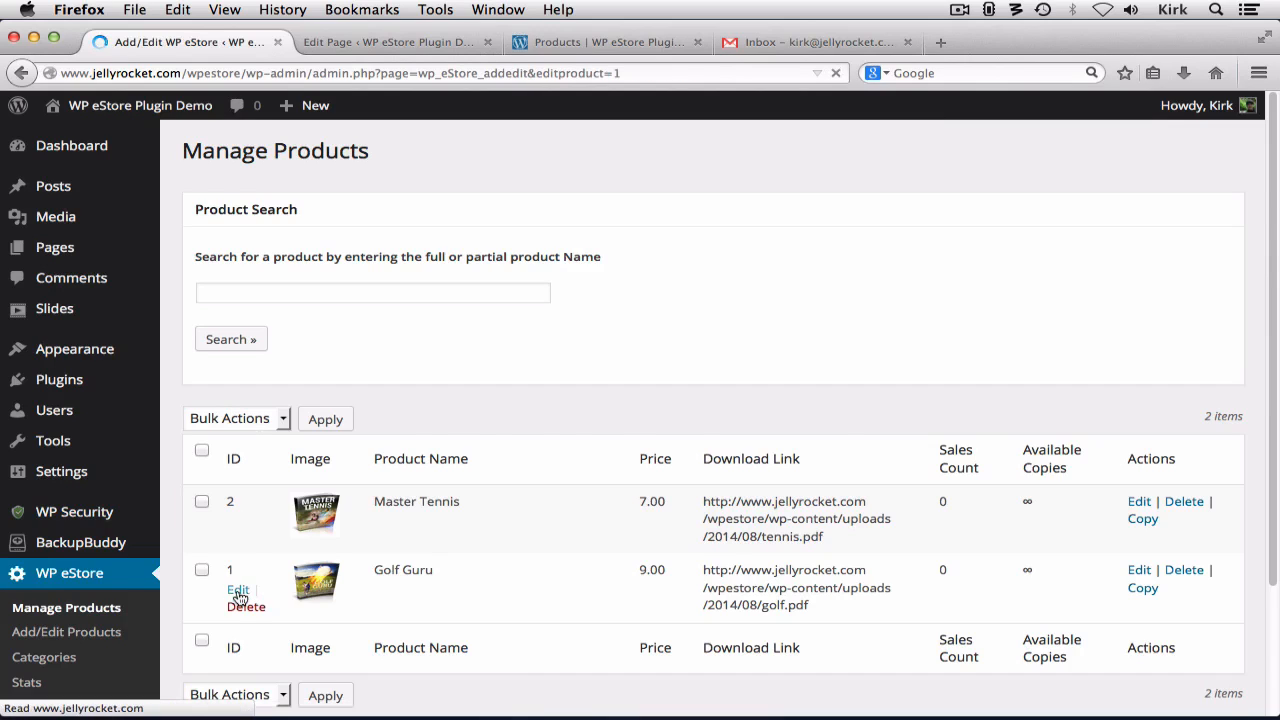
left_click(238, 590)
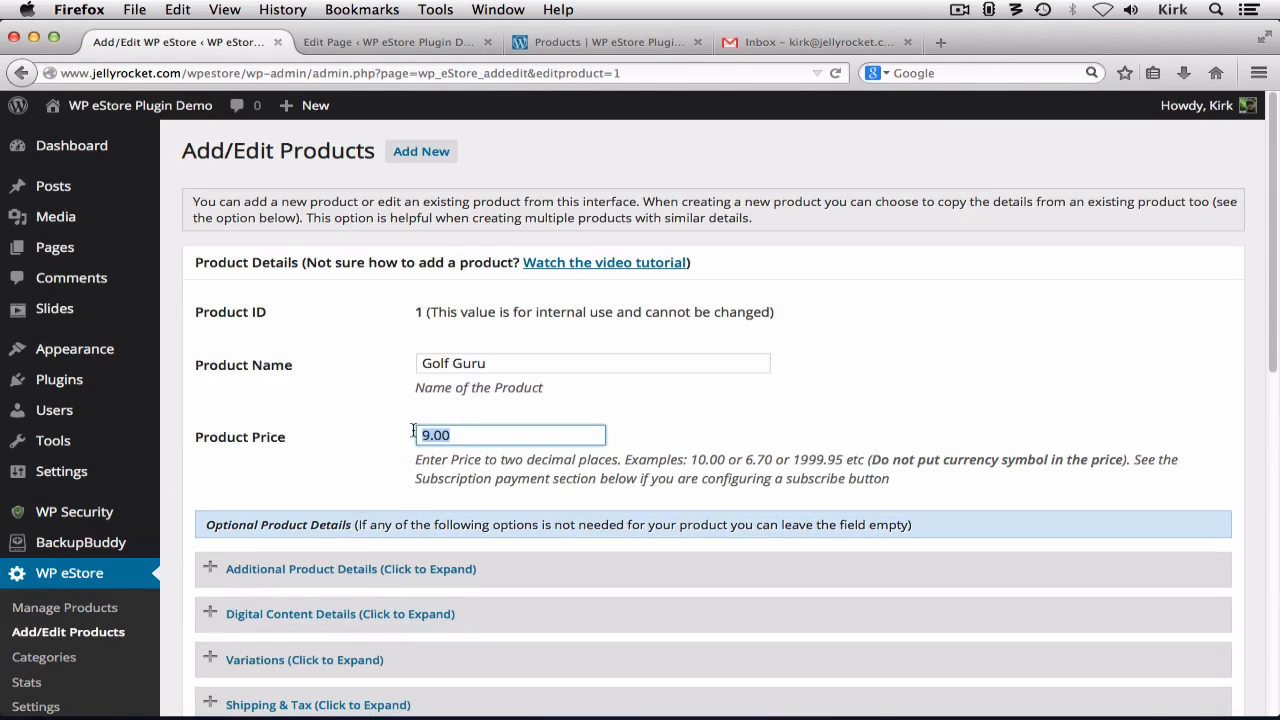
type("0.01")
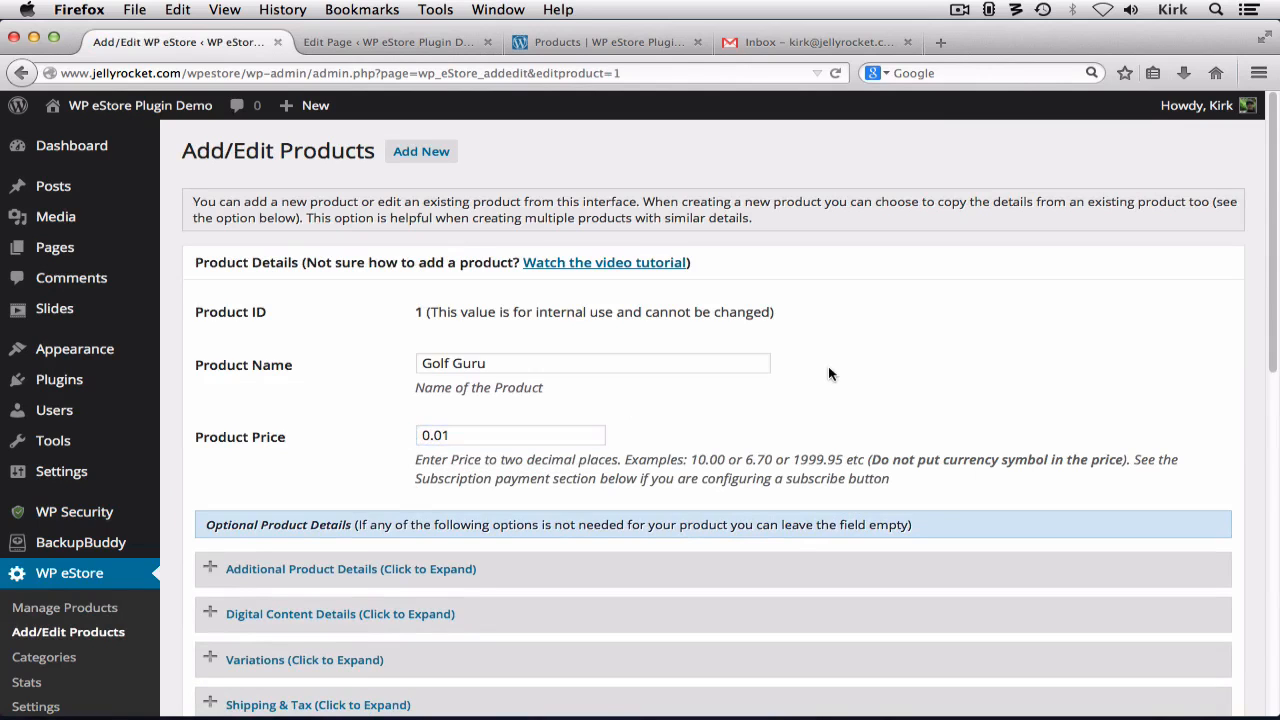
scroll("down", 3)
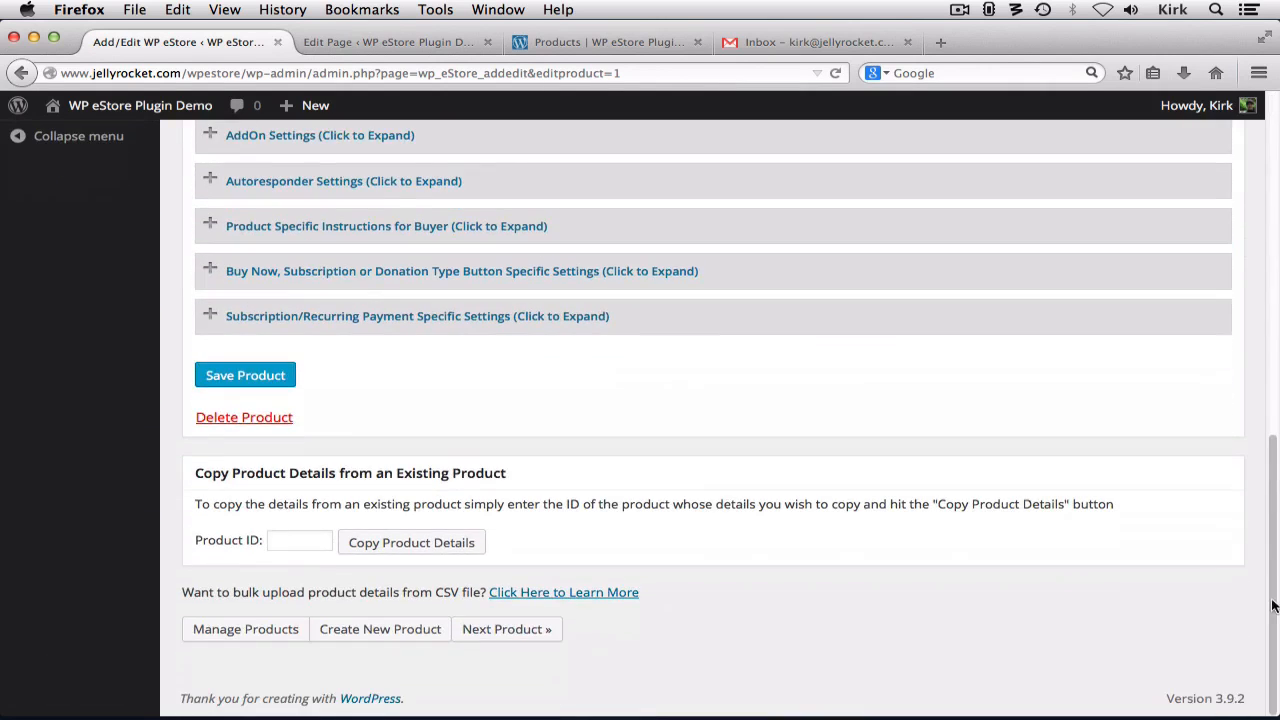
left_click(245, 375)
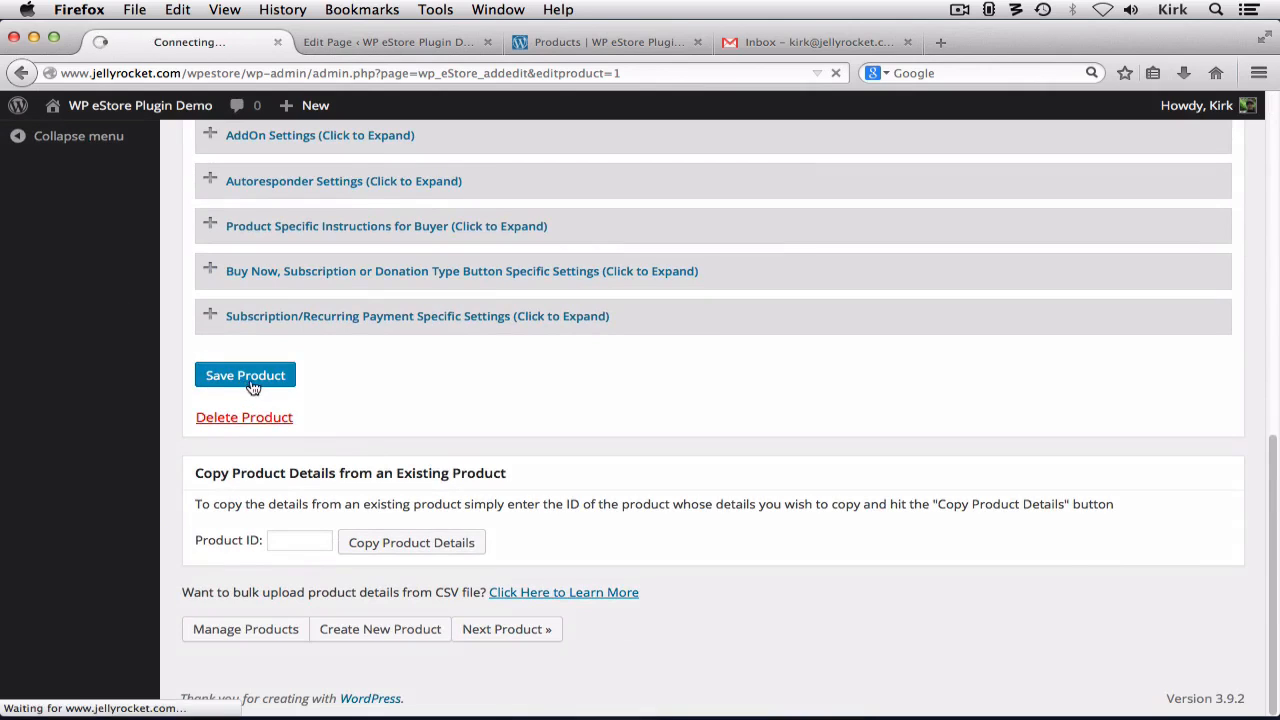
left_click(615, 42)
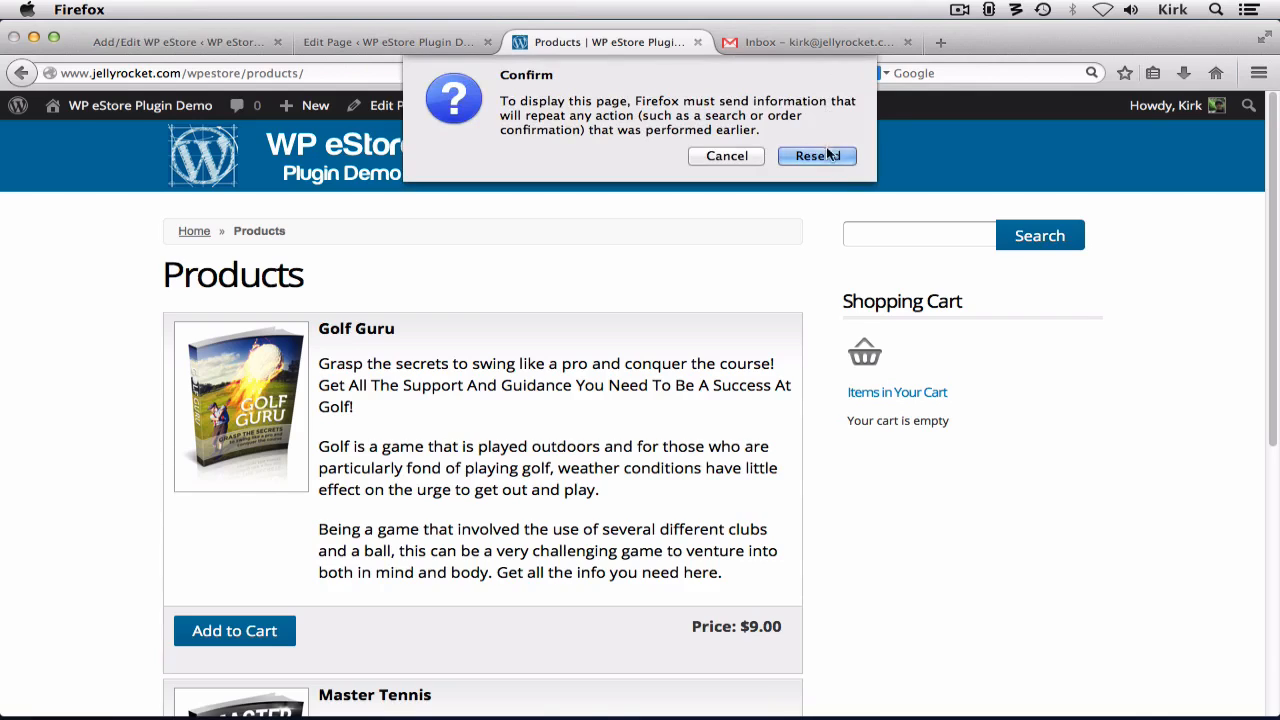
- Reload the storefront, add the $0.01 Golf Guru to the cart, and check out with PayPal
left_click(817, 156)
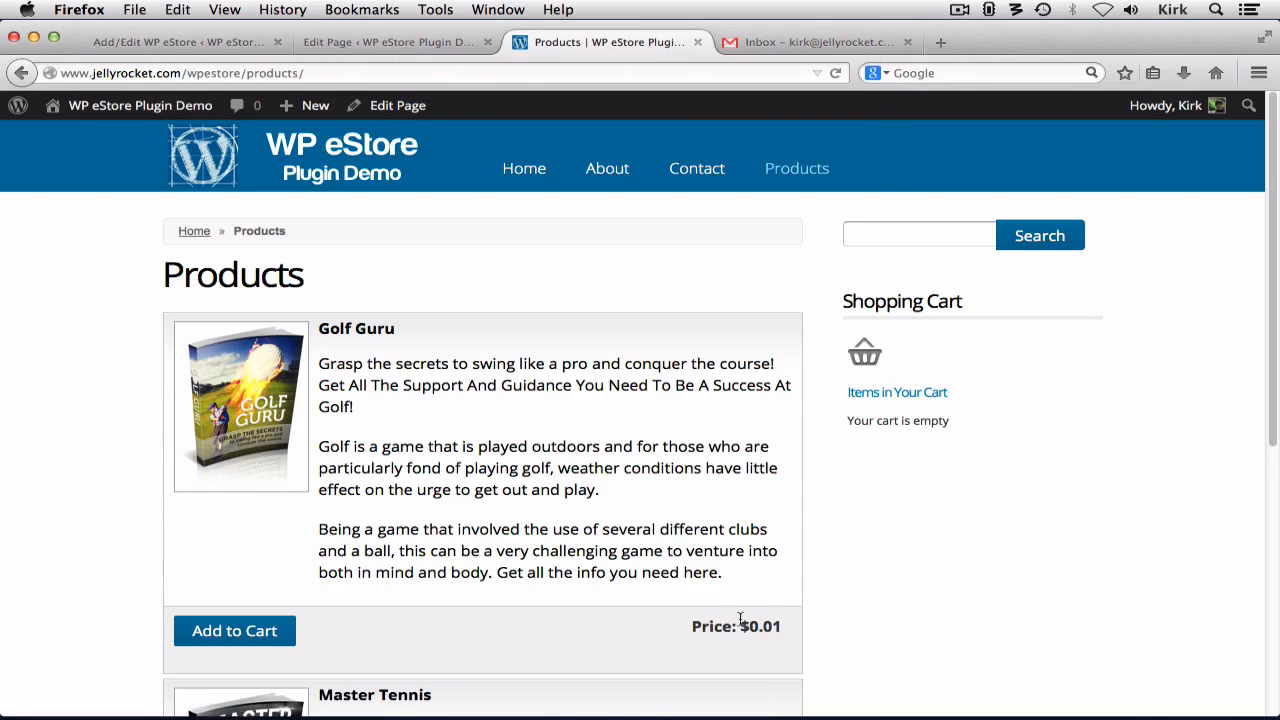
mouse_move(757, 648)
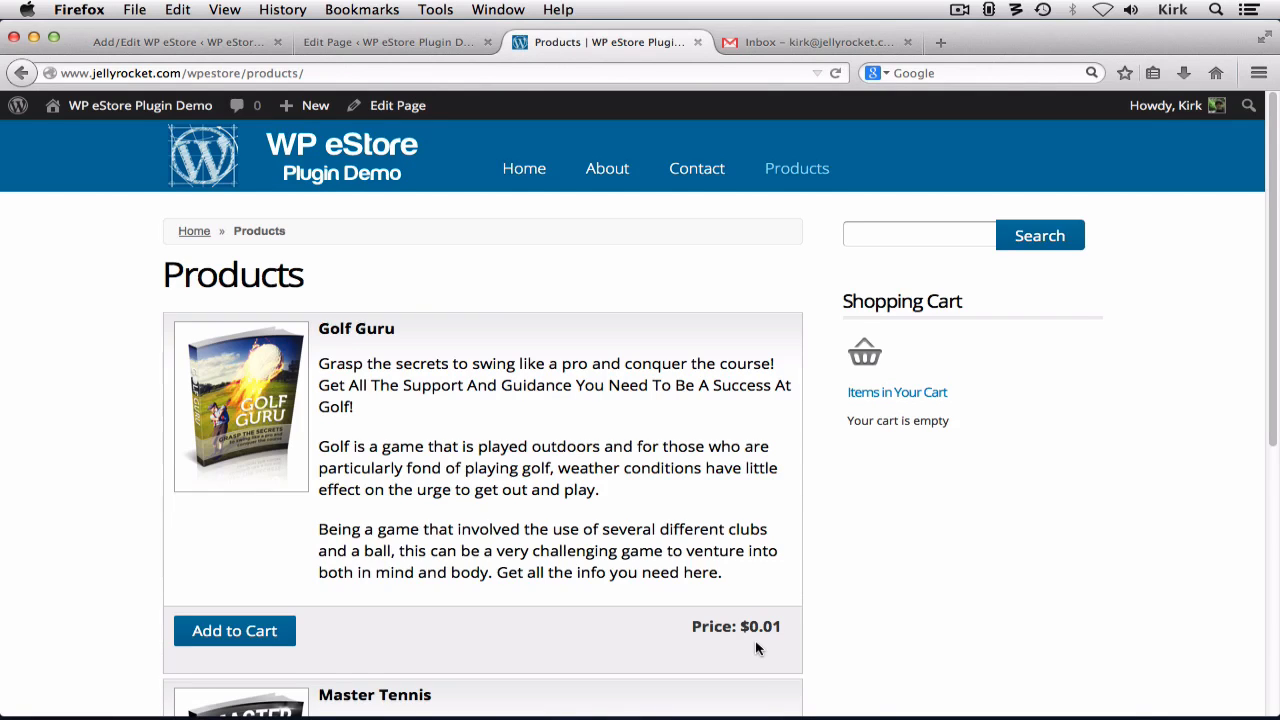
mouse_move(565, 635)
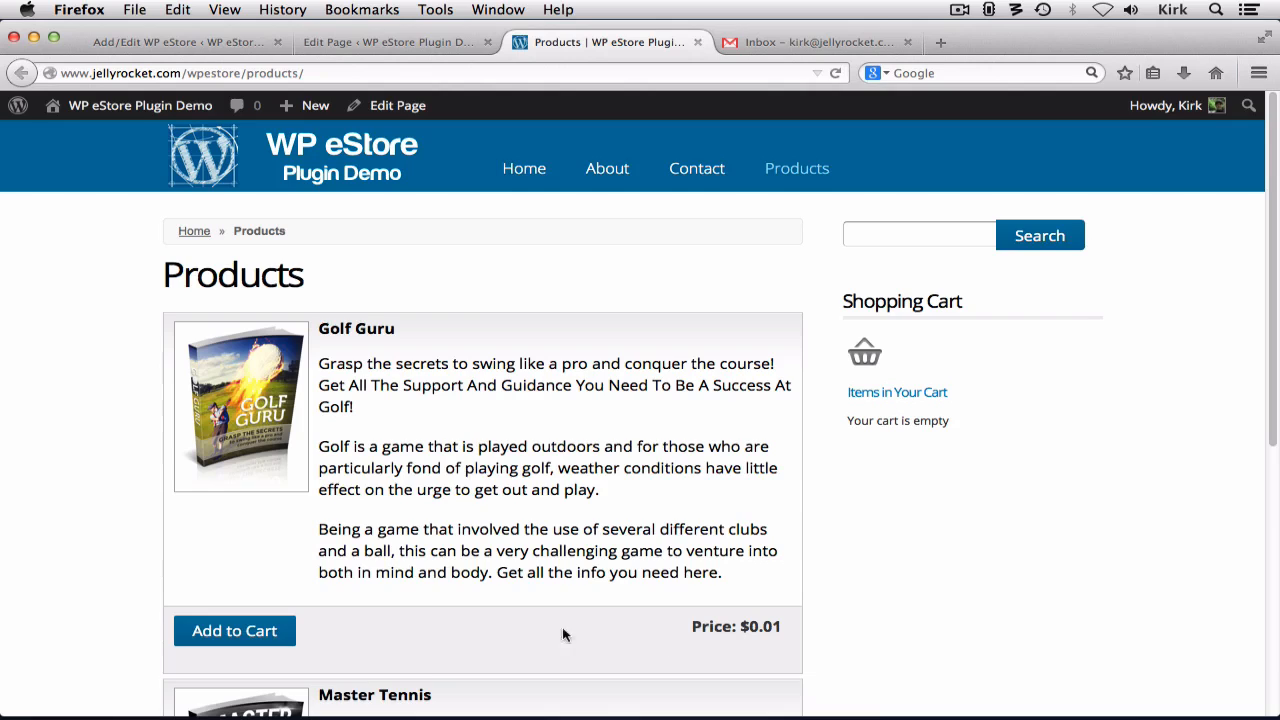
left_click(234, 631)
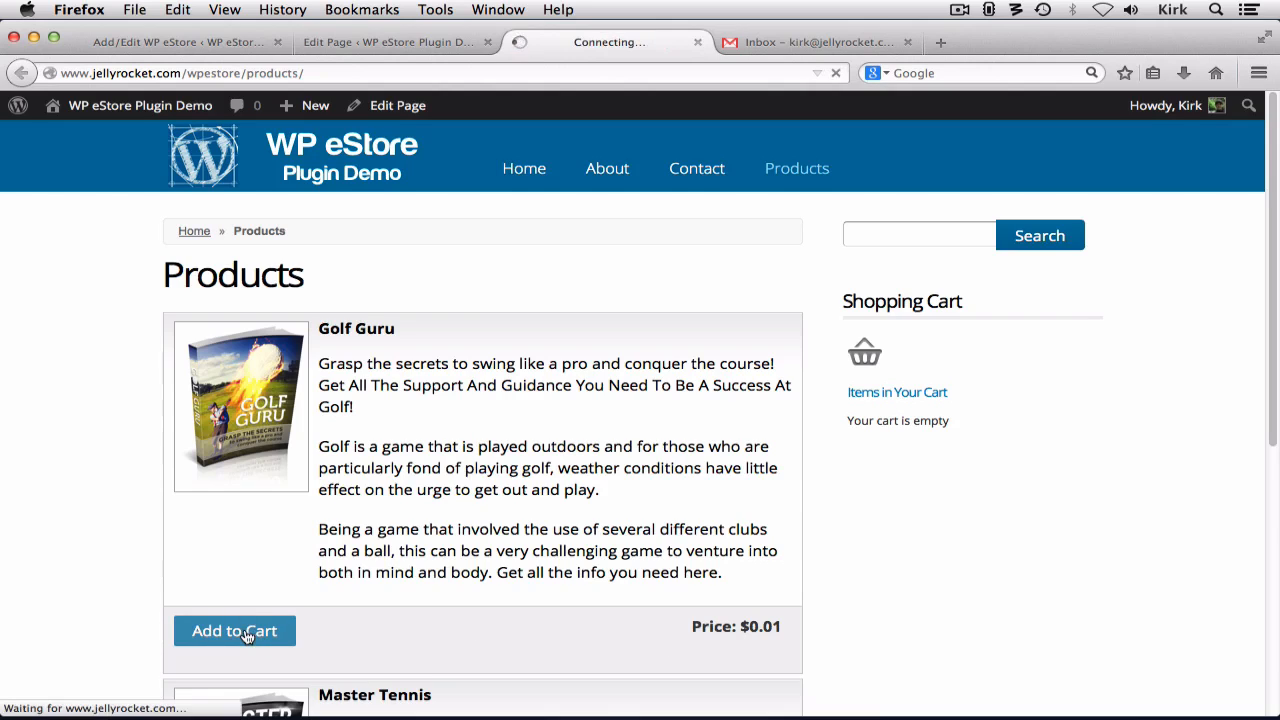
left_click(234, 630)
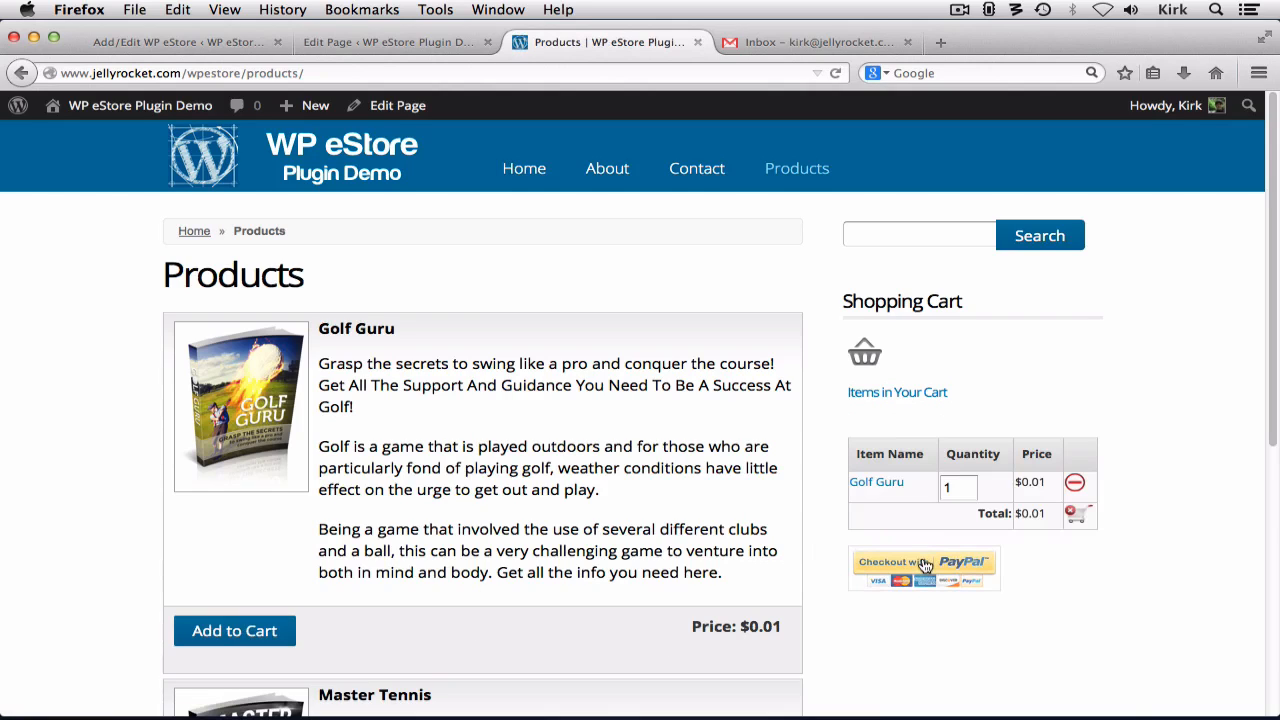
left_click(923, 569)
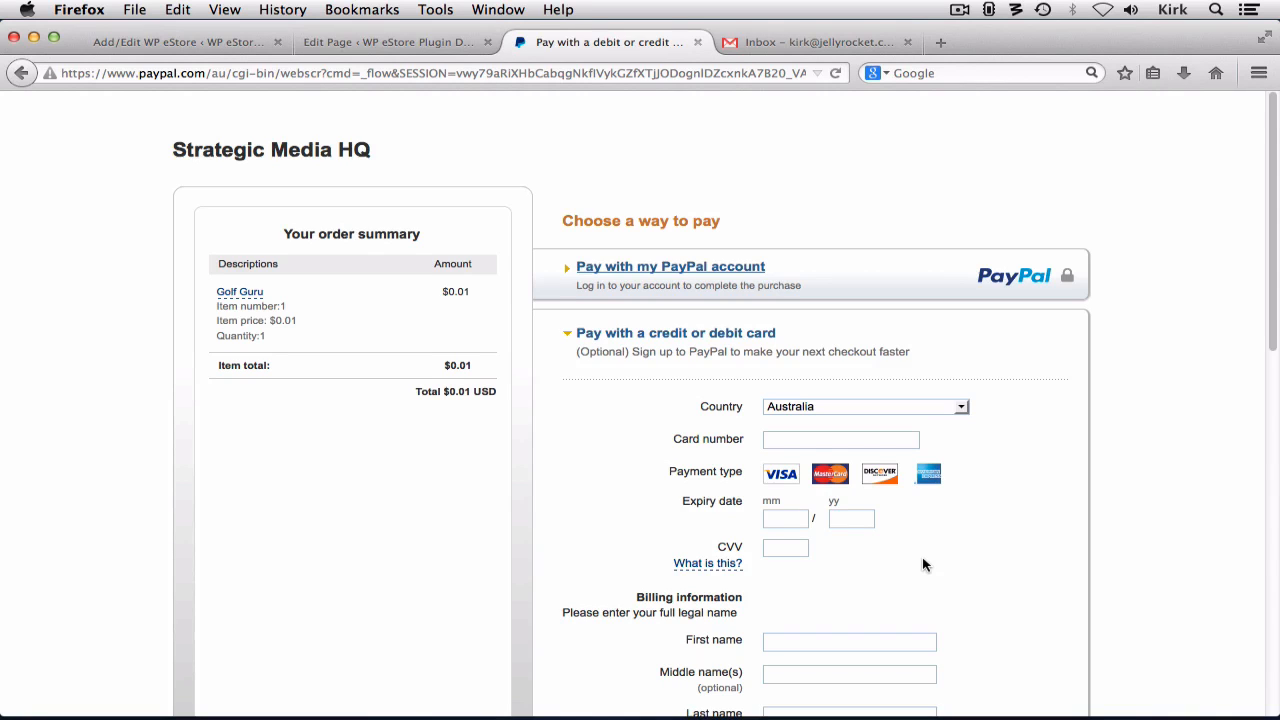
left_click(670, 266)
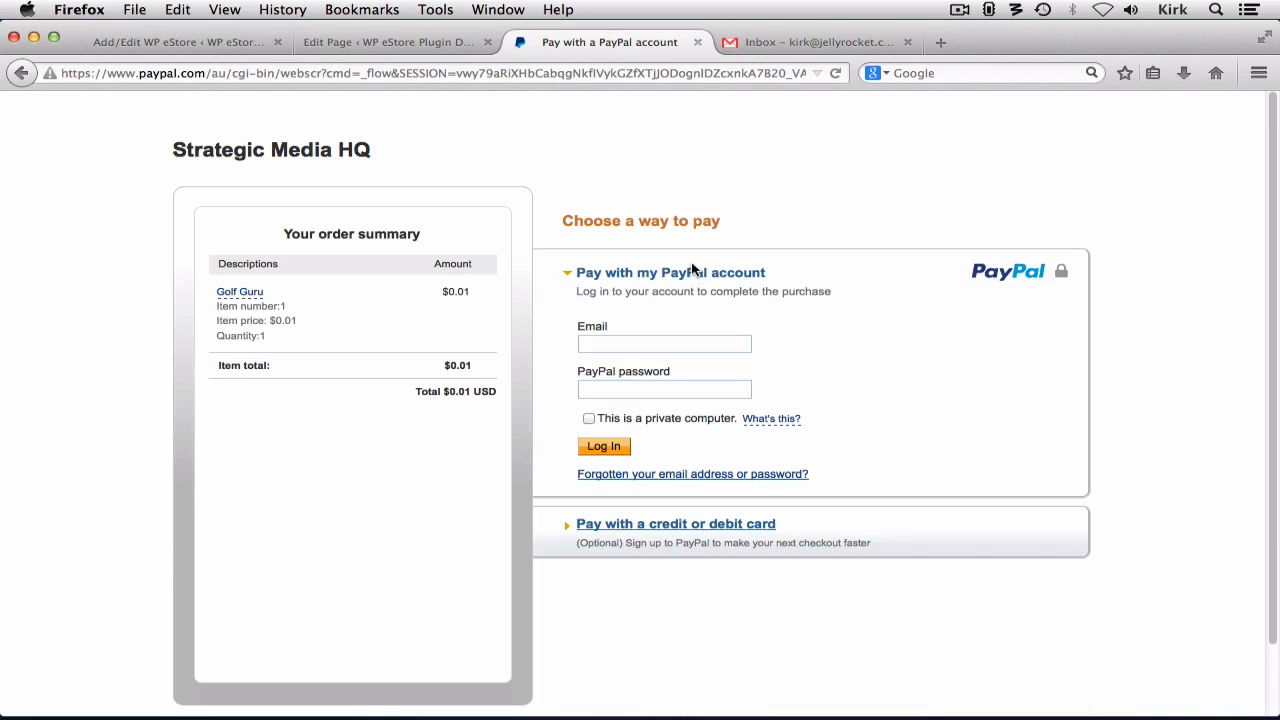
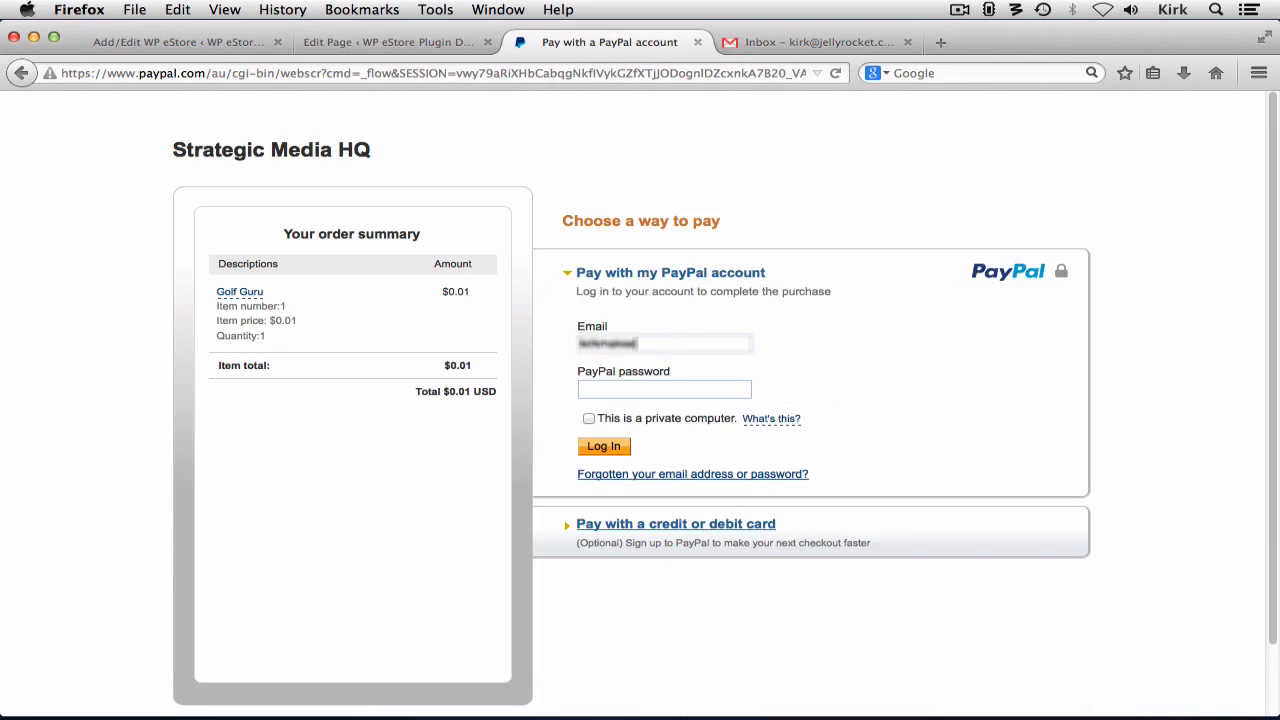
left_click(603, 446)
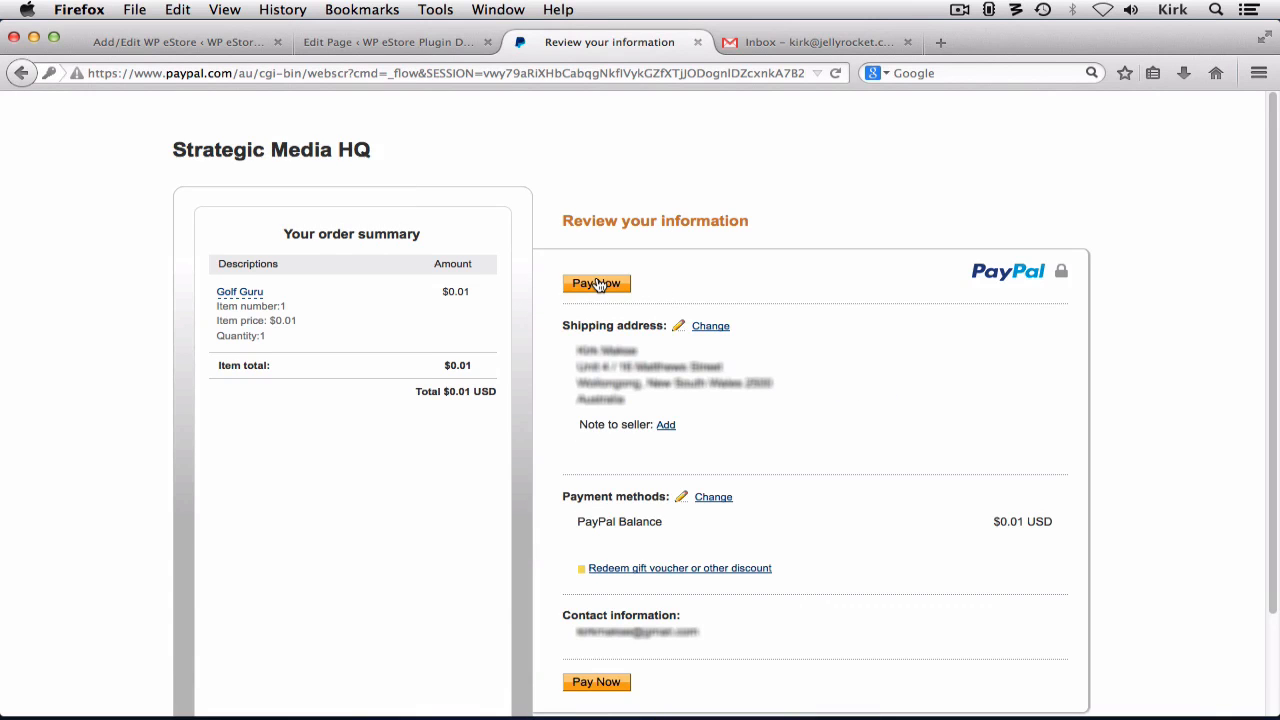
left_click(596, 283)
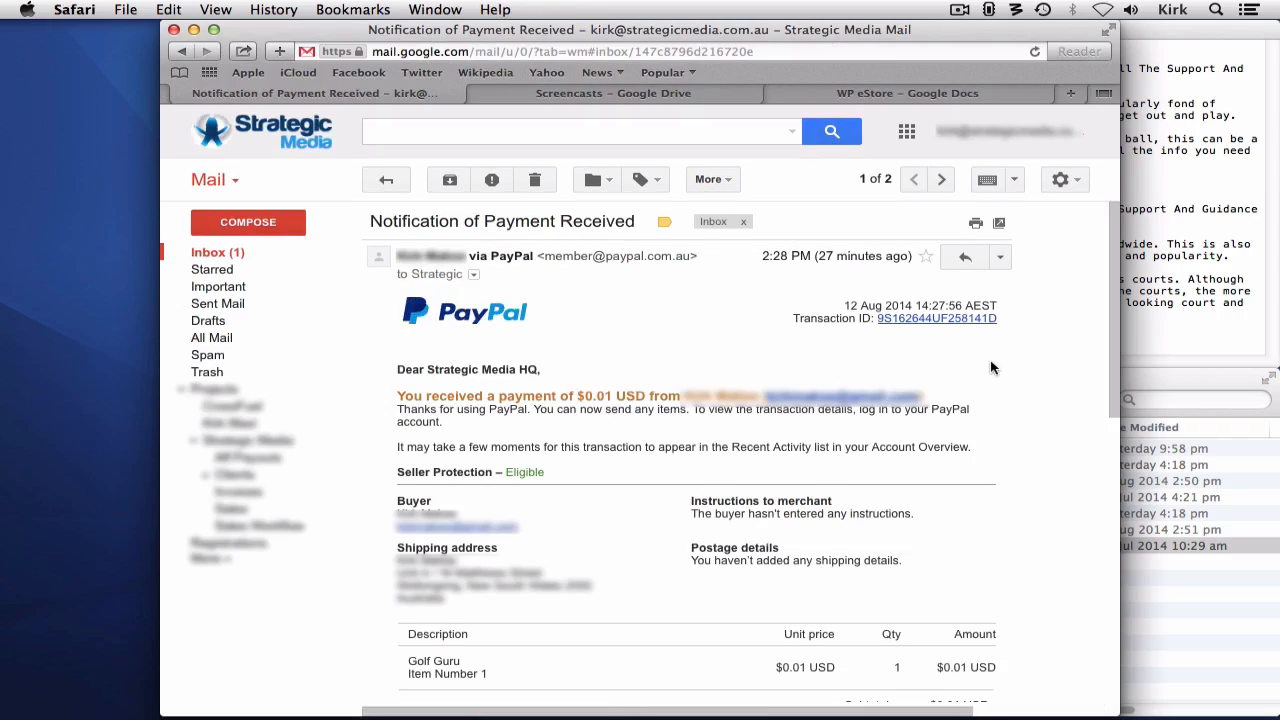
mouse_move(940, 343)
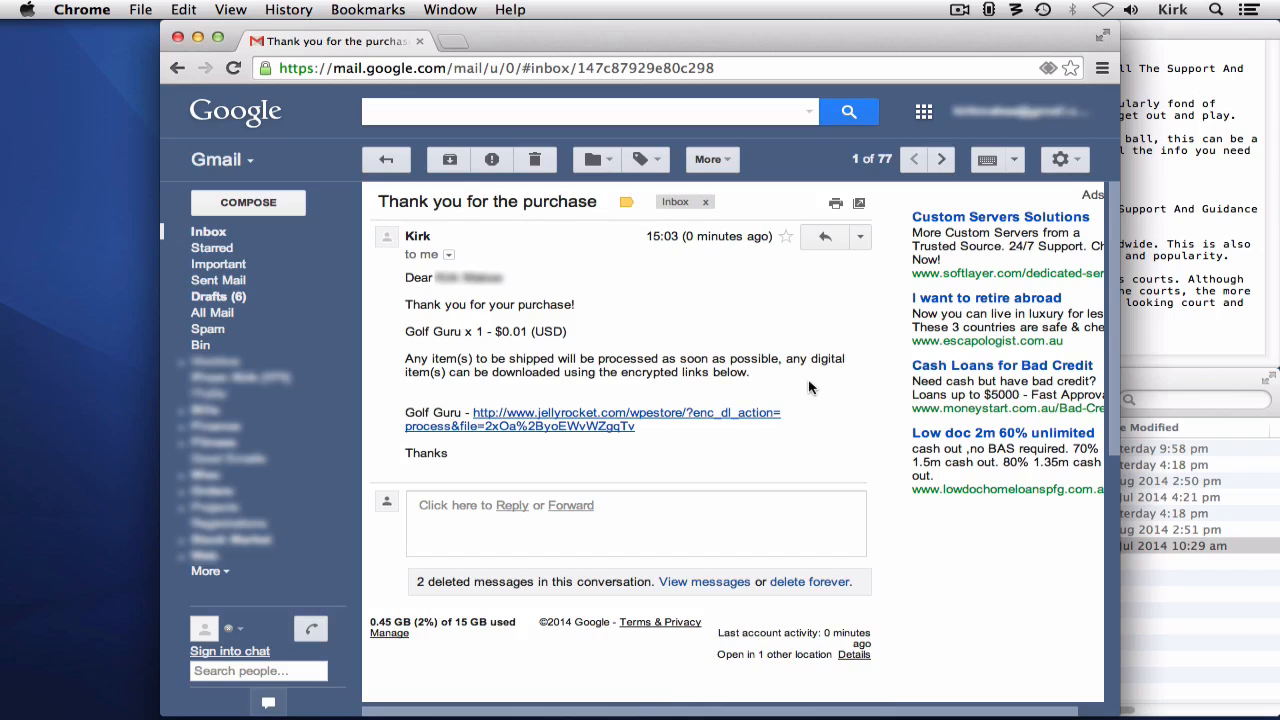
mouse_move(642, 417)
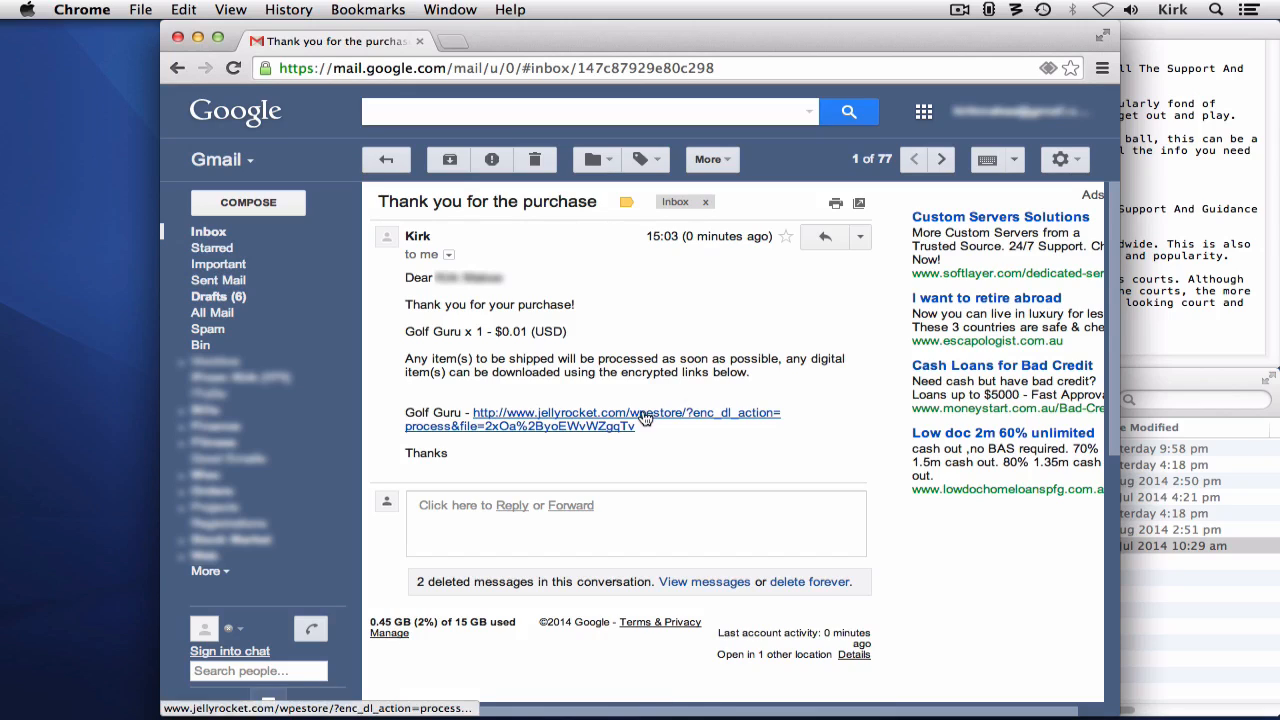
- Open the Golf Guru download link from the thank-you email in a new tab
left_click(627, 413)
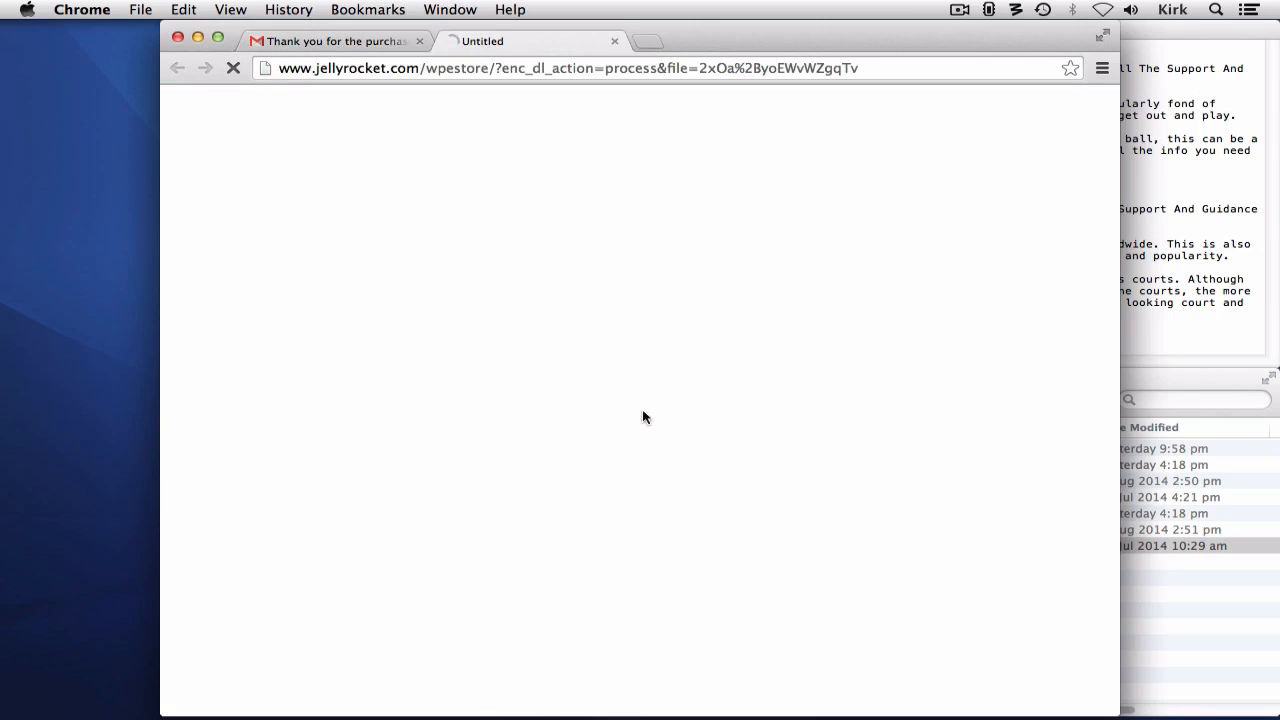
left_click(335, 41)
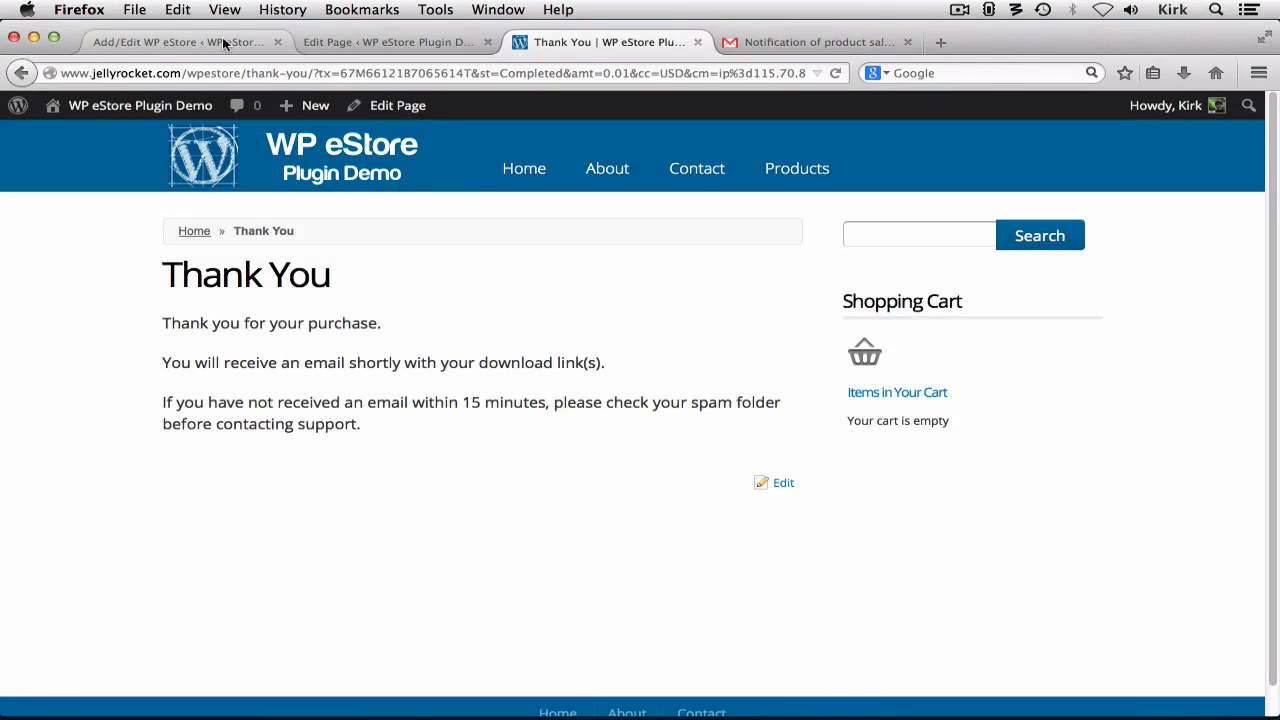
- Change Golf Guru's product price back to 9.00 and save the product
left_click(180, 42)
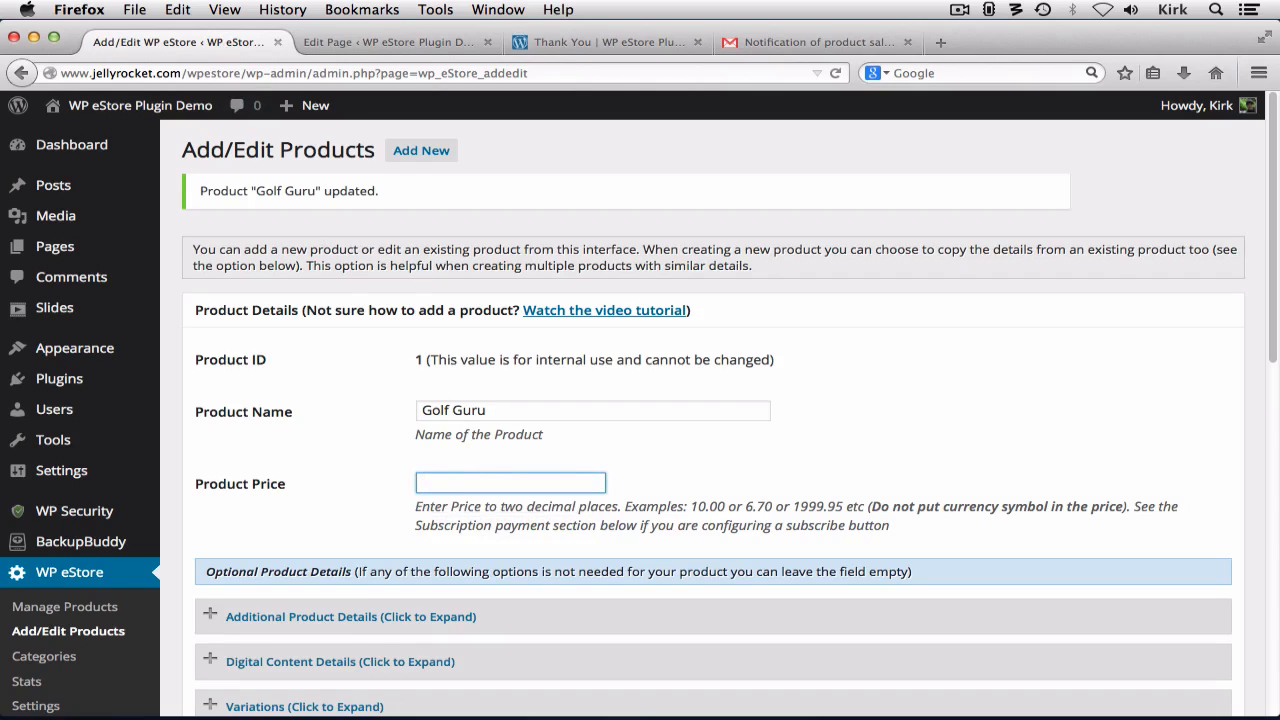
type("9.00")
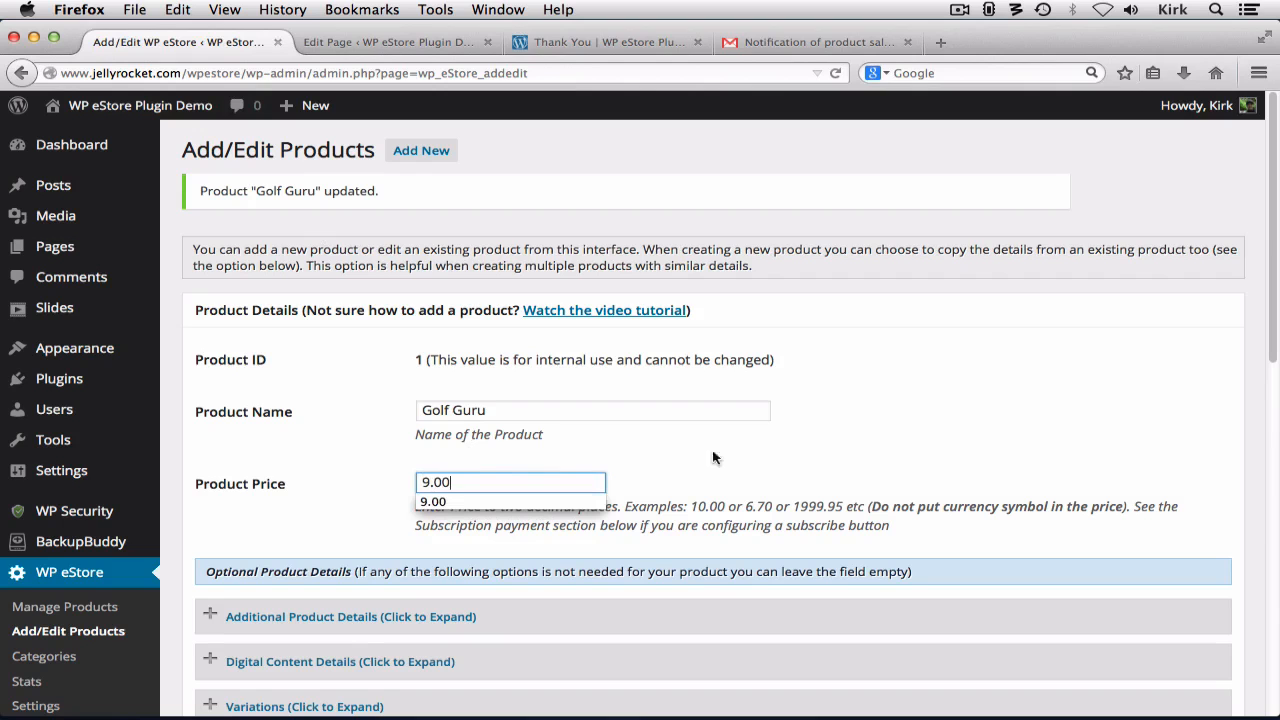
scroll("down", 3)
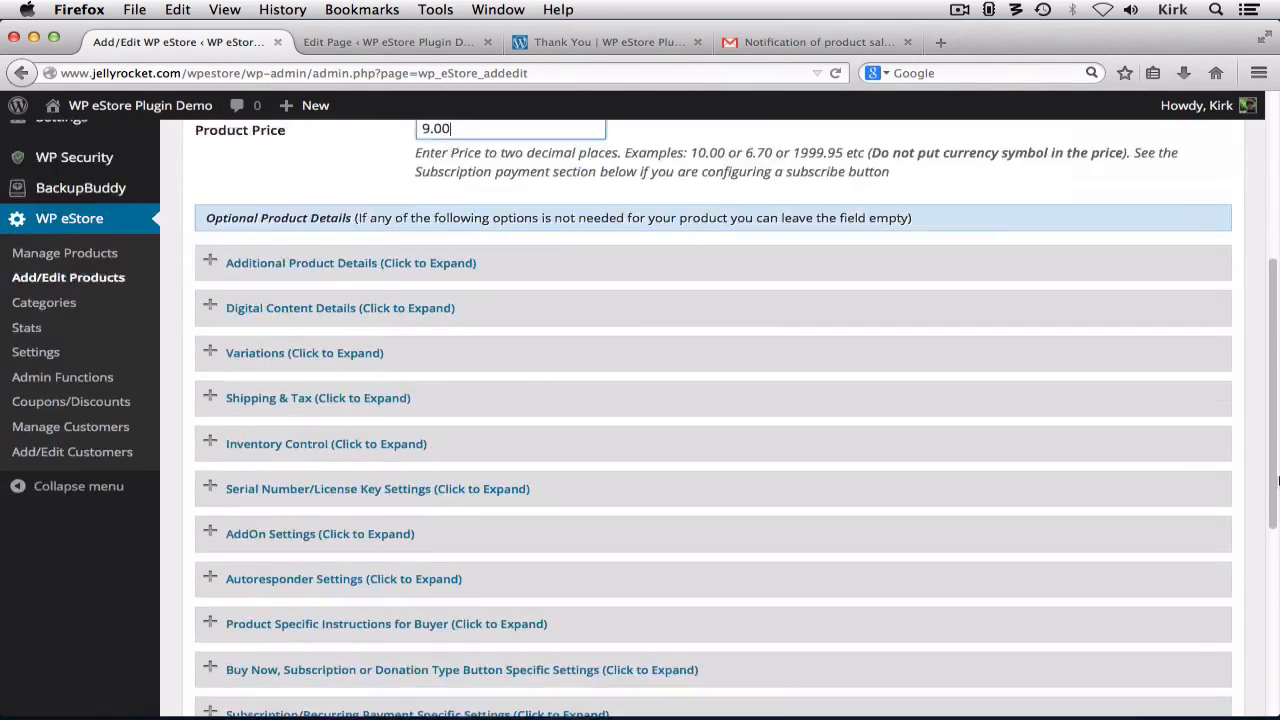
left_click(245, 374)
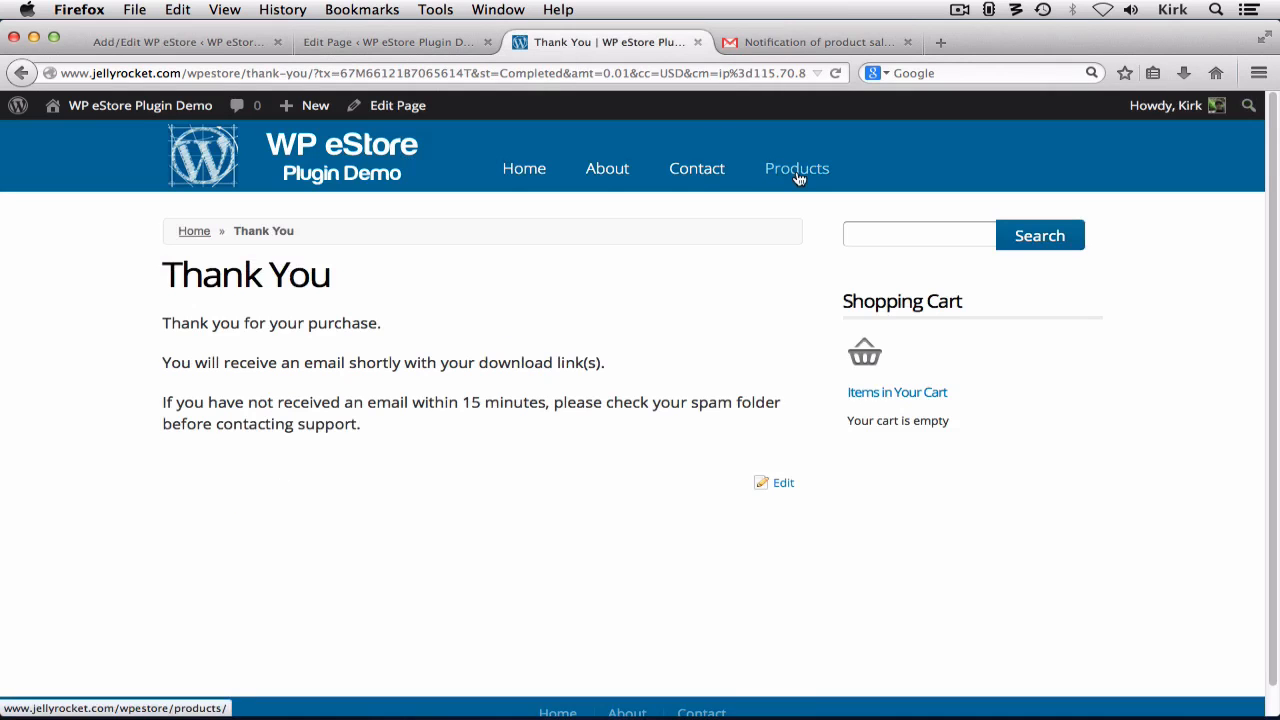
- Reload the storefront Products page to confirm Golf Guru shows $9.00
left_click(796, 168)
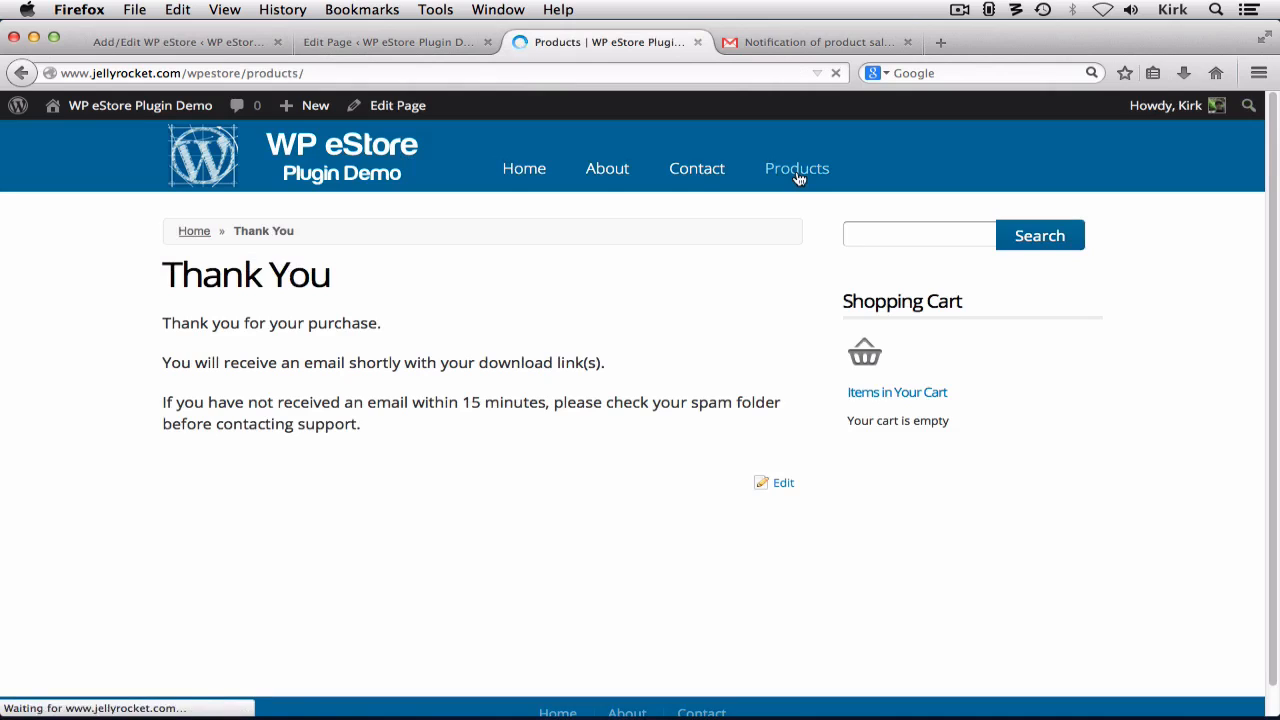
left_click(797, 168)
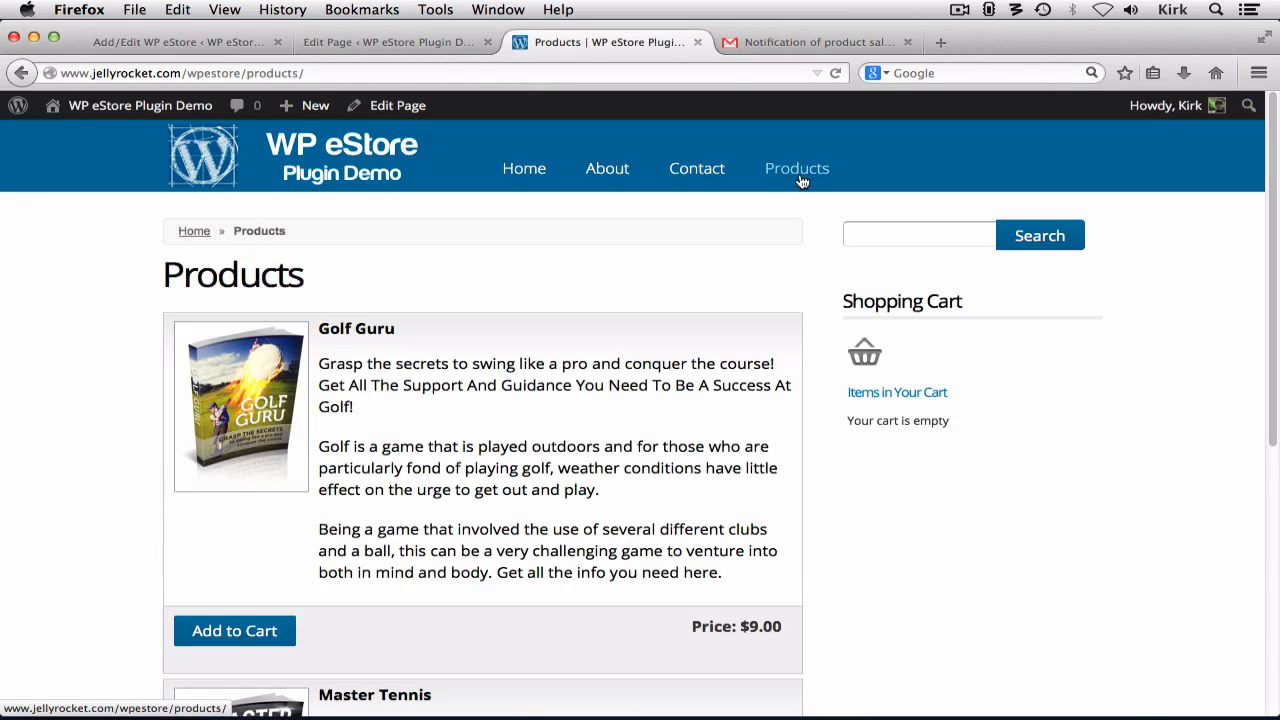